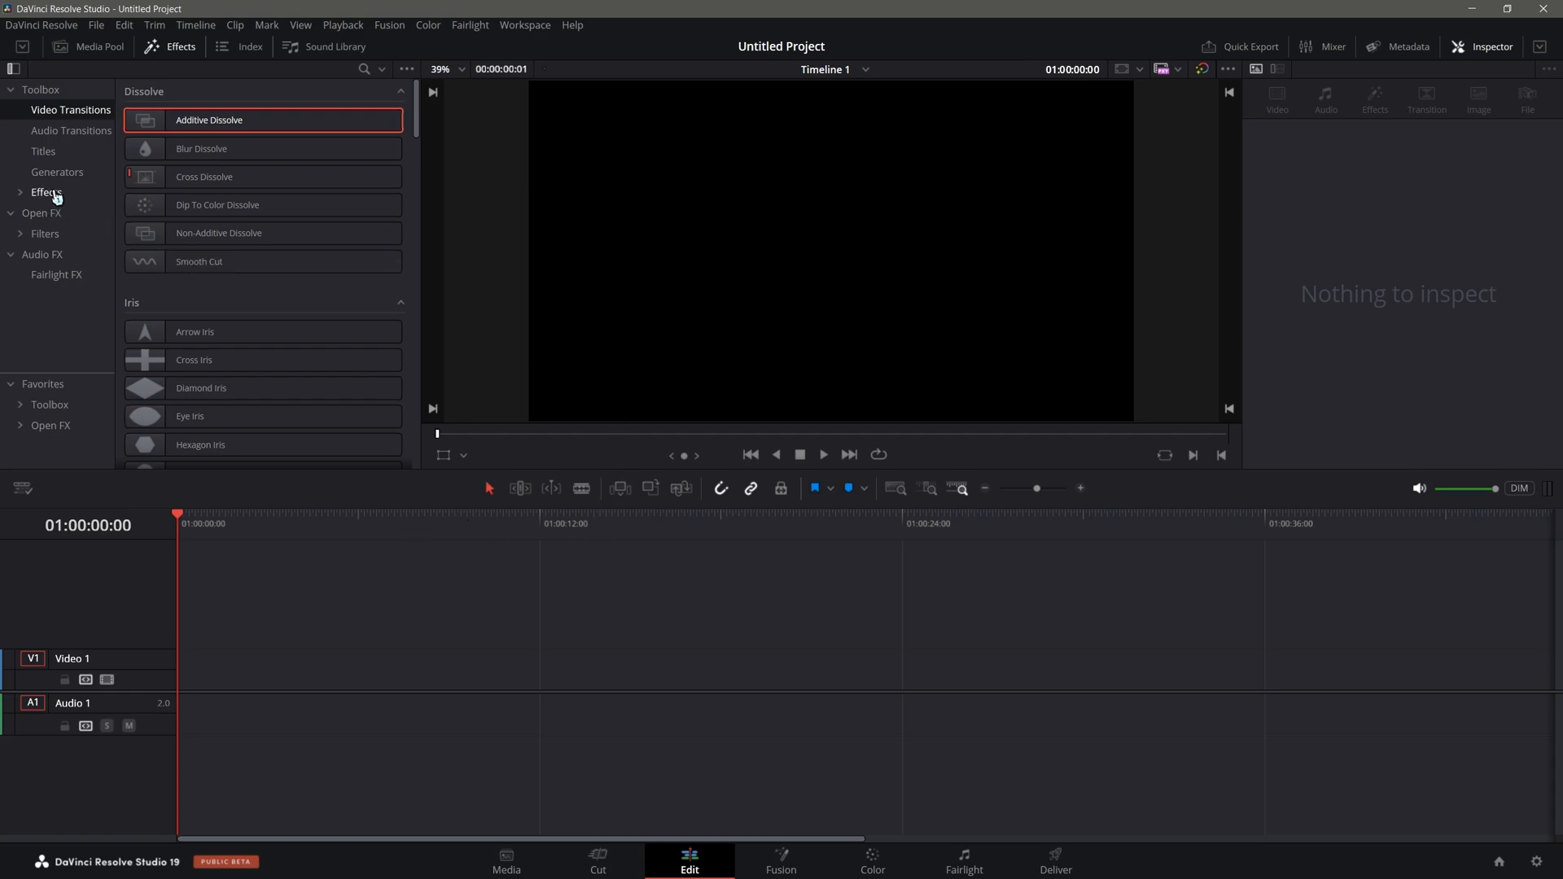
Step: Drag a Fusion Composition from the Effects list onto Video 1 and open its context menu
{"action": "left_click", "coordinate": [46, 192]}
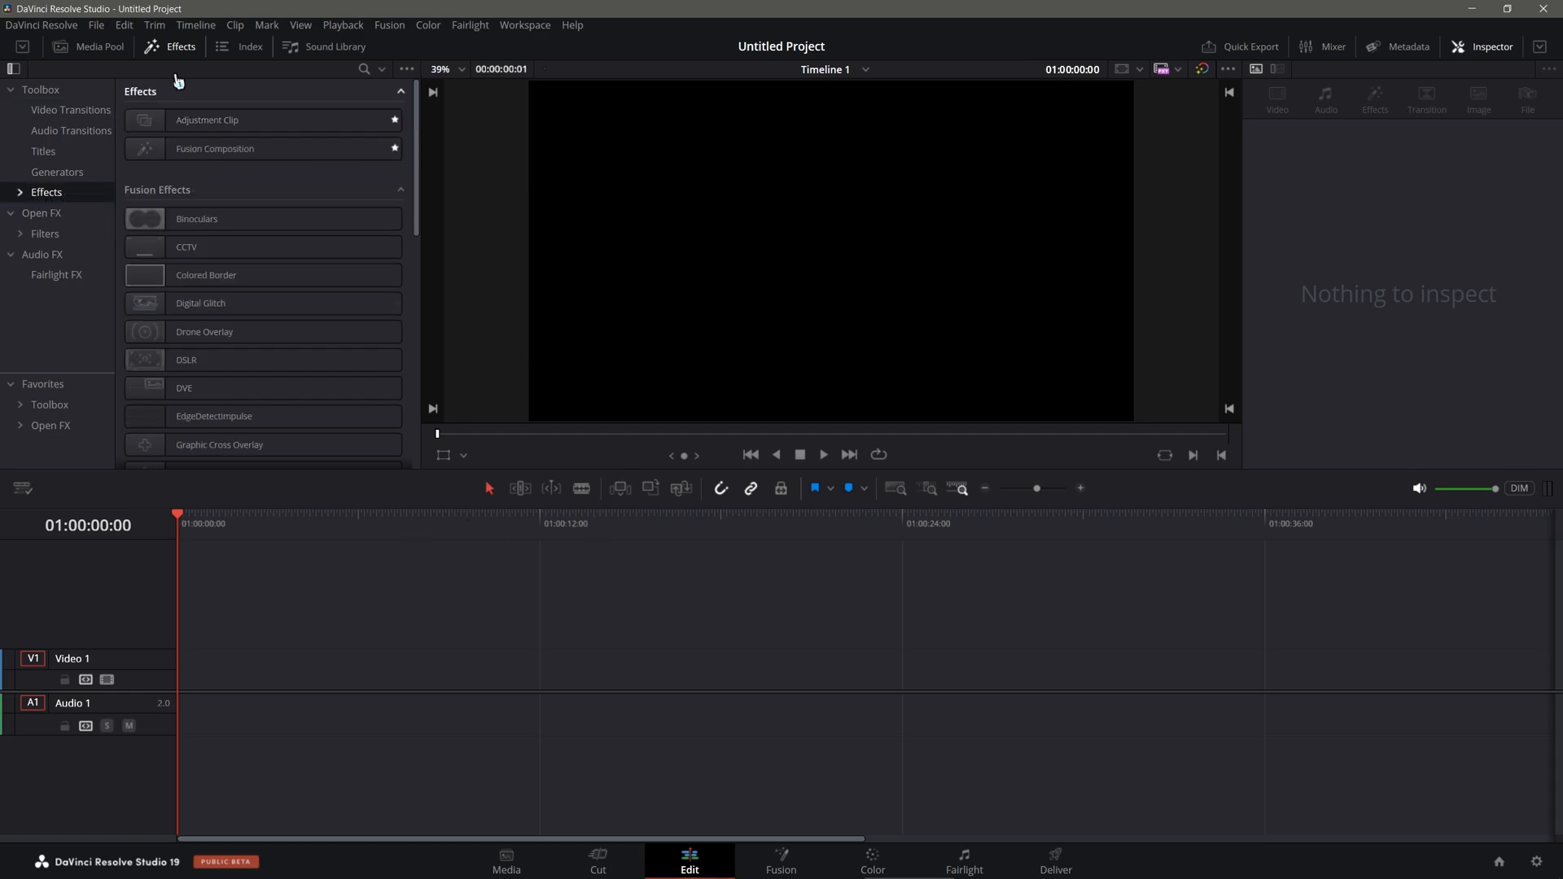
{"action": "mouse_move", "coordinate": [54, 199]}
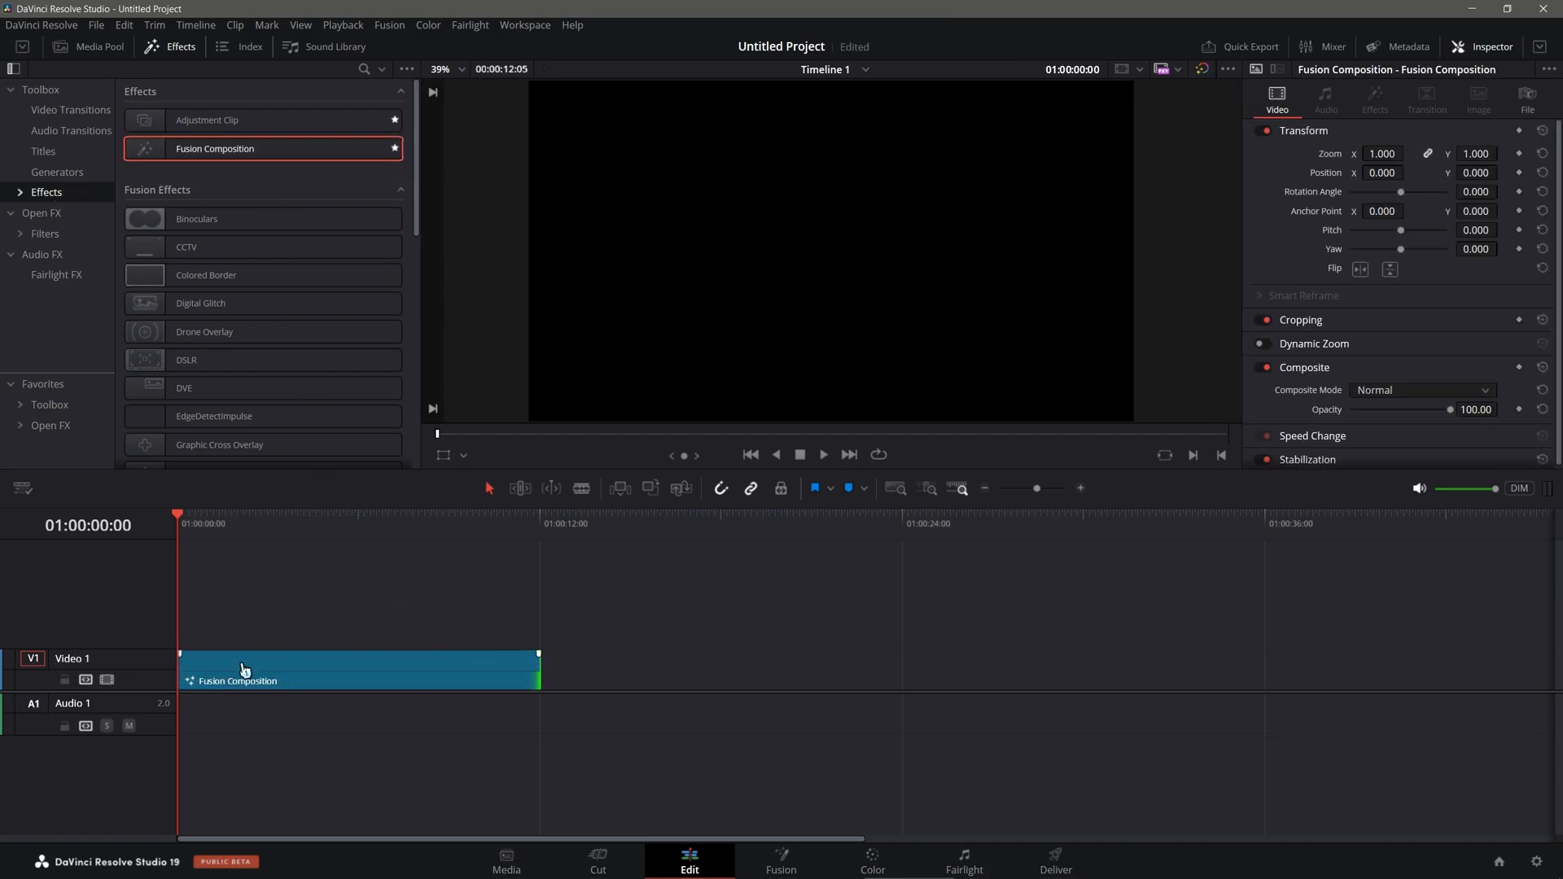
{"action": "right_click", "coordinate": [244, 670]}
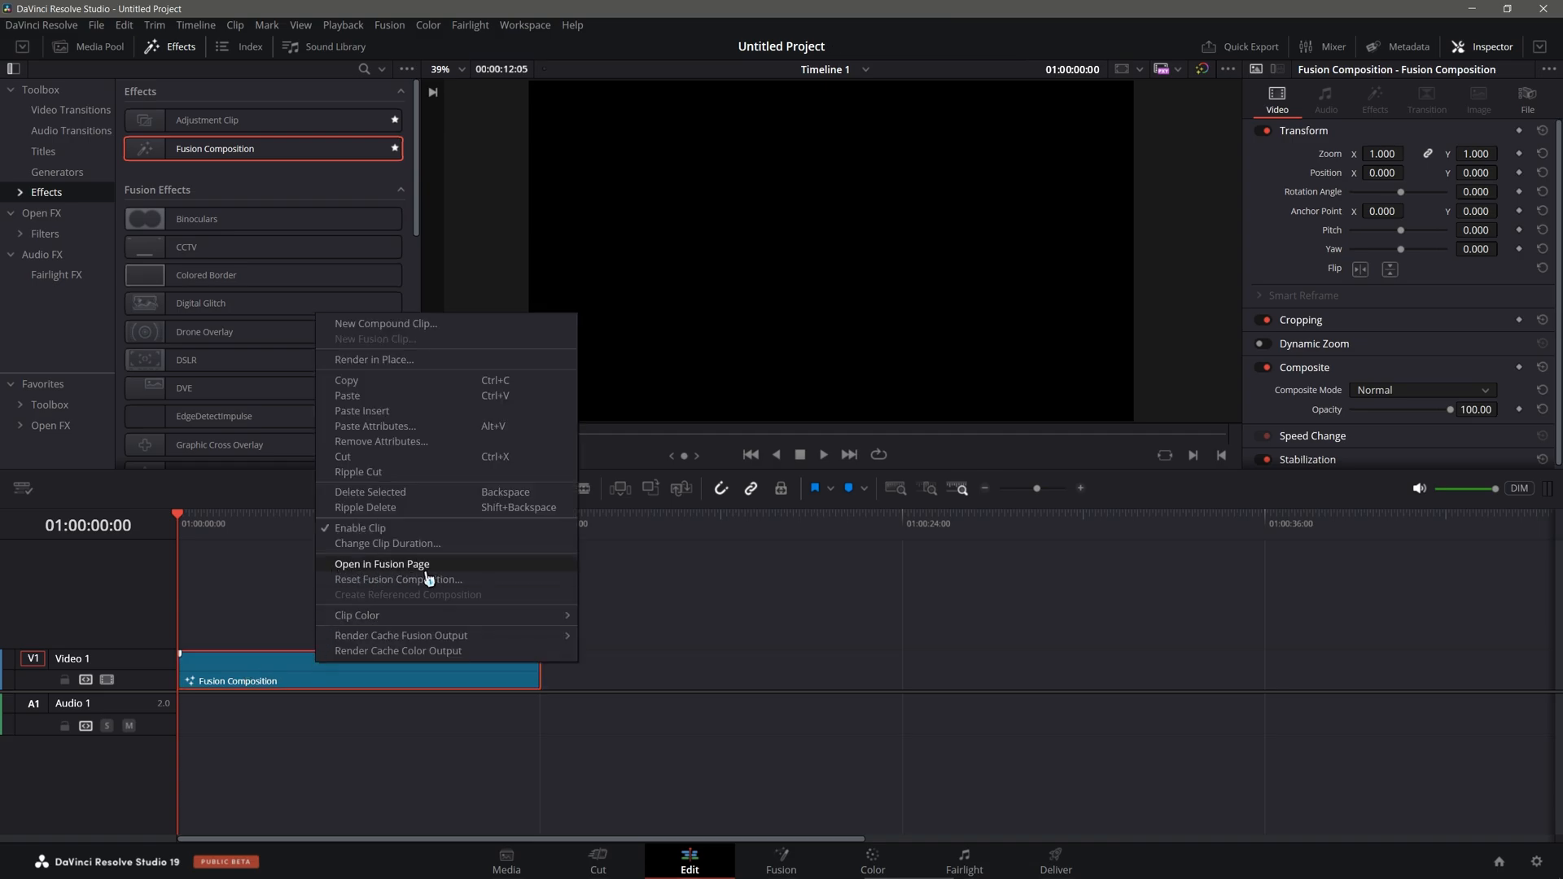
Step: Open the clip in the Fusion page and connect a white Background node to MediaOut1
{"action": "left_click", "coordinate": [381, 564]}
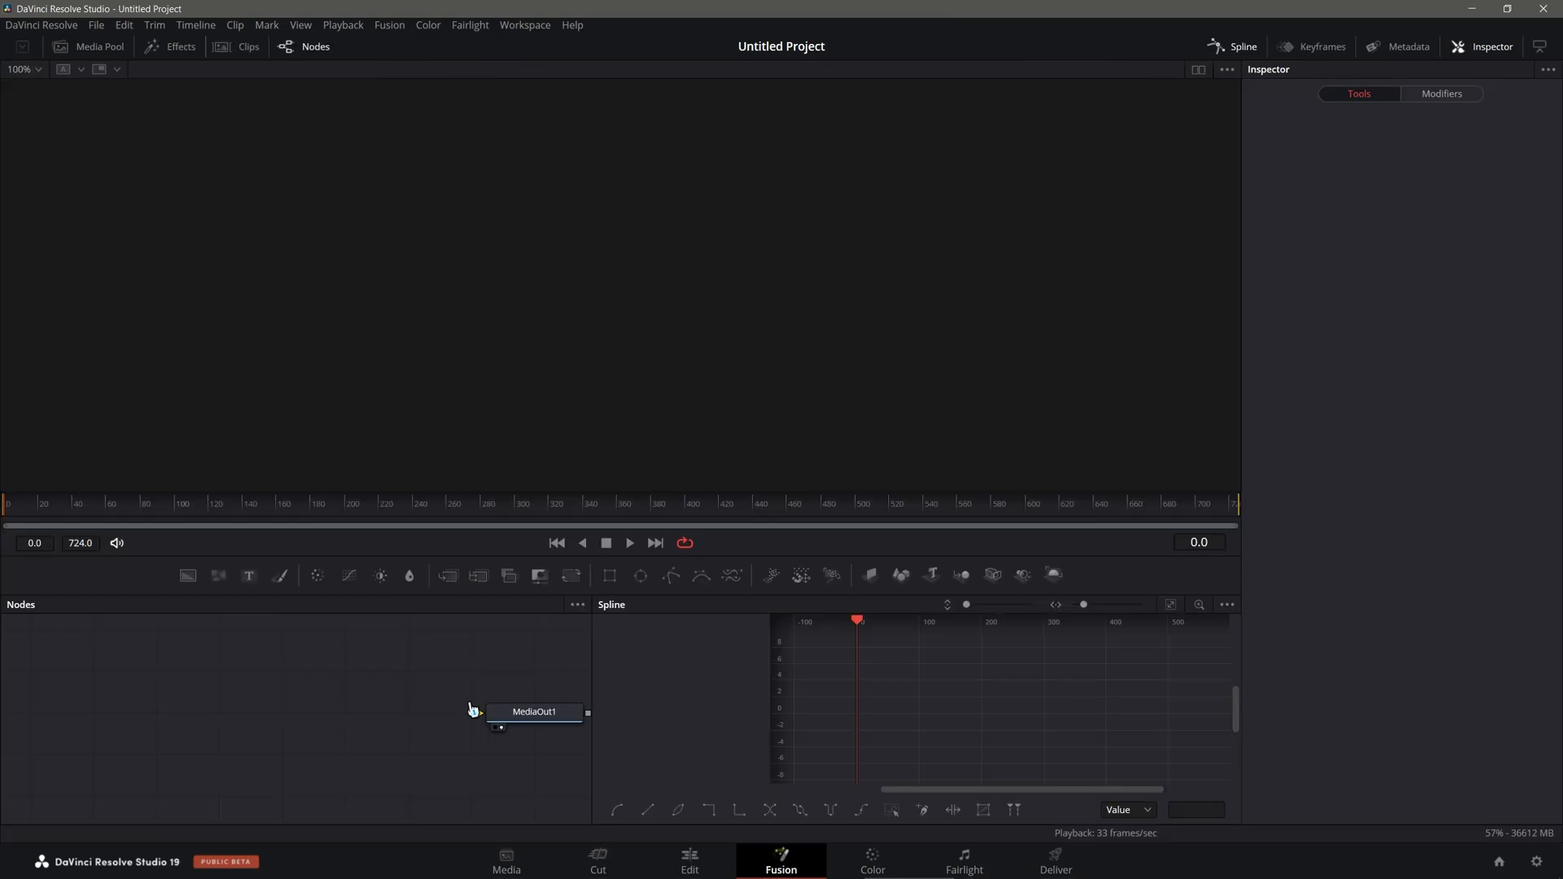
{"action": "left_click", "coordinate": [534, 711]}
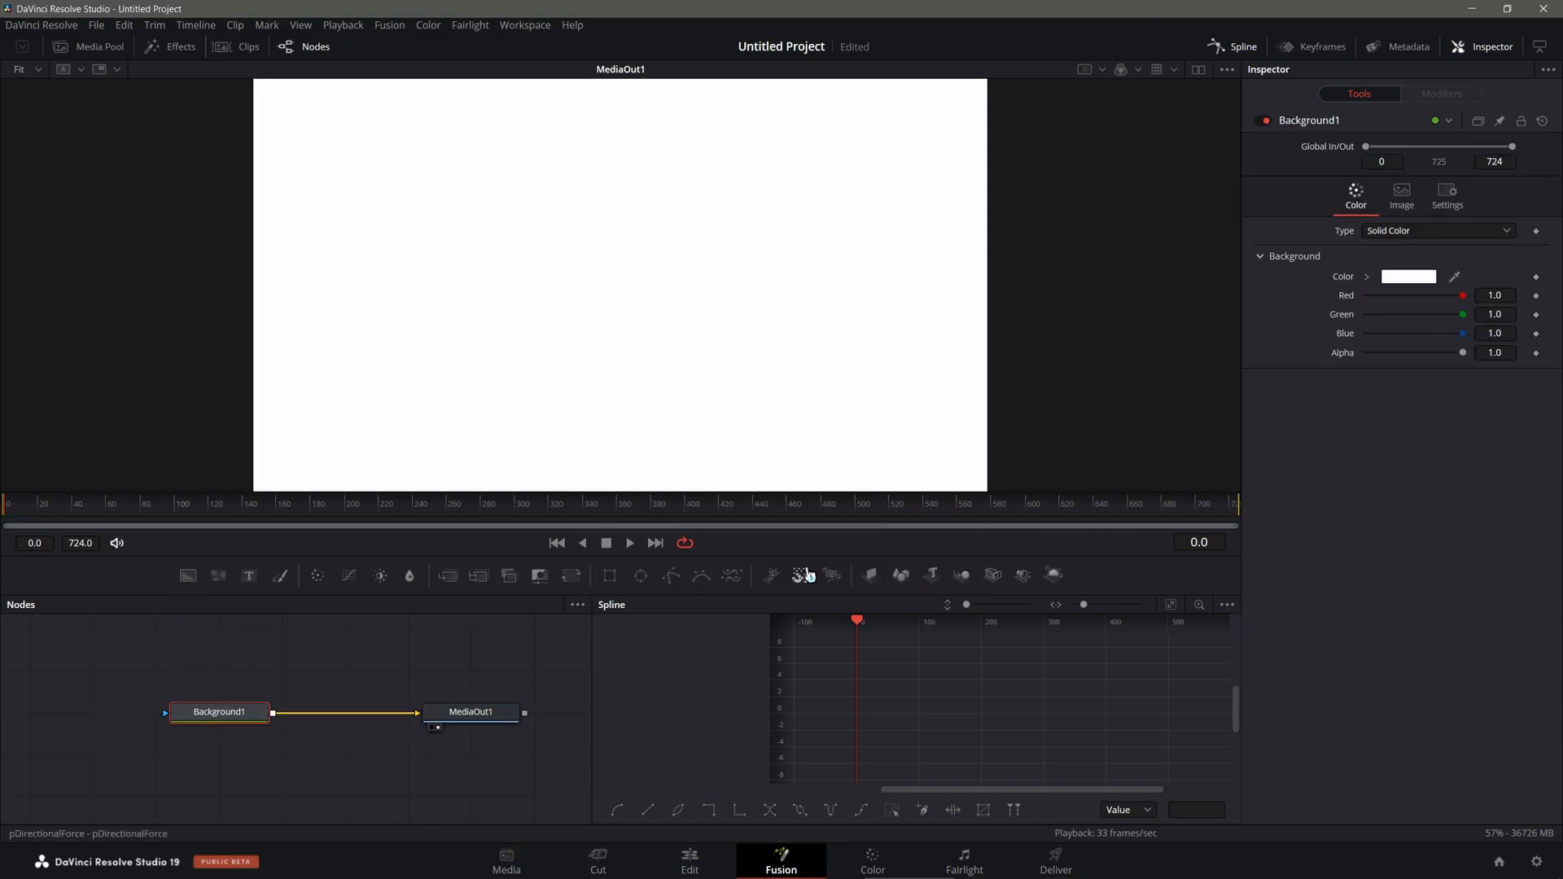
{"action": "mouse_move", "coordinate": [367, 673]}
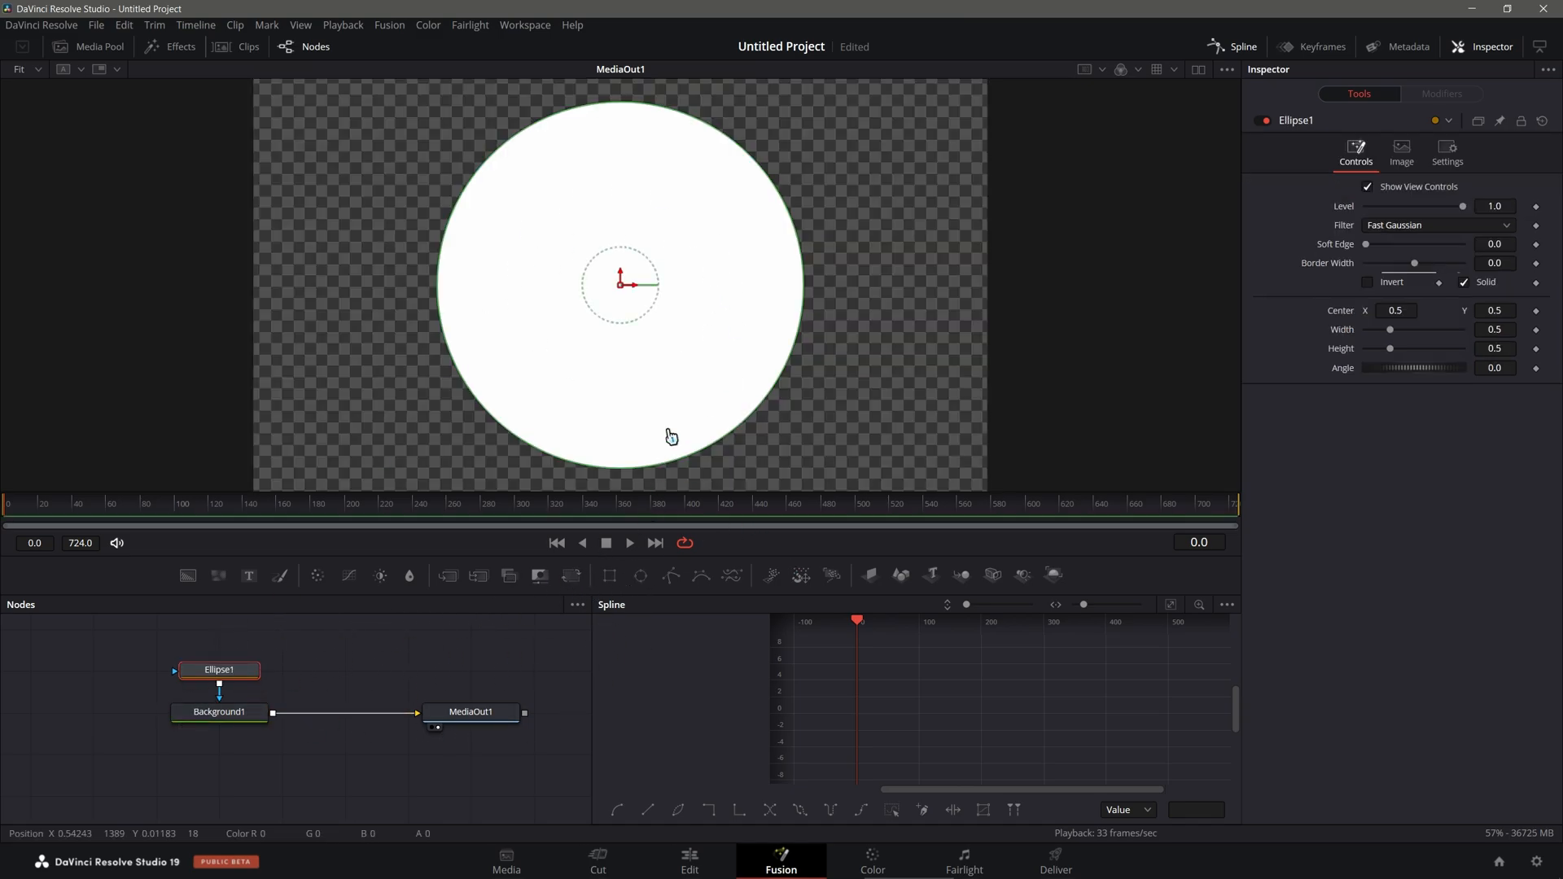
{"action": "mouse_move", "coordinate": [590, 324]}
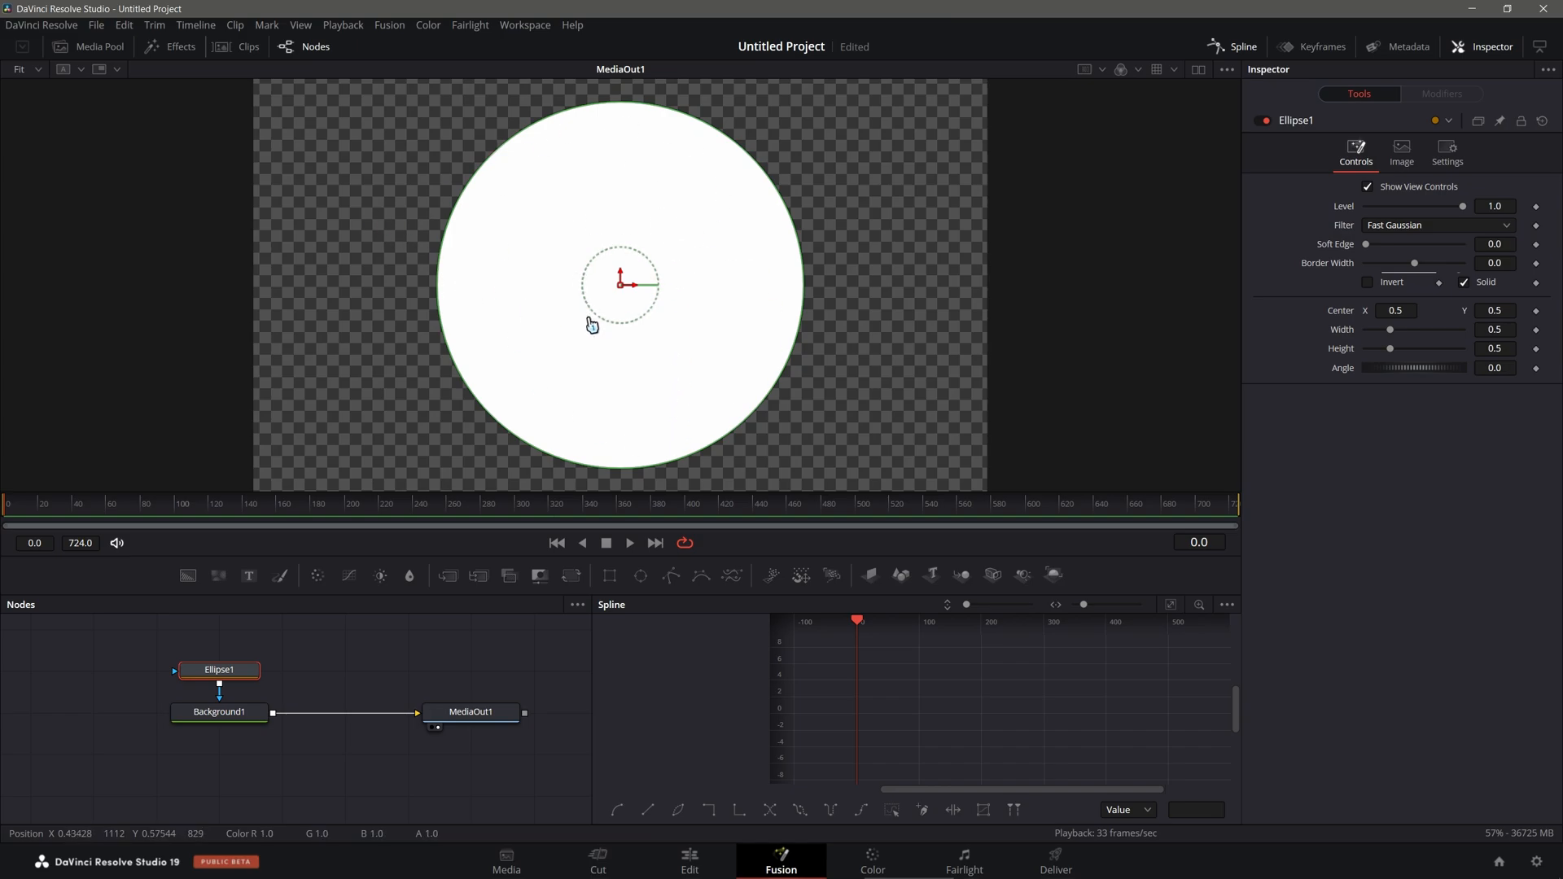
{"action": "mouse_move", "coordinate": [992, 456]}
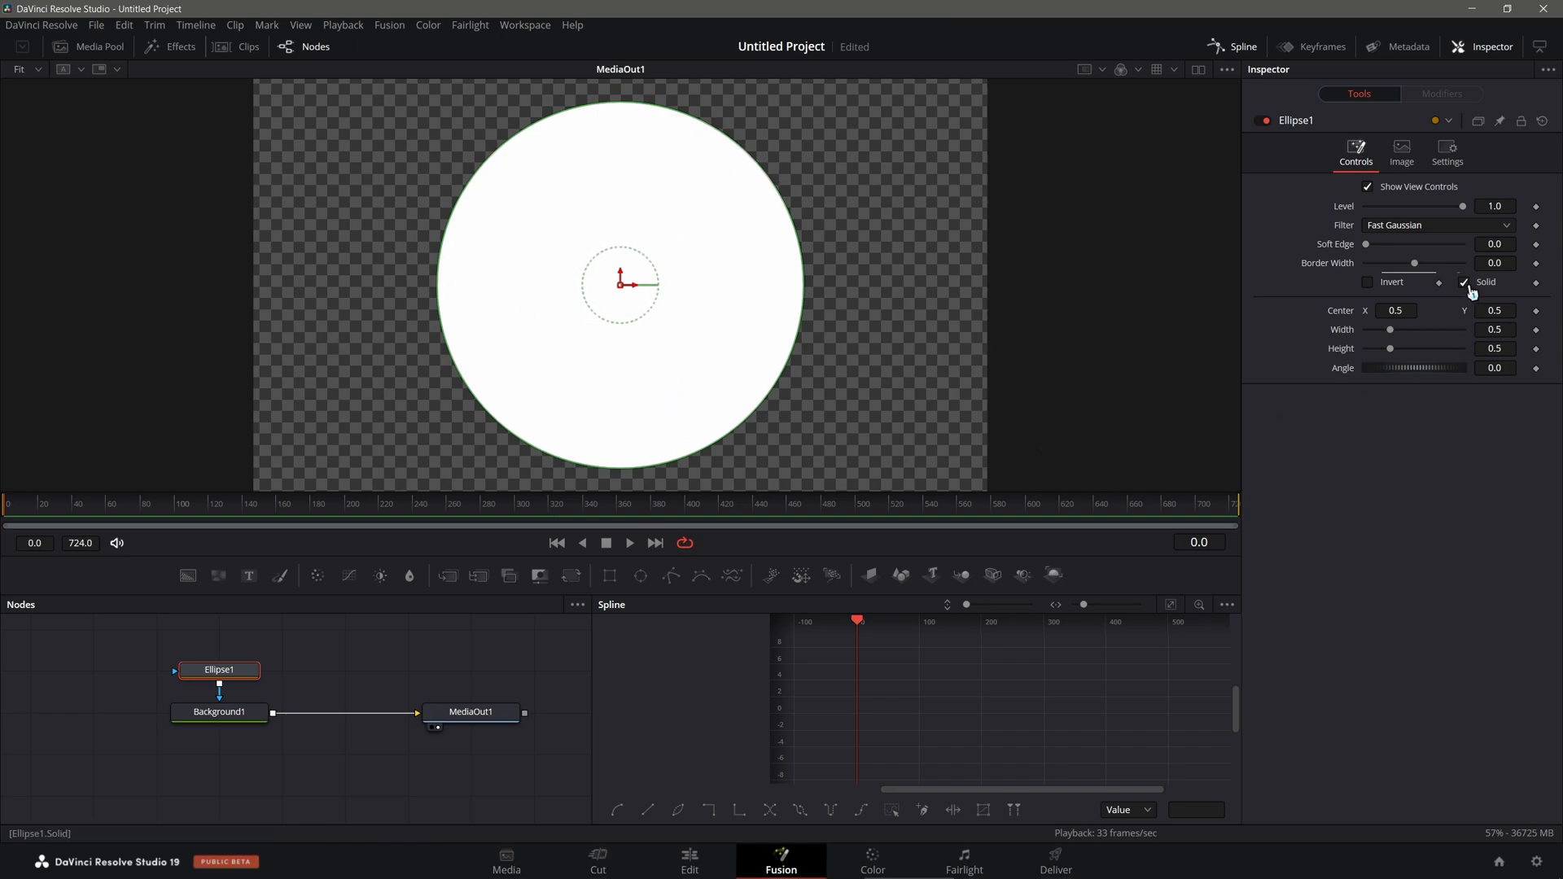
Step: Uncheck Solid on the Ellipse mask, set Border Width to 0.01, and hide view controls
{"action": "left_click", "coordinate": [1464, 283]}
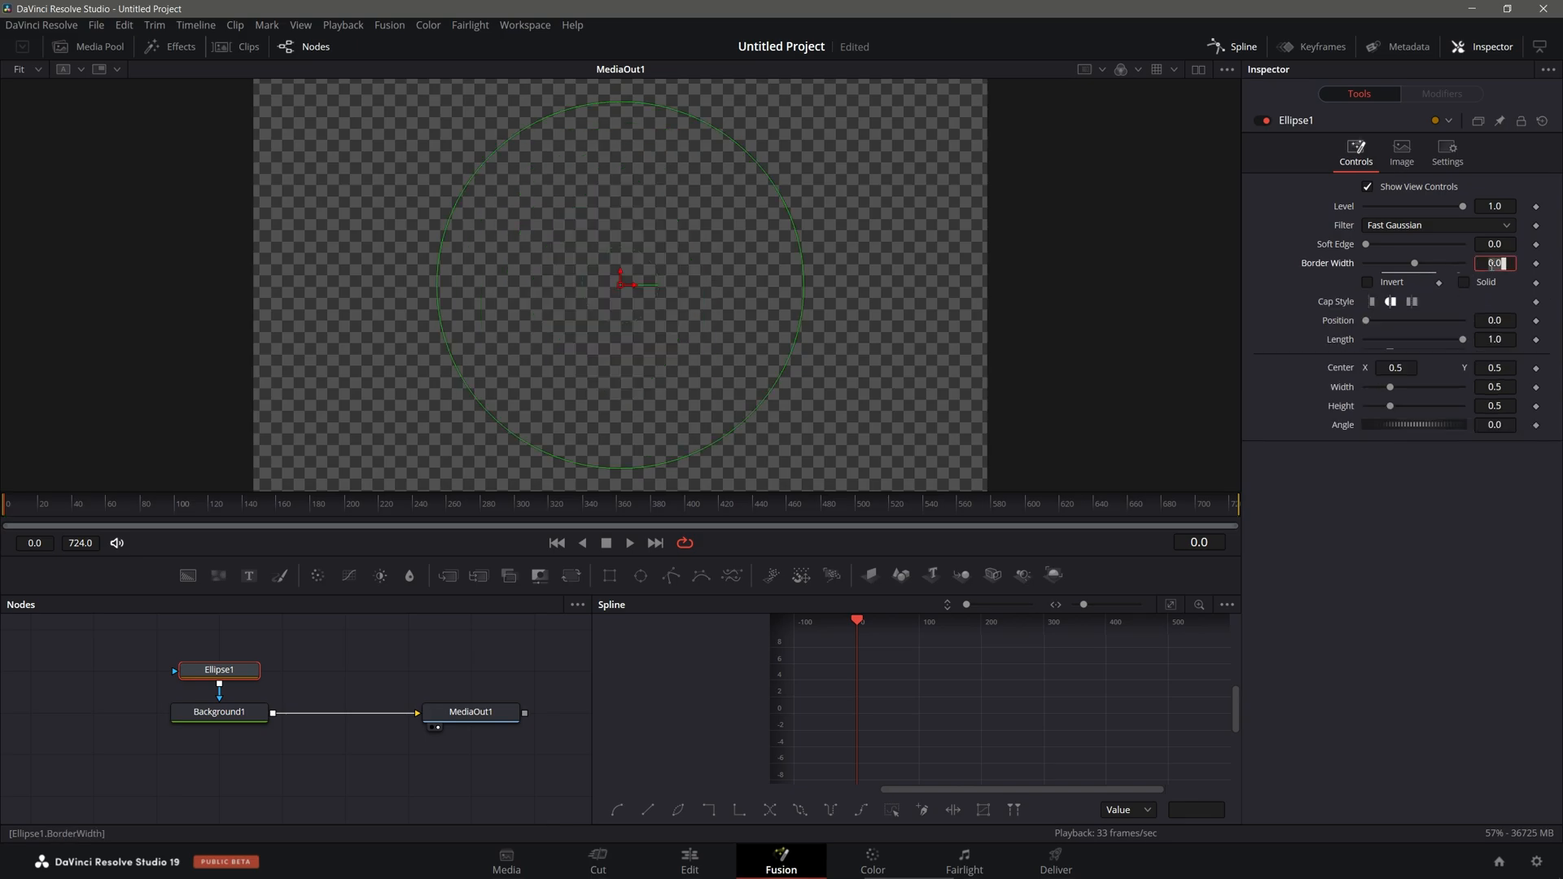
{"action": "type", "text": "0.01"}
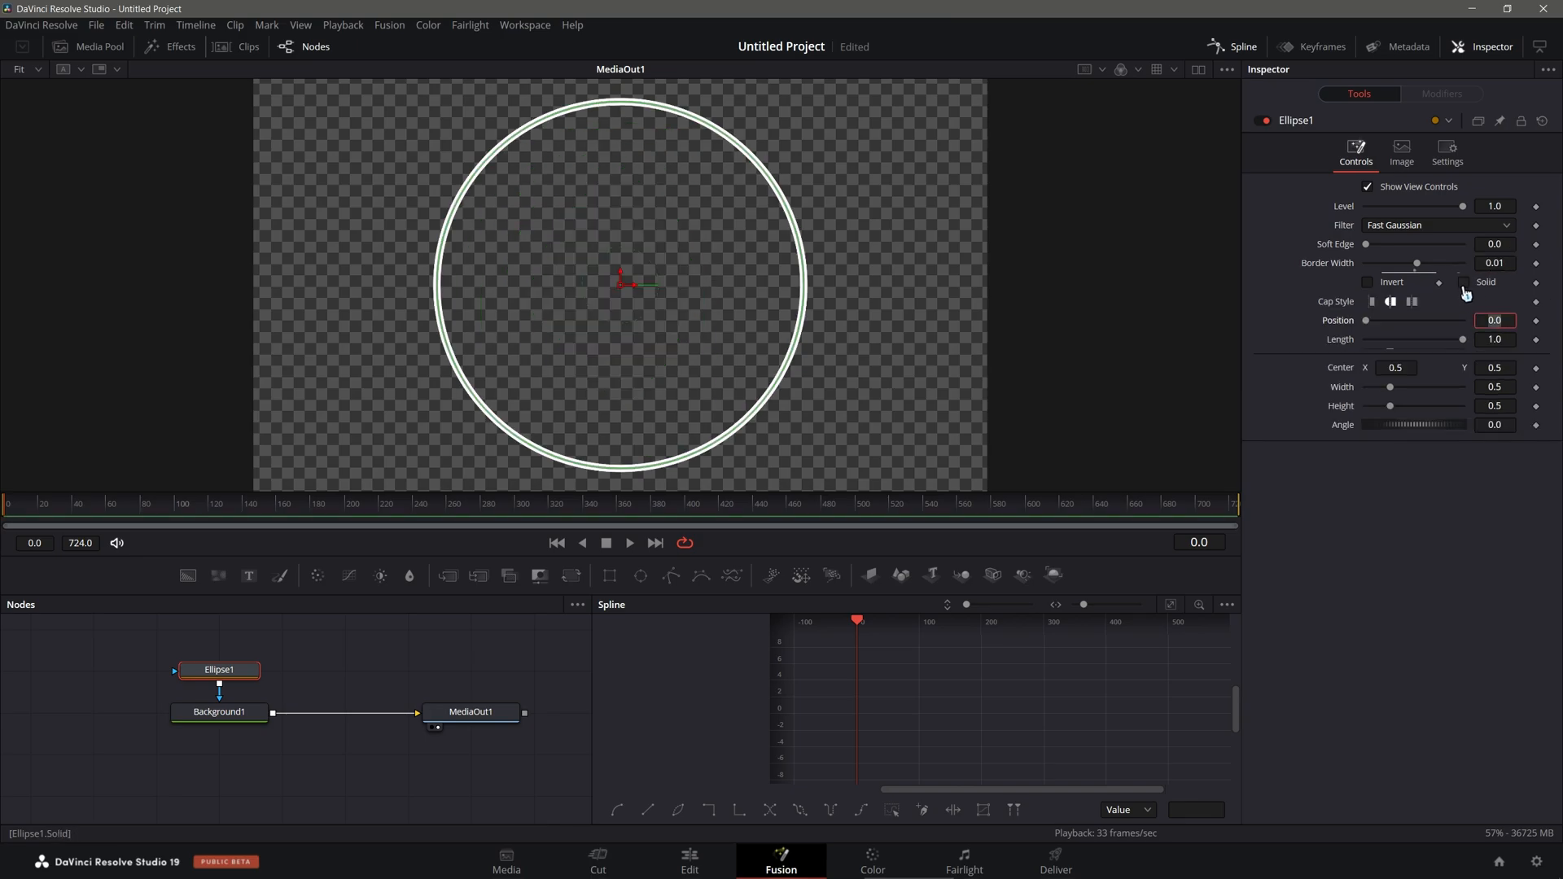
{"action": "left_click", "coordinate": [1371, 186]}
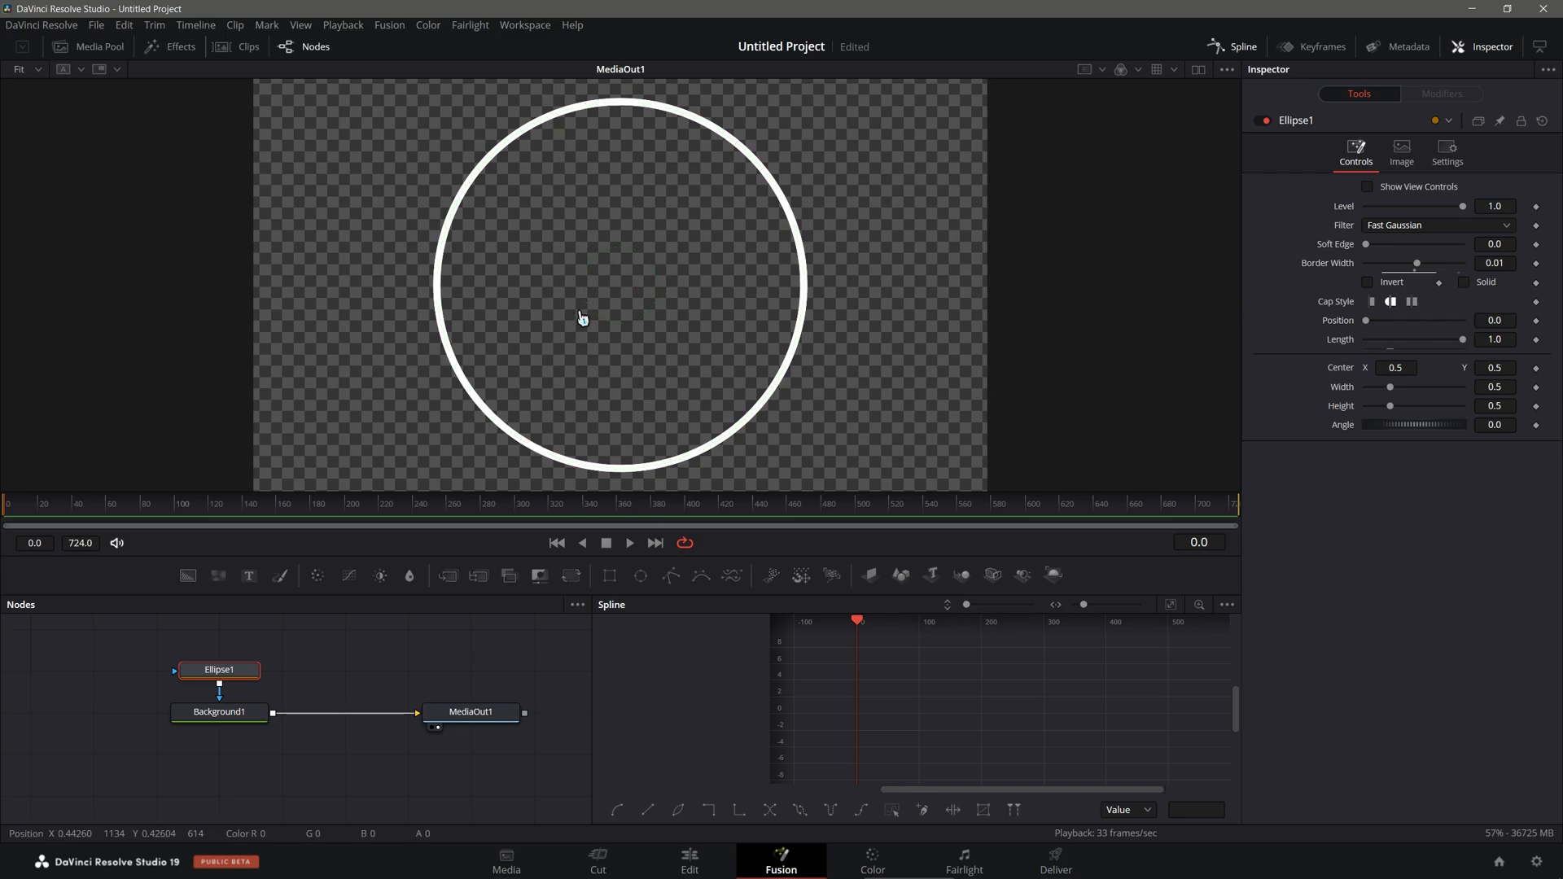
{"action": "mouse_move", "coordinate": [259, 484]}
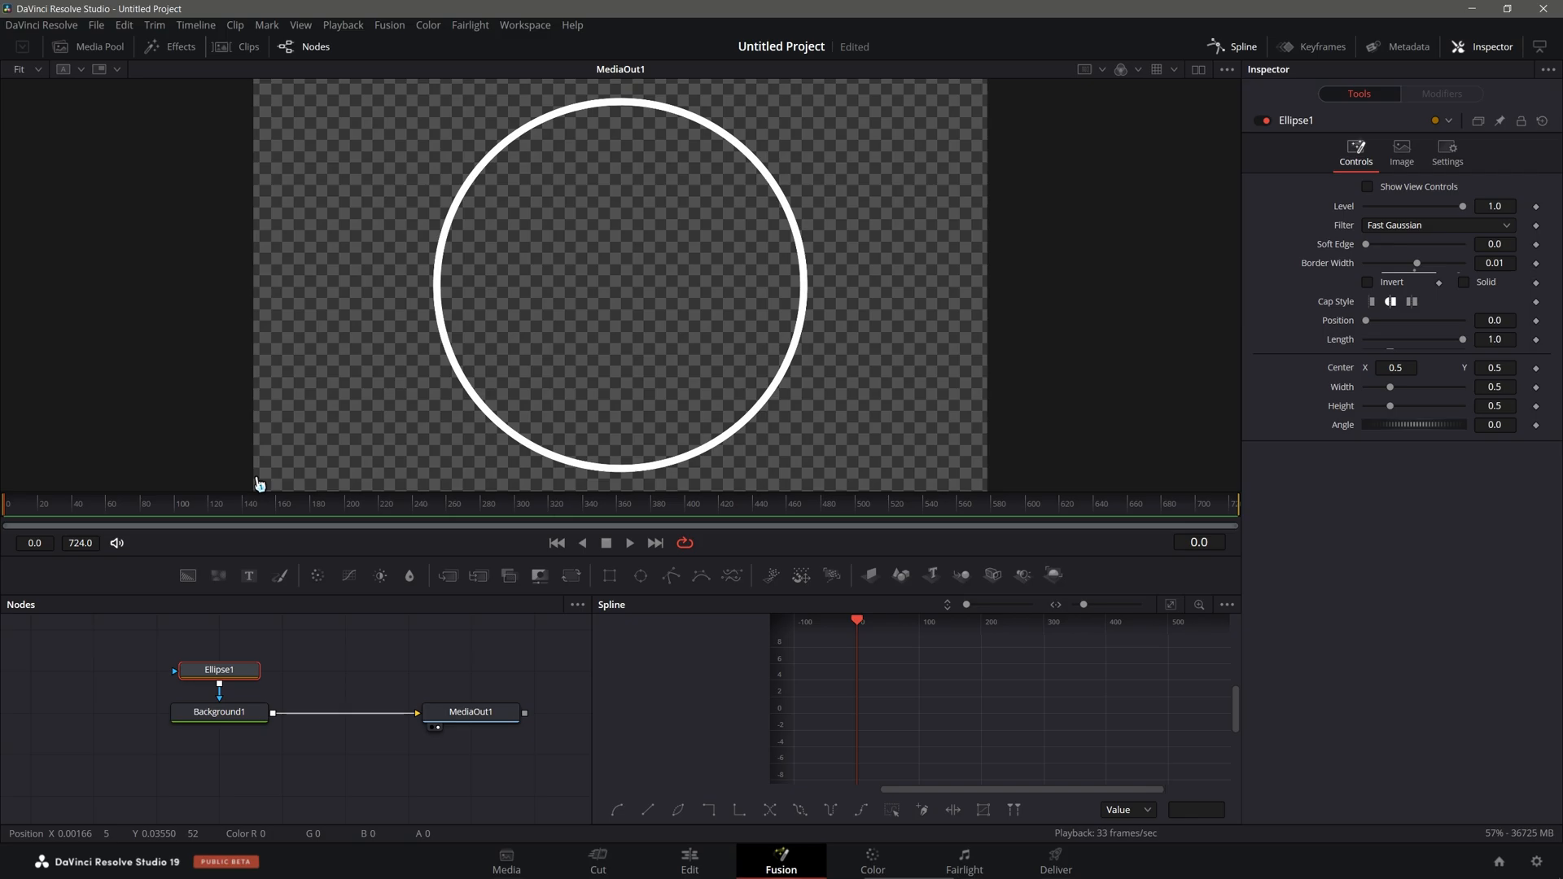
{"action": "mouse_move", "coordinate": [1350, 425]}
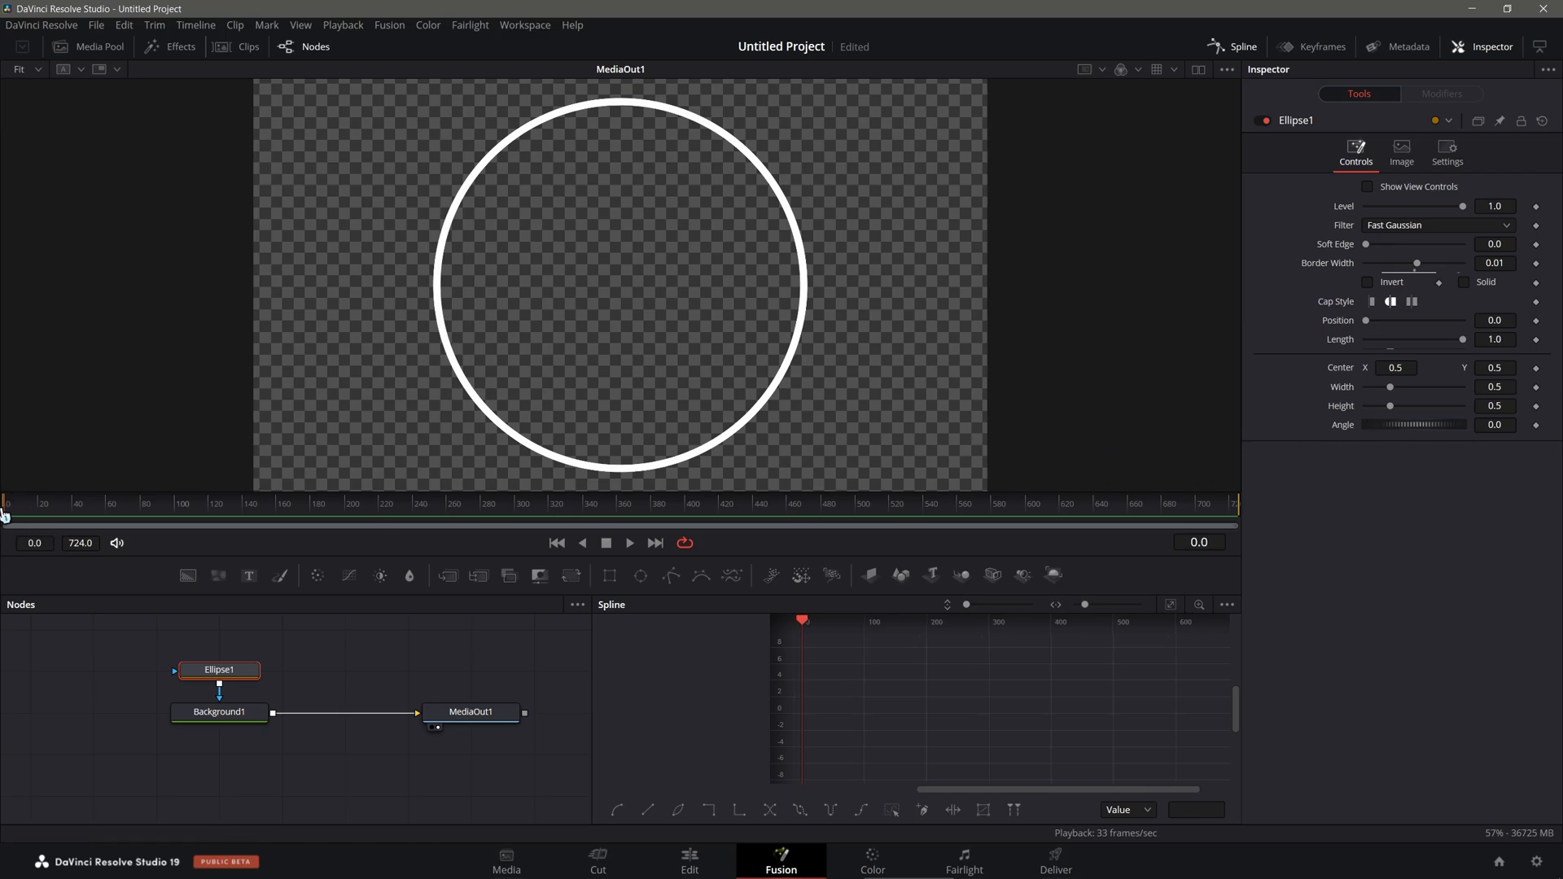
{"action": "mouse_move", "coordinate": [1461, 405]}
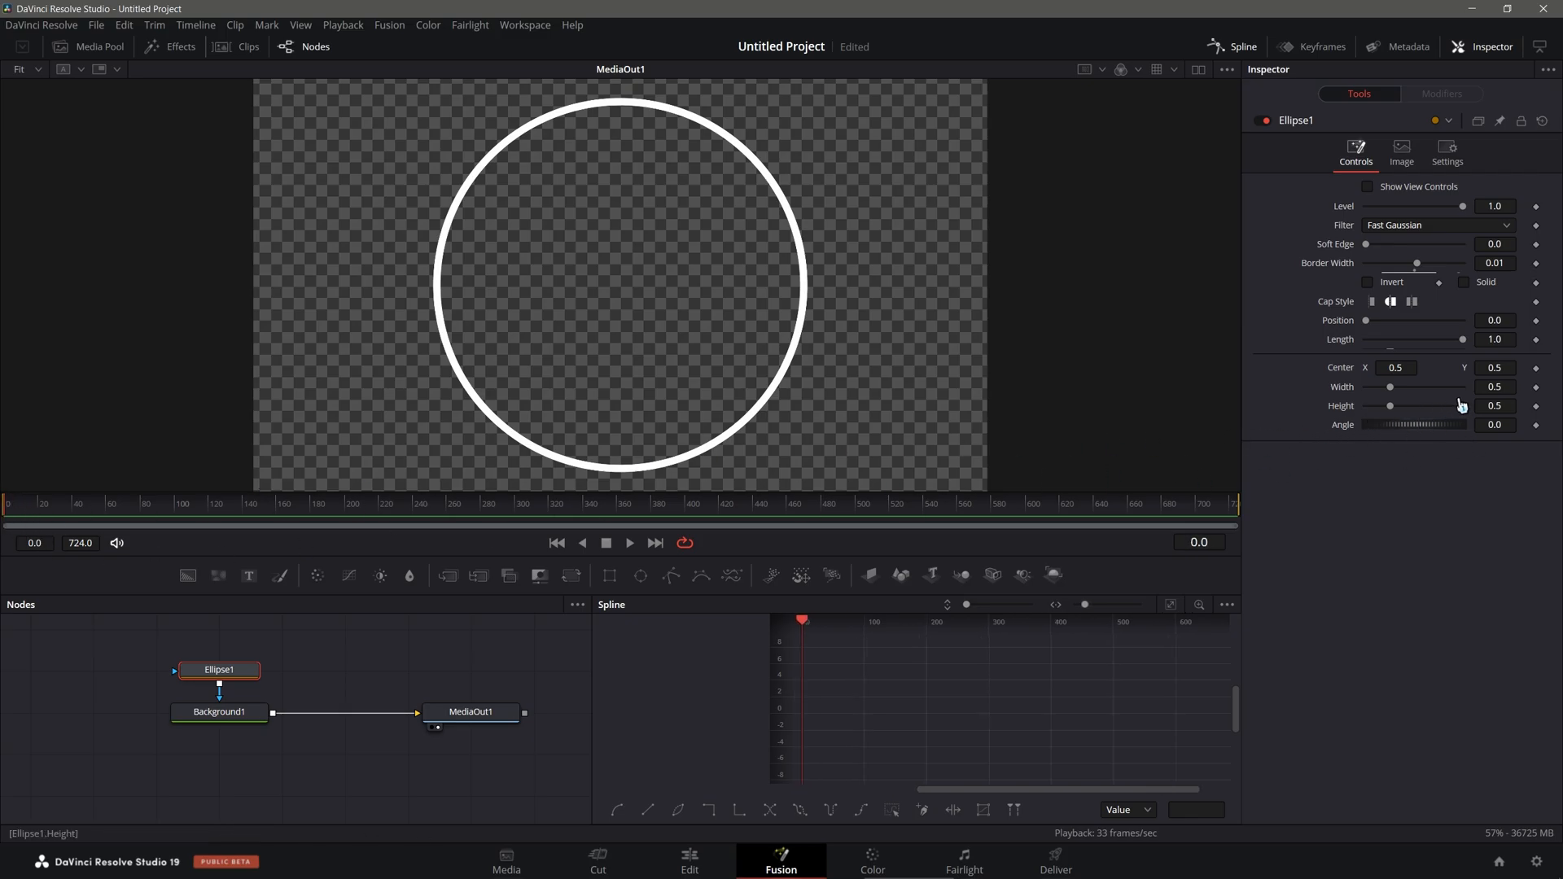
Step: Keyframe Ellipse Width and Height at 0 on frame 0 and 0.6 on frame 120
{"action": "left_click", "coordinate": [1494, 387]}
{"action": "type", "text": "0"}
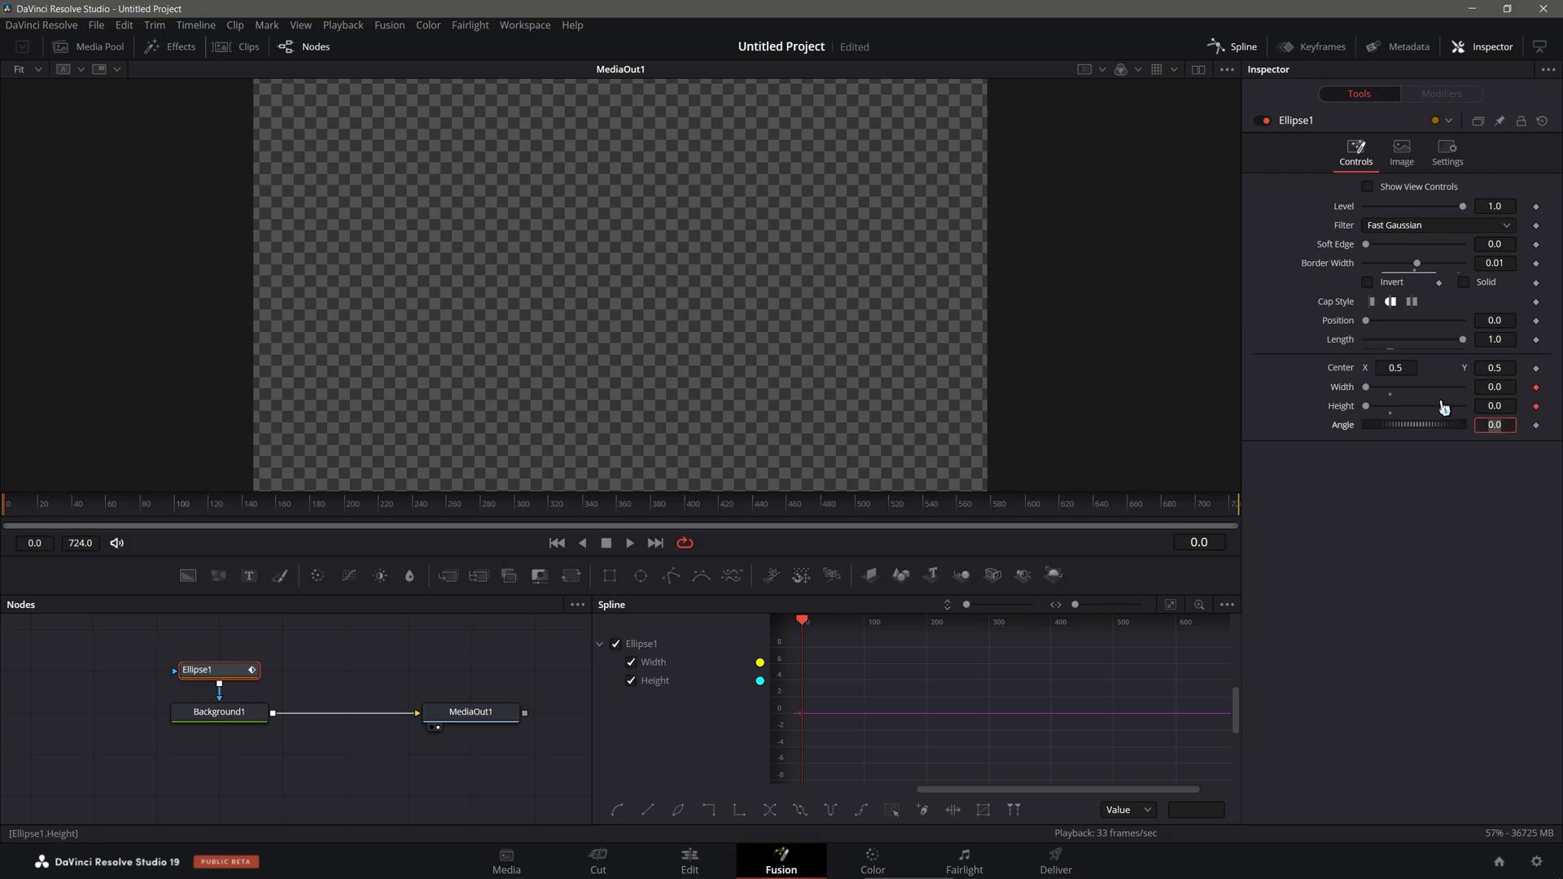
{"action": "left_click", "coordinate": [212, 508]}
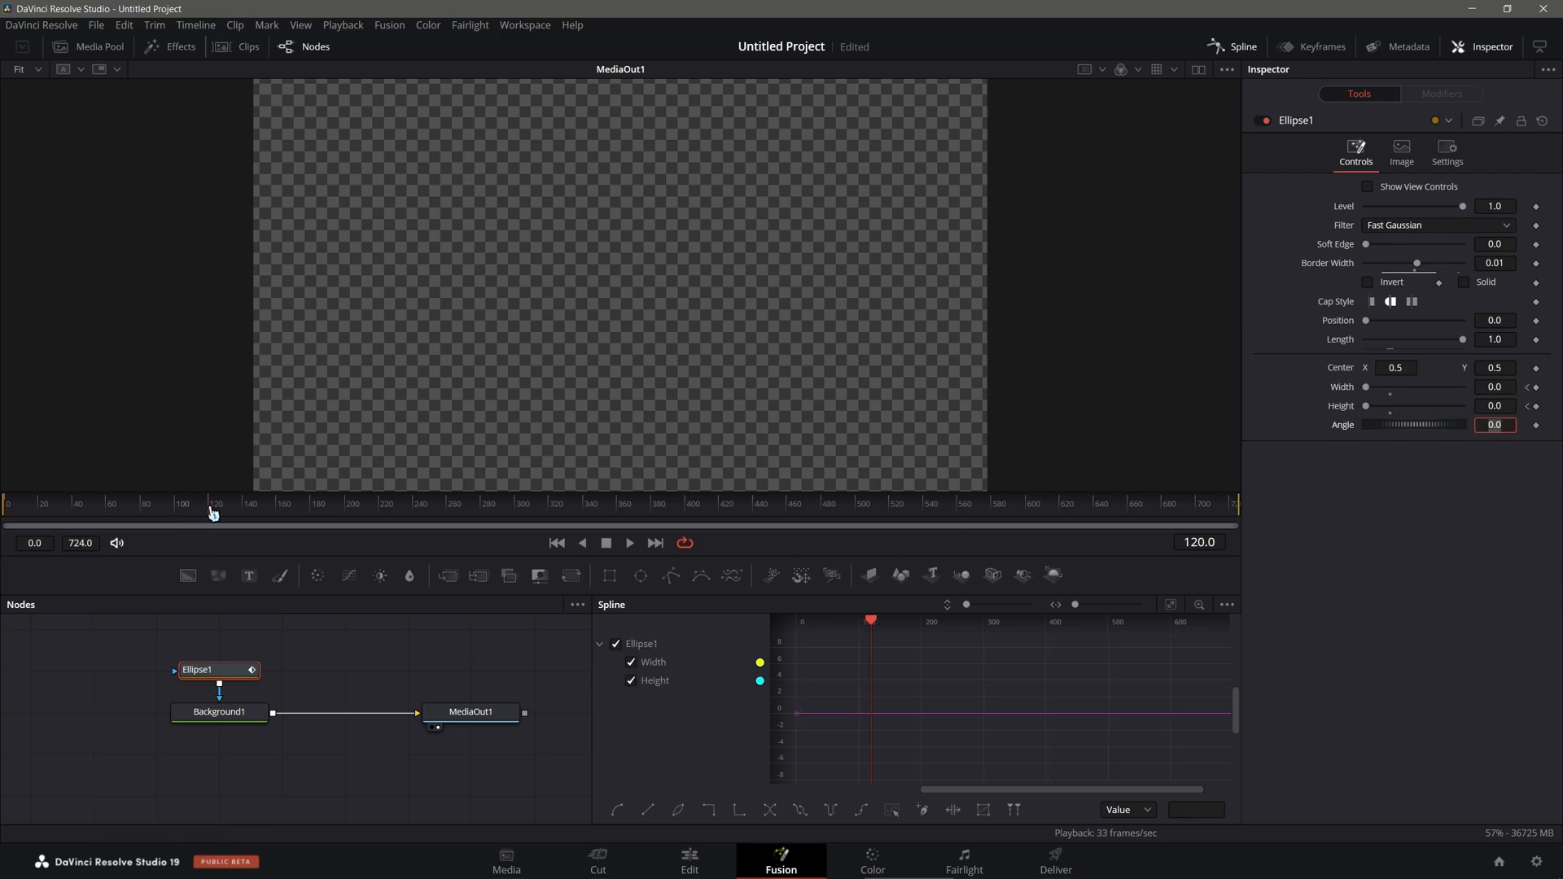
{"action": "left_click", "coordinate": [1495, 387]}
{"action": "type", "text": "0.6"}
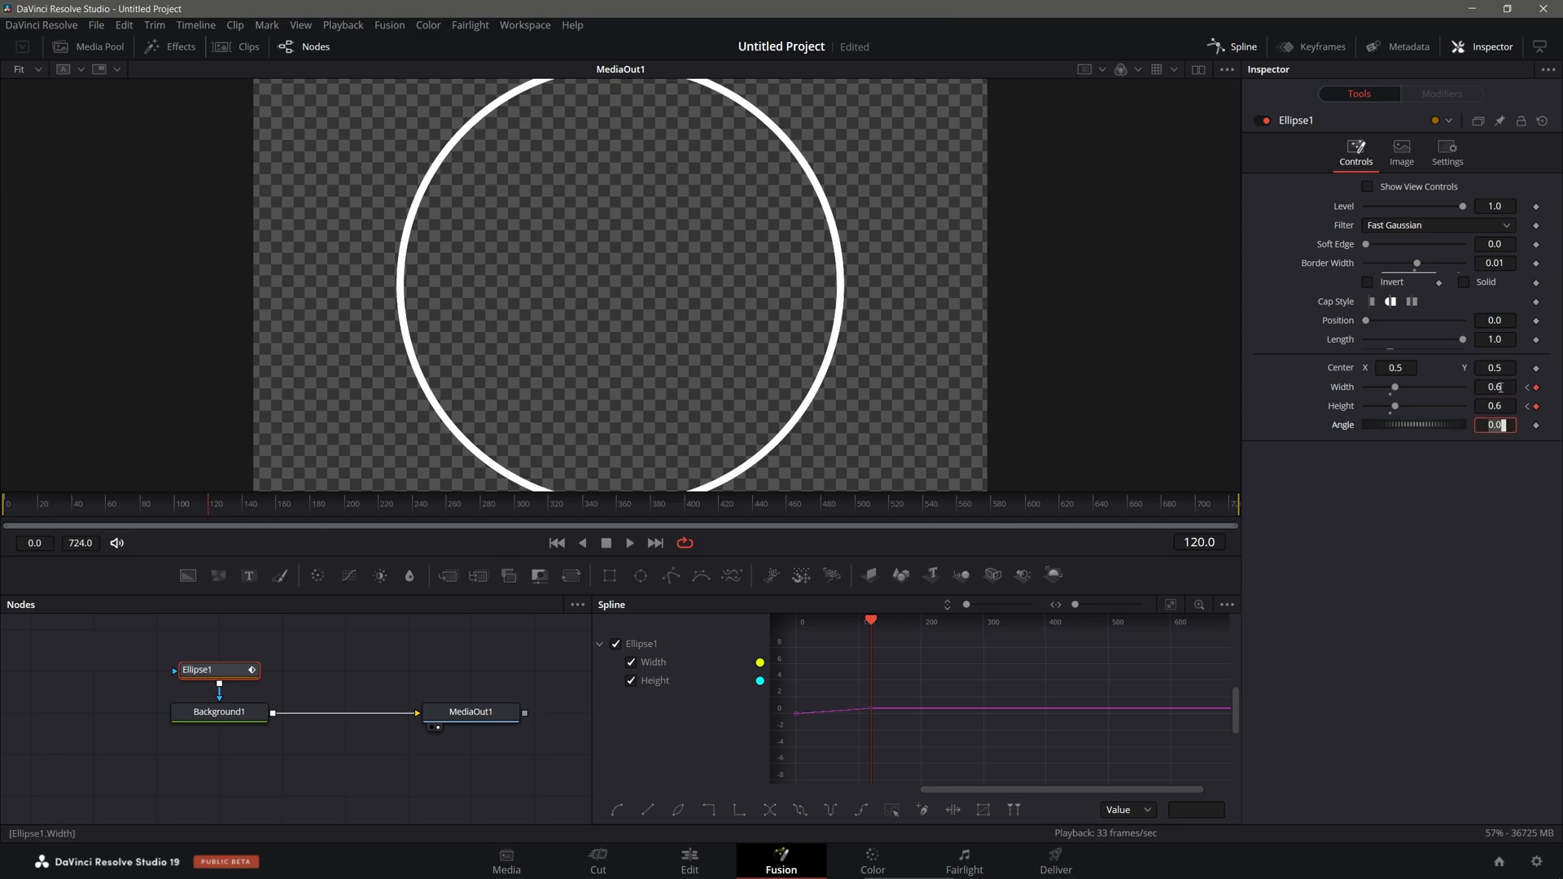
{"action": "mouse_move", "coordinate": [666, 412]}
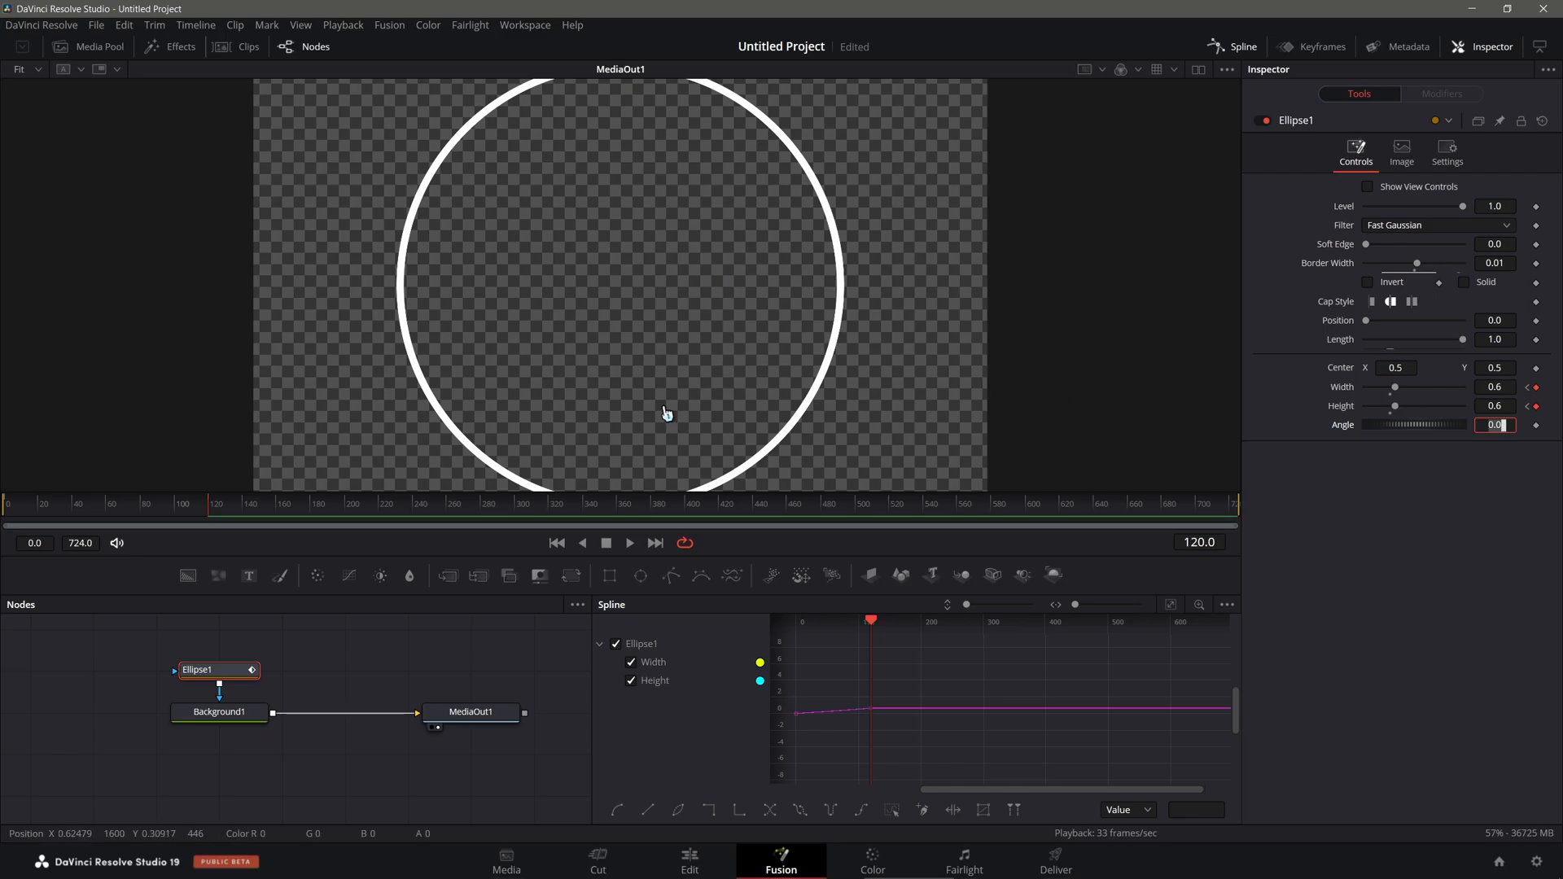
{"action": "mouse_move", "coordinate": [612, 369]}
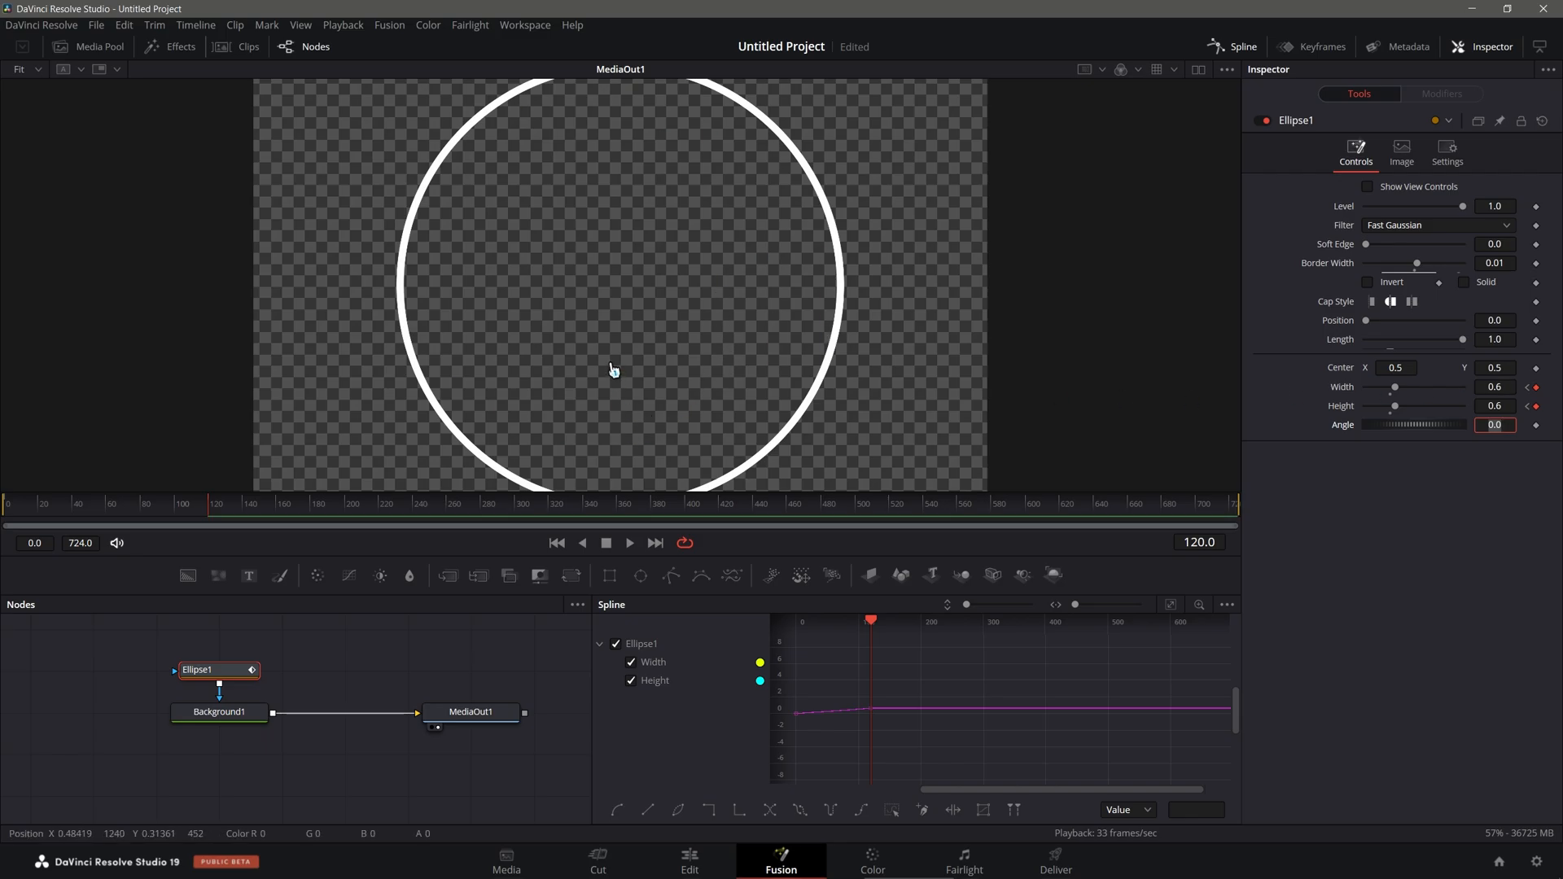
{"action": "mouse_move", "coordinate": [230, 502]}
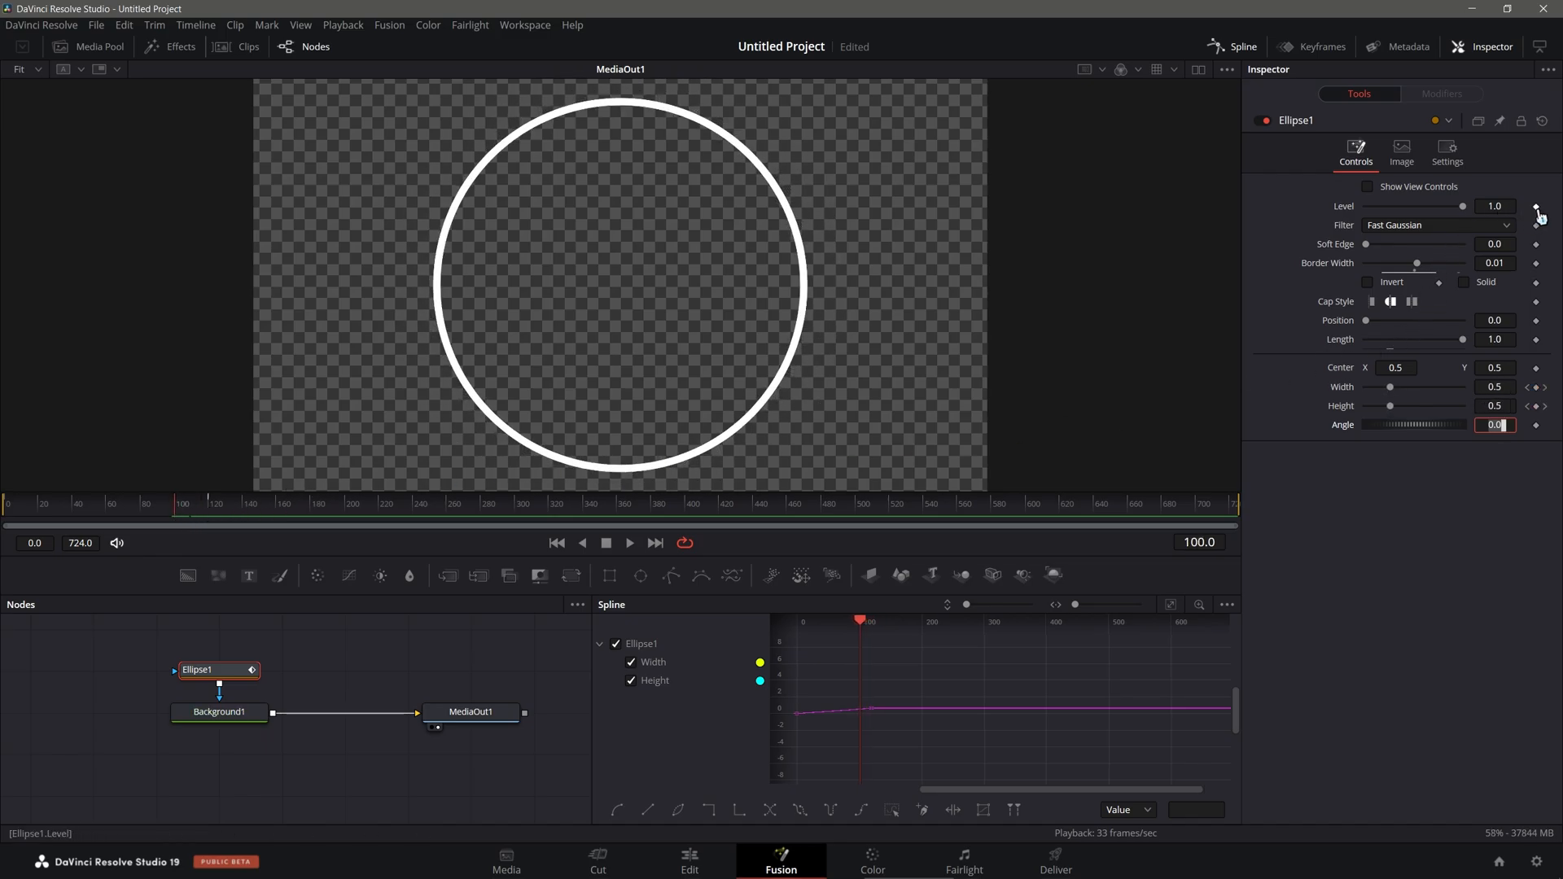
Step: Keyframe Ellipse Level at 1.0 before the growth ends and 0 at the final frame
{"action": "left_click", "coordinate": [1538, 205]}
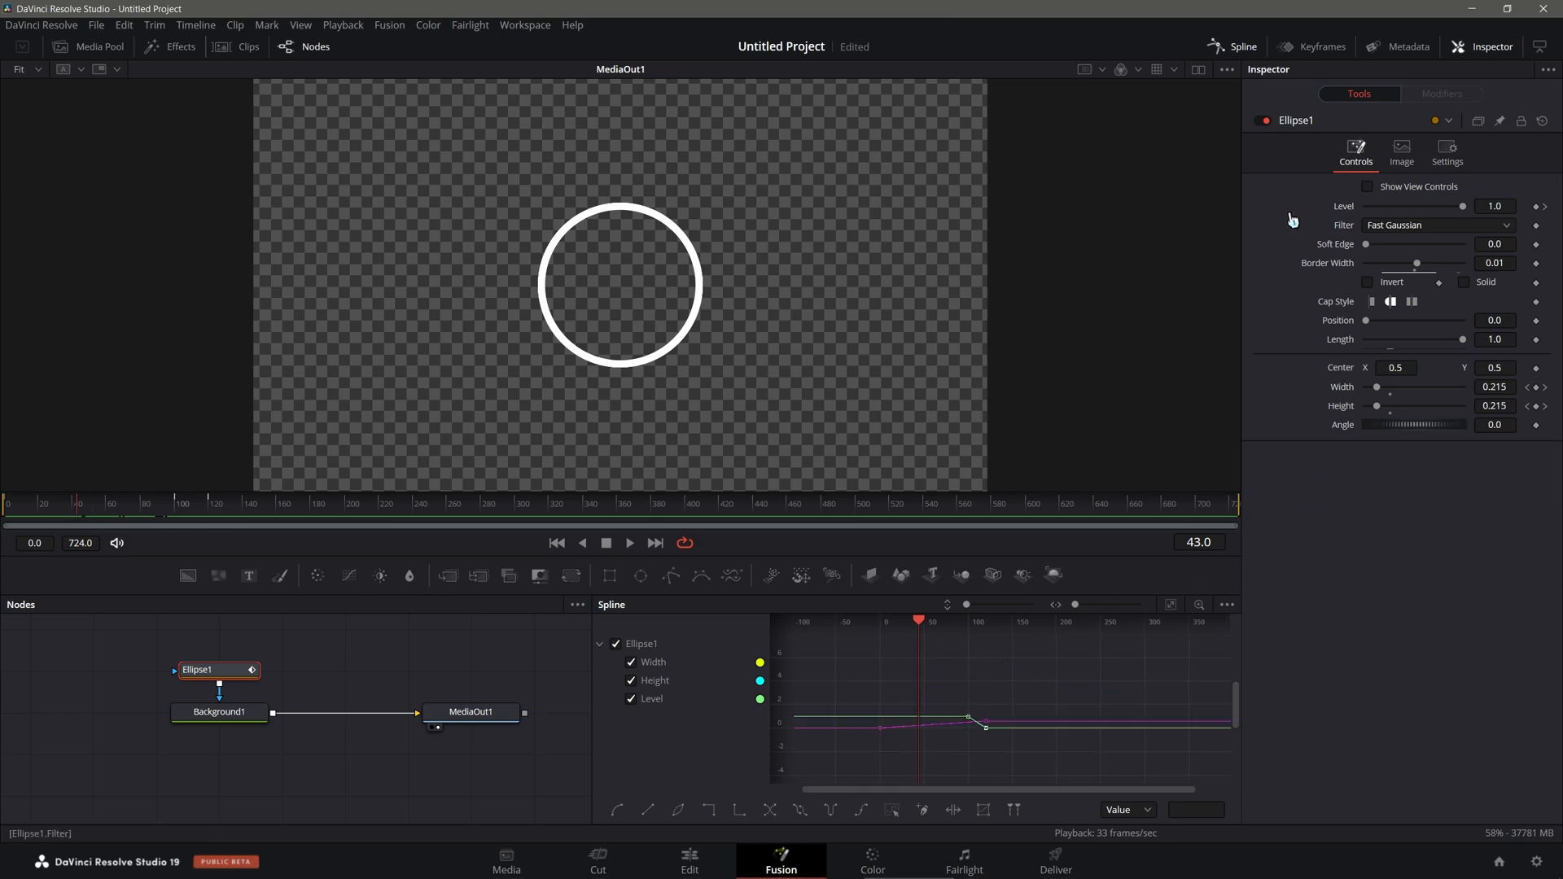
Step: Apply Set Loop to all Ellipse1 curves in the Spline editor and scrub to verify
{"action": "left_click", "coordinate": [1236, 46]}
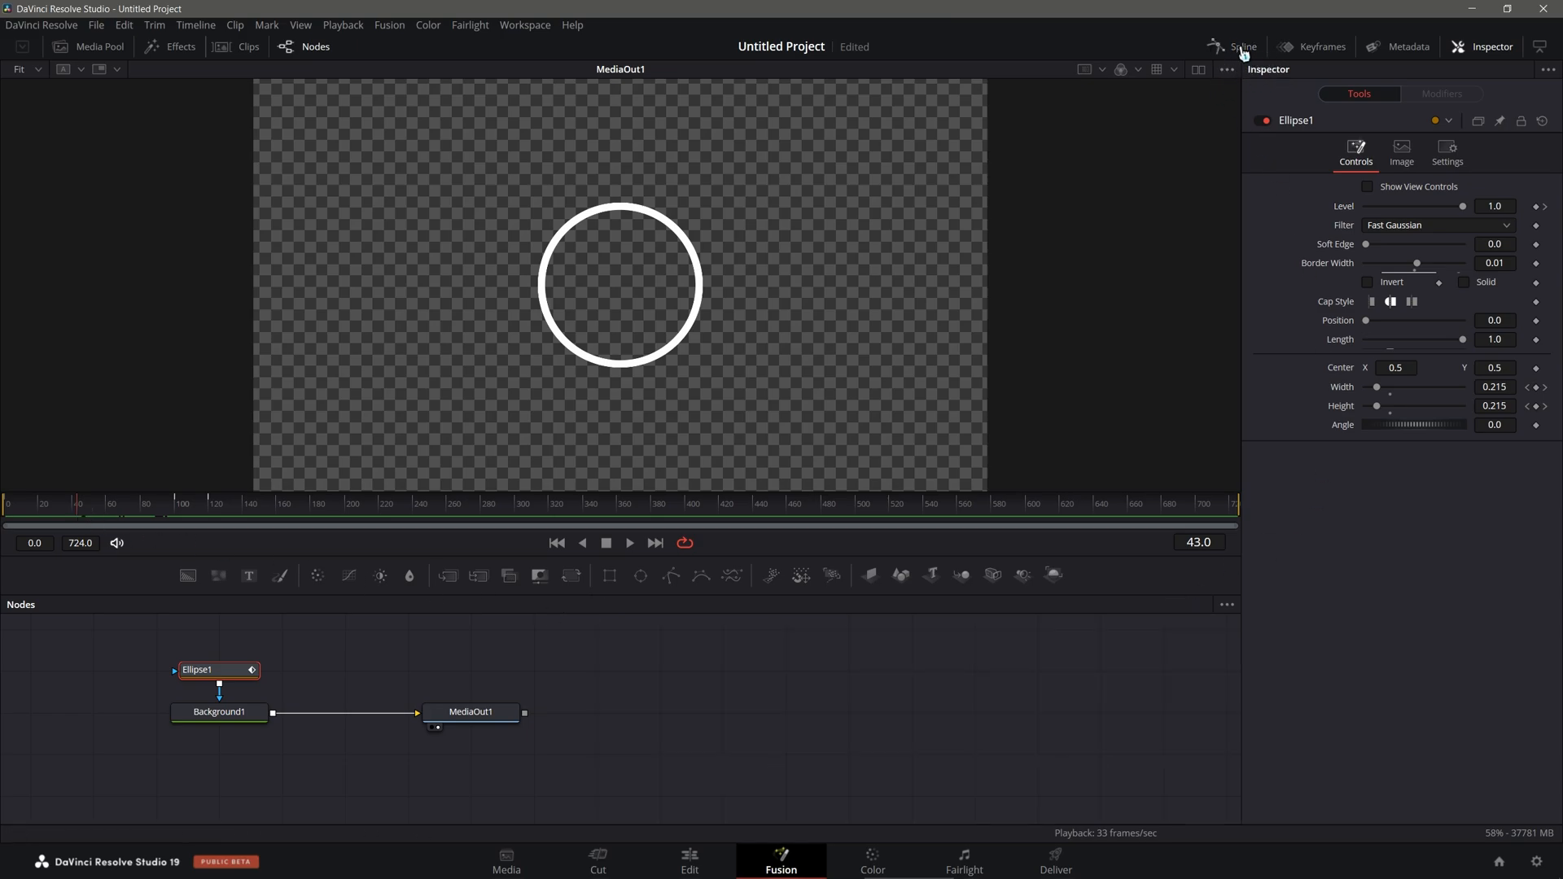
{"action": "left_click", "coordinate": [1240, 47]}
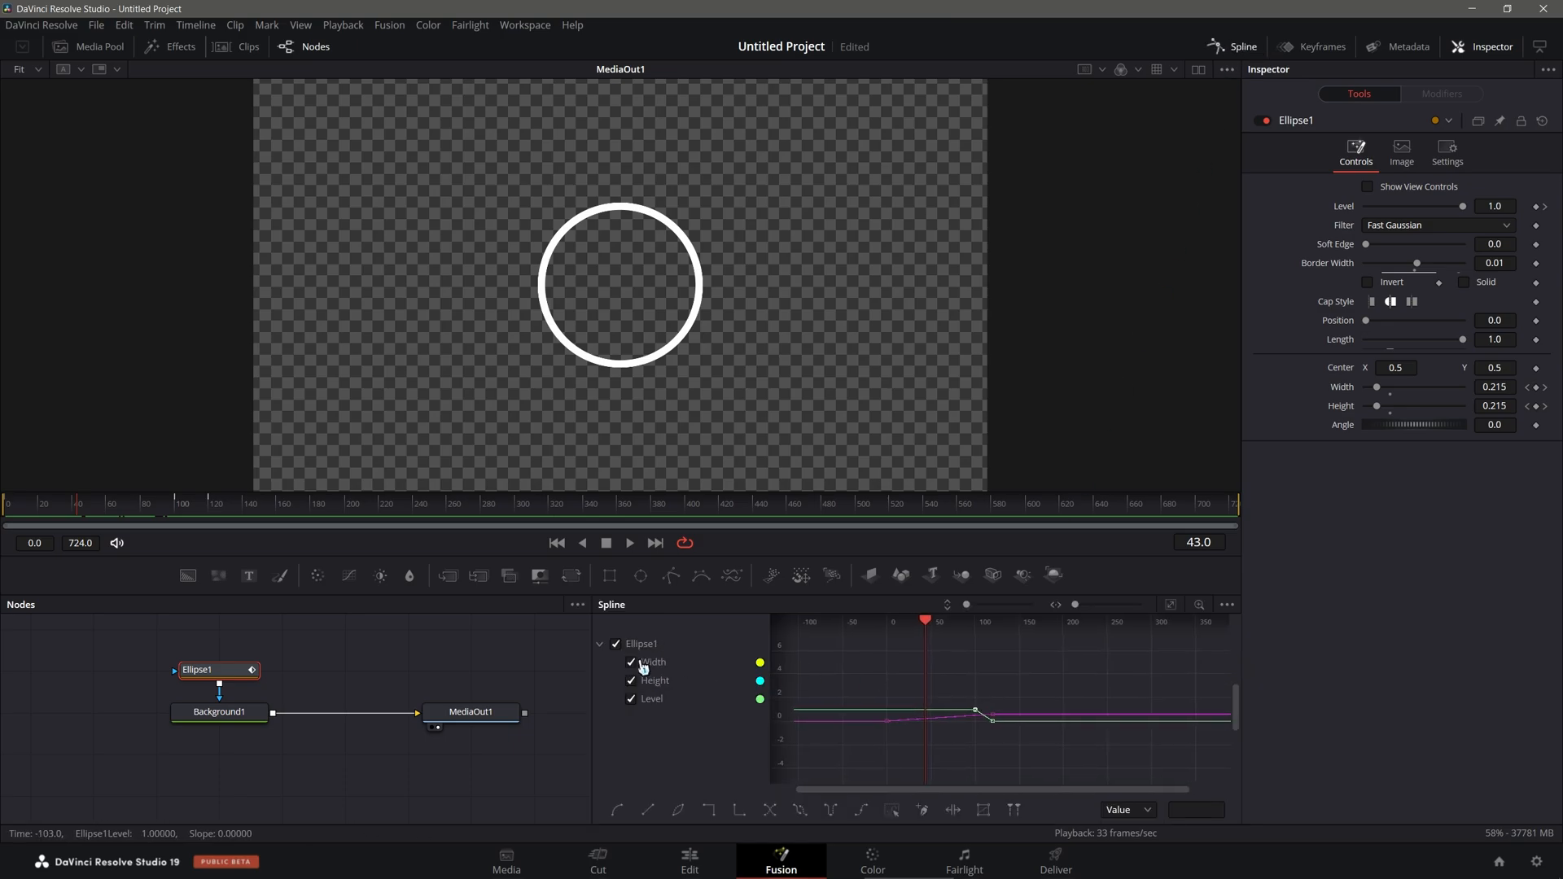
{"action": "mouse_move", "coordinate": [648, 681]}
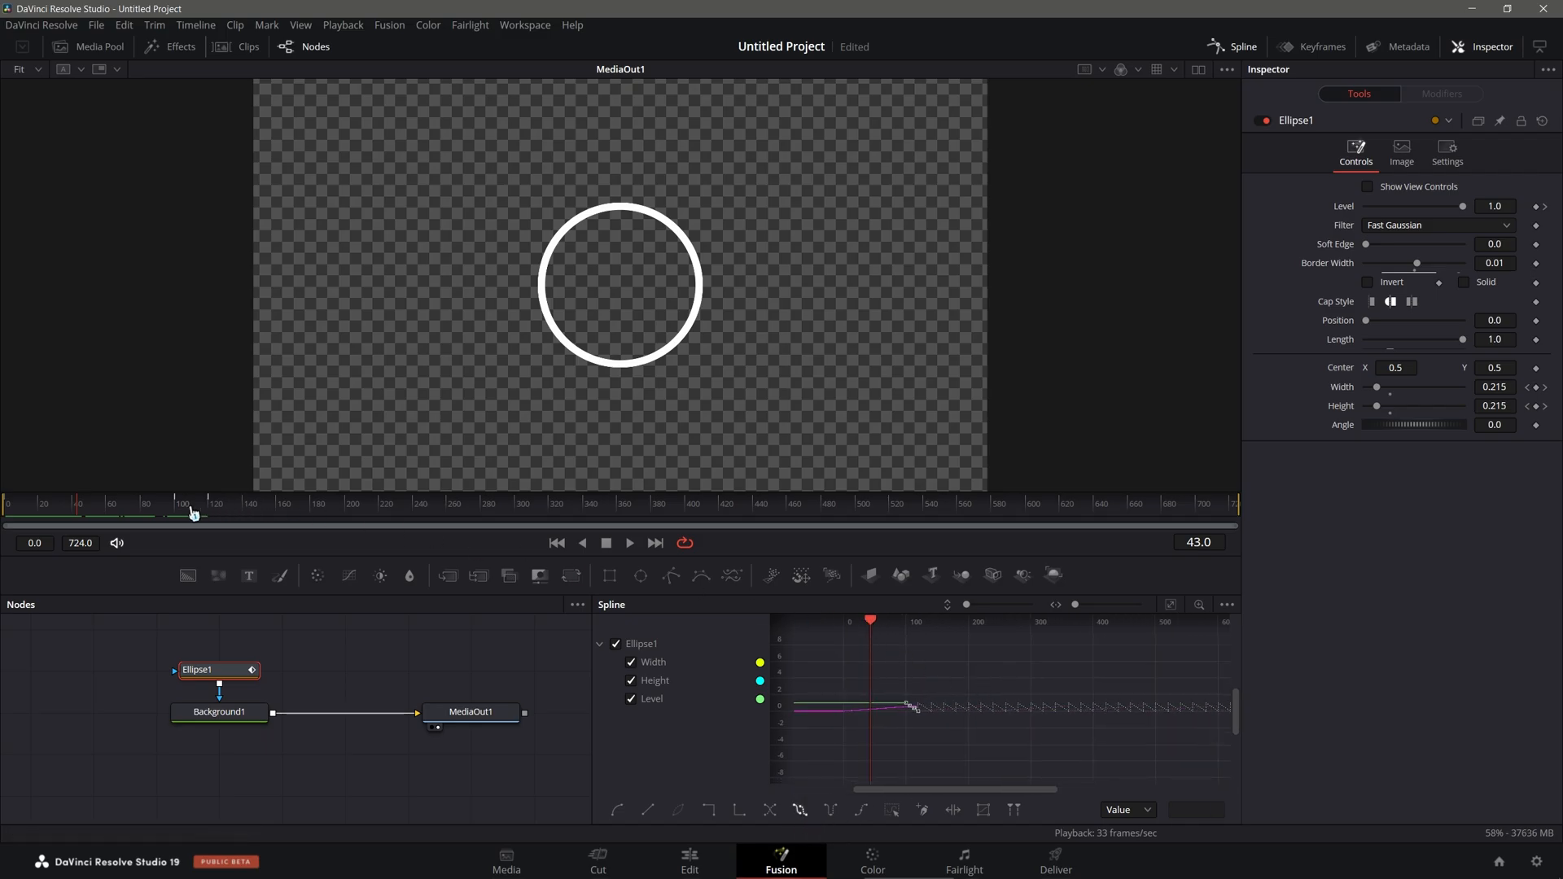
{"action": "left_click", "coordinate": [629, 543]}
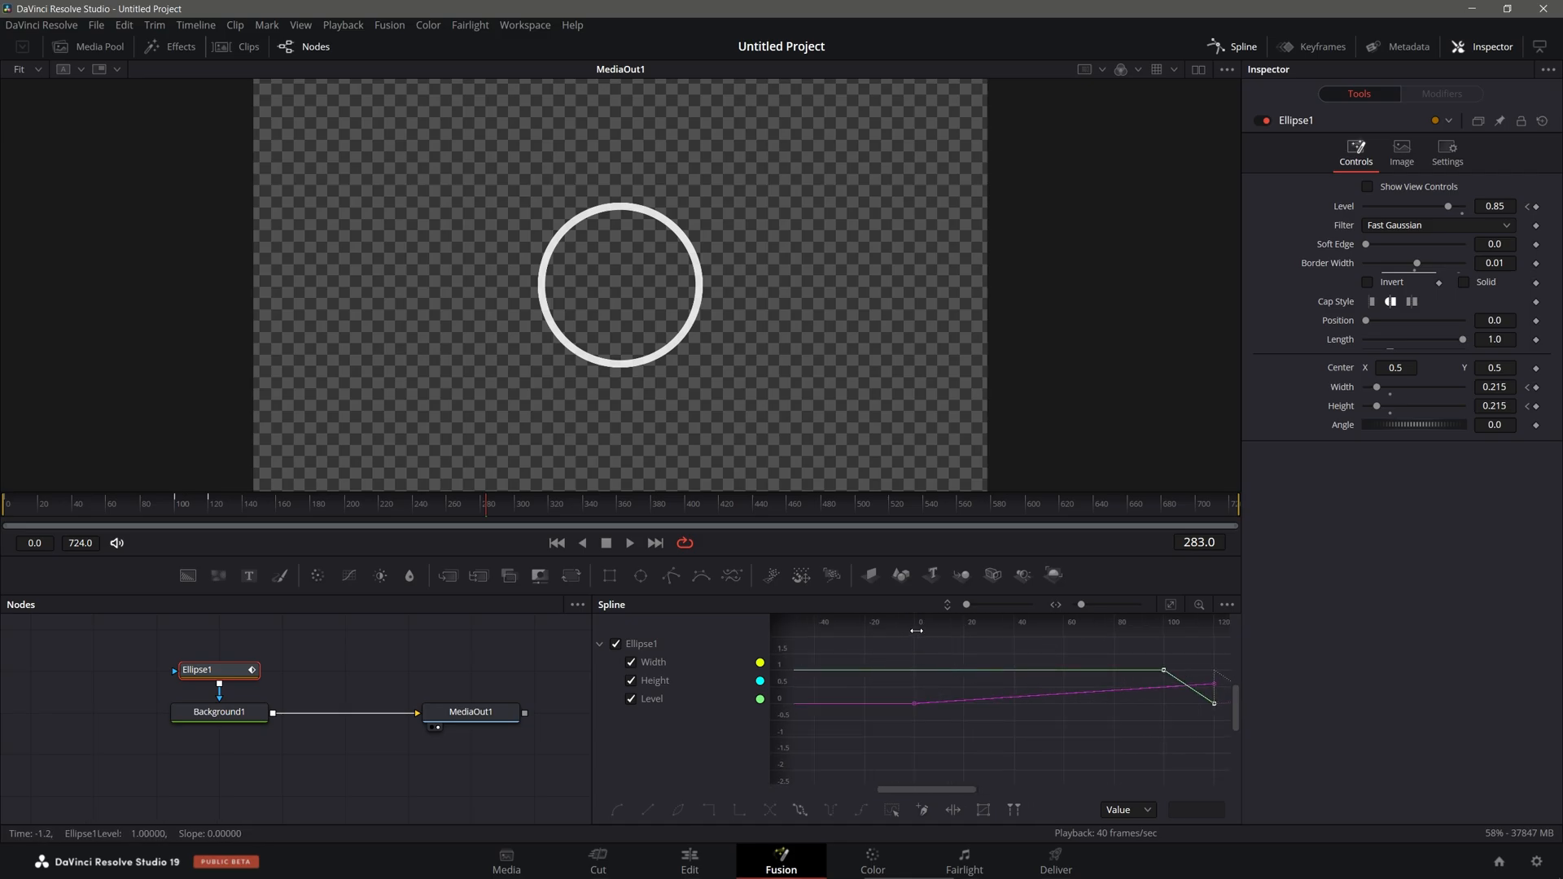
{"action": "left_click", "coordinate": [150, 504]}
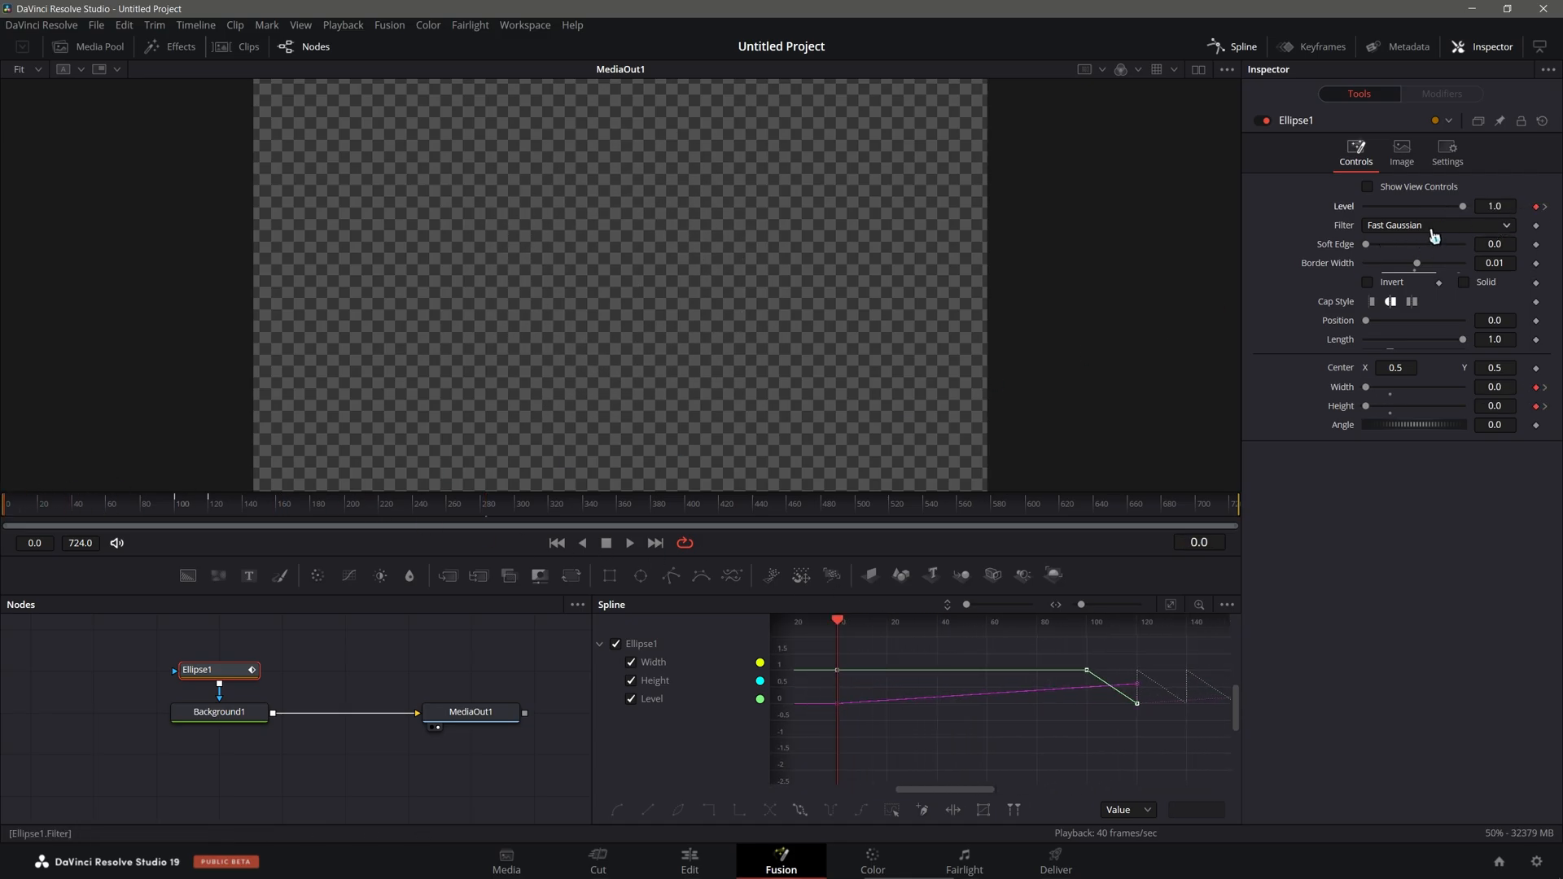
{"action": "left_click", "coordinate": [164, 511]}
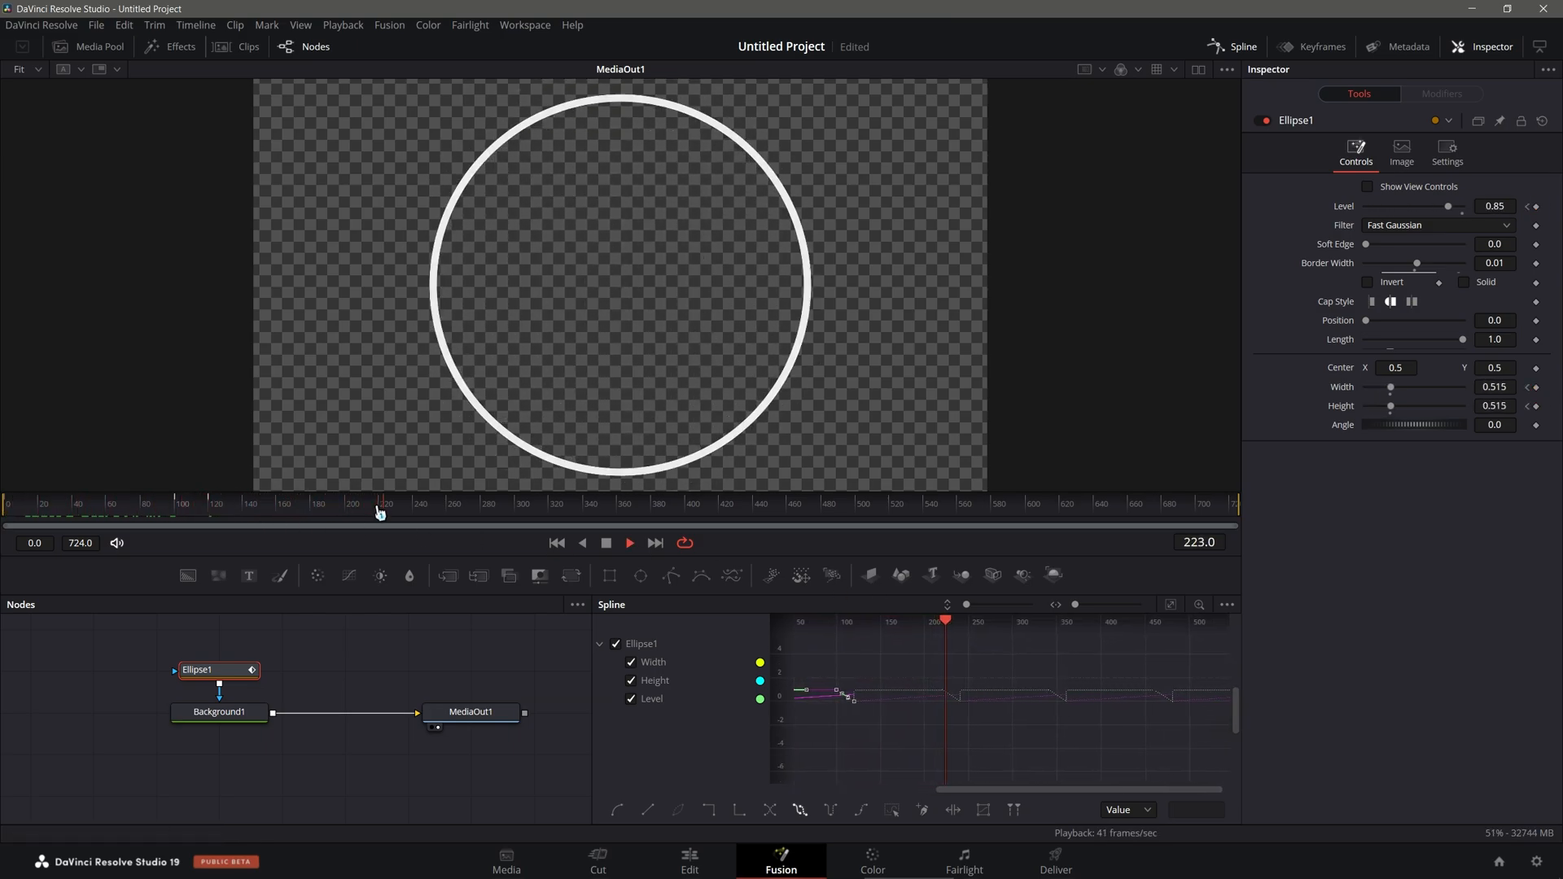
{"action": "left_click", "coordinate": [70, 506]}
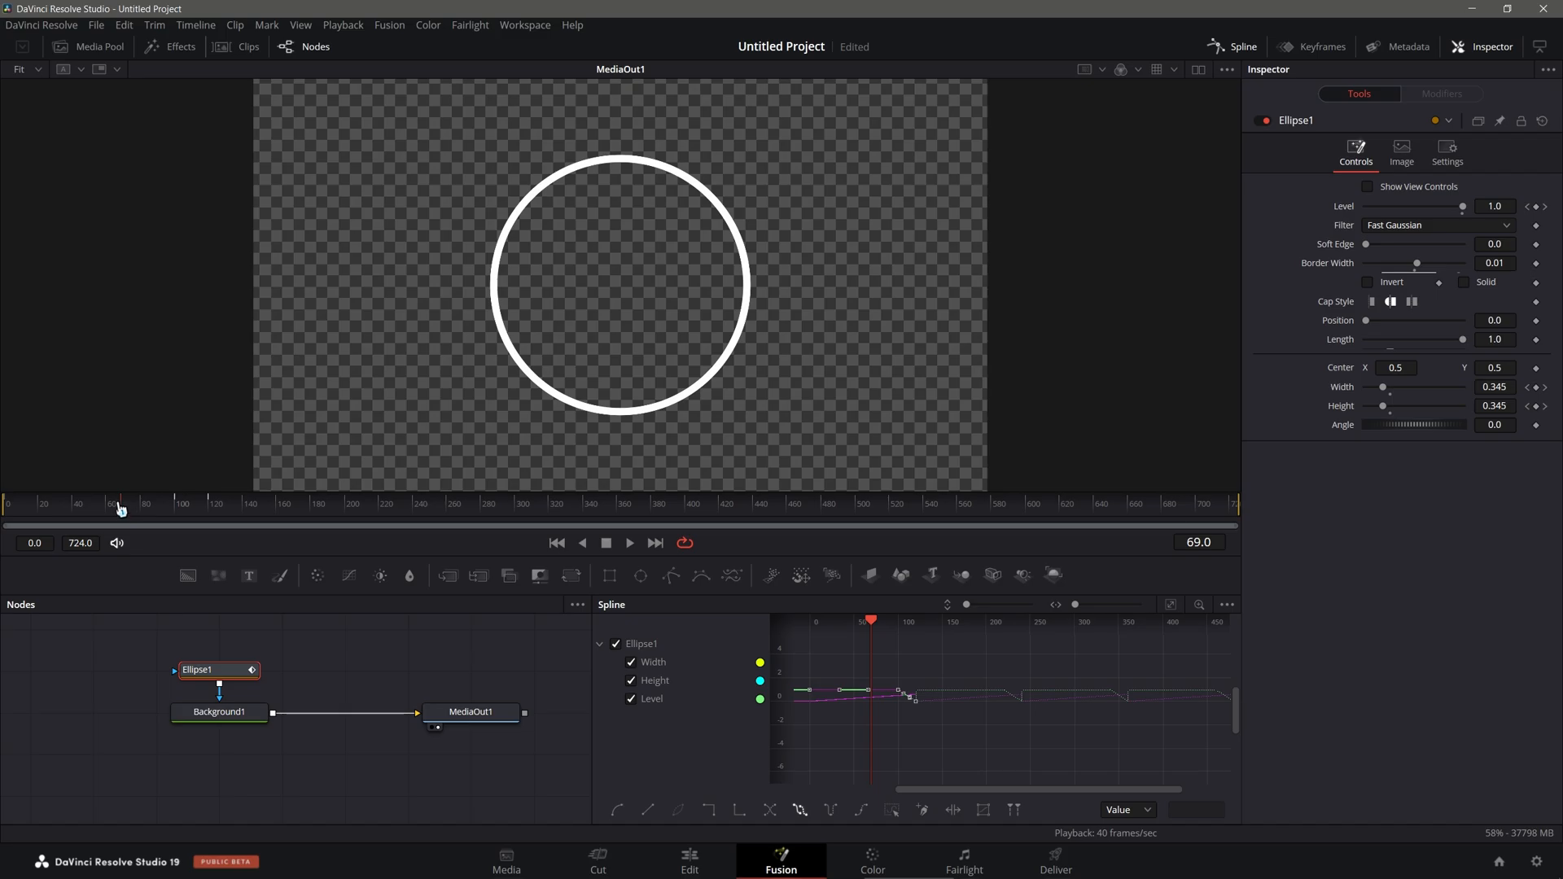
Step: Add a Duplicate node after Background1 with 5 copies and a 0.0 time offset
{"action": "left_click", "coordinate": [219, 711]}
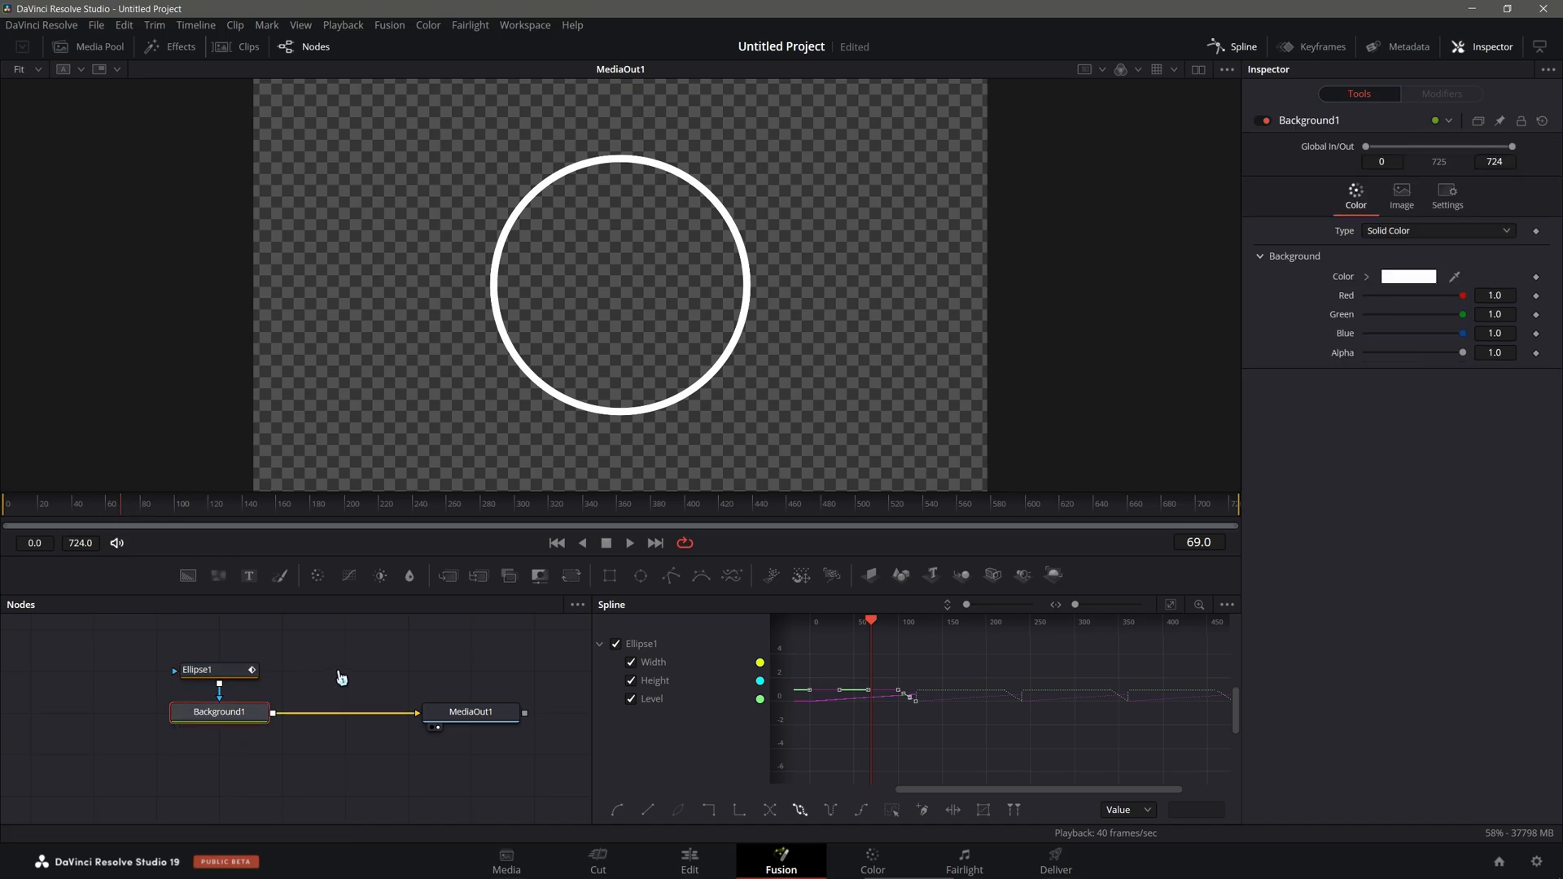
{"action": "mouse_move", "coordinate": [354, 695]}
{"action": "type", "text": "dupl"}
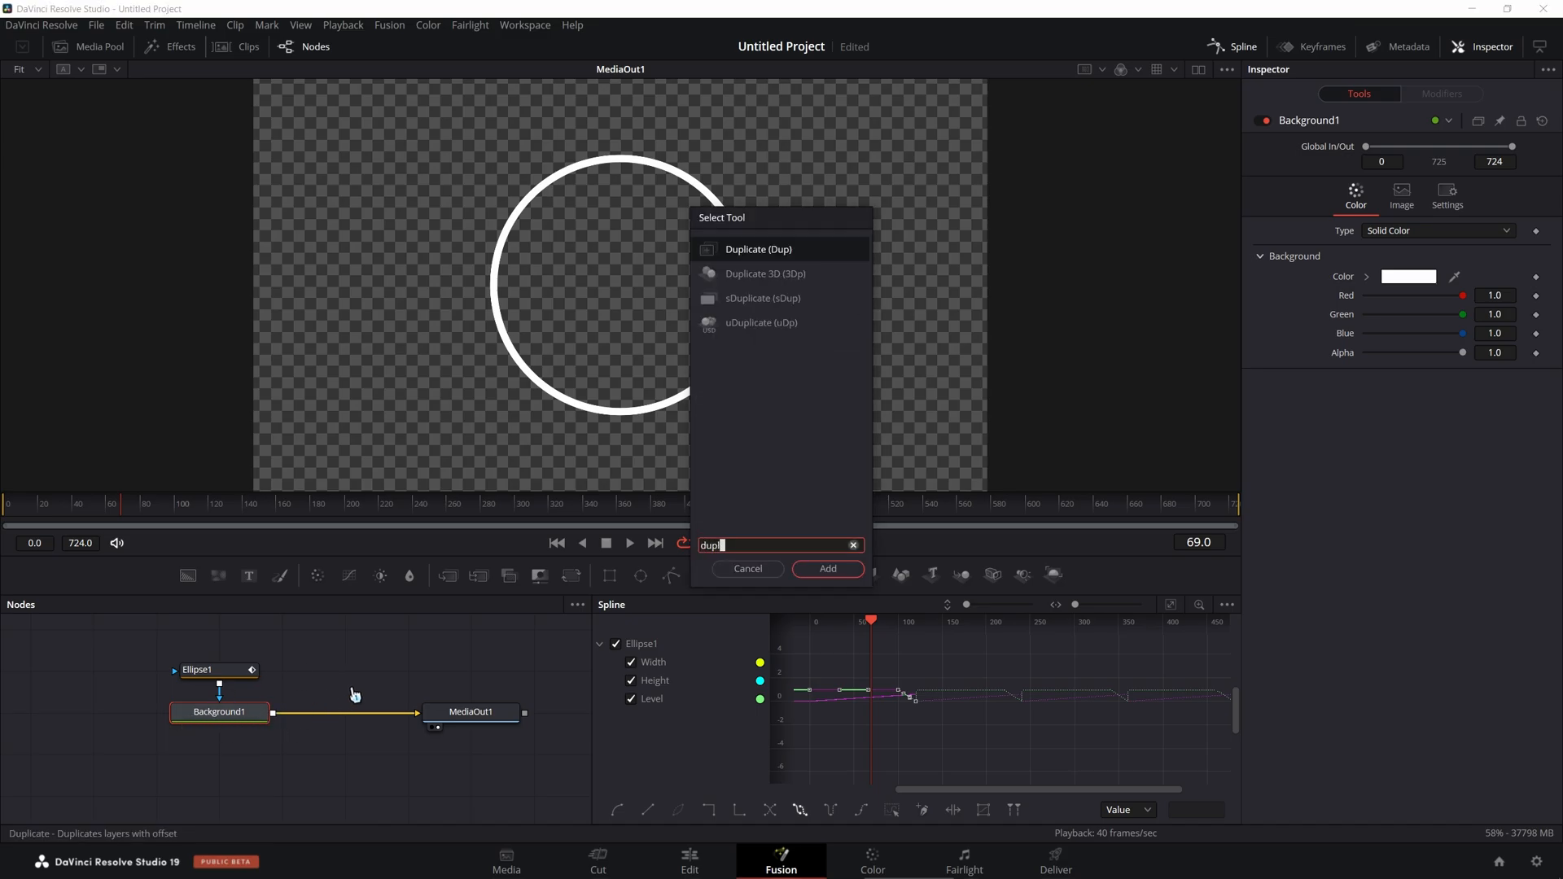
{"action": "left_click", "coordinate": [827, 569]}
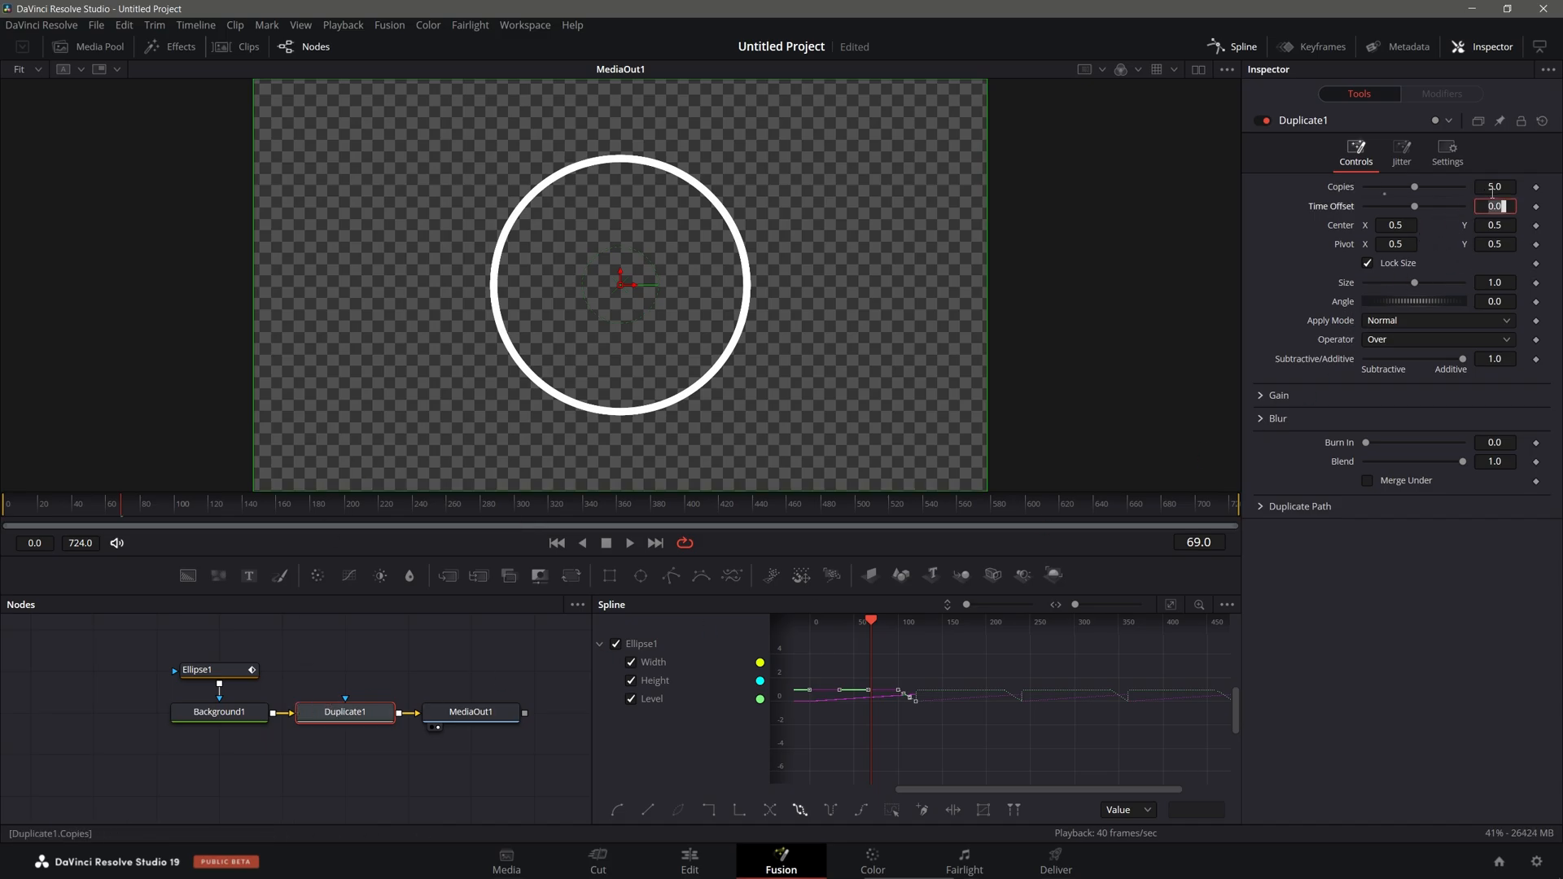
{"action": "mouse_move", "coordinate": [578, 219]}
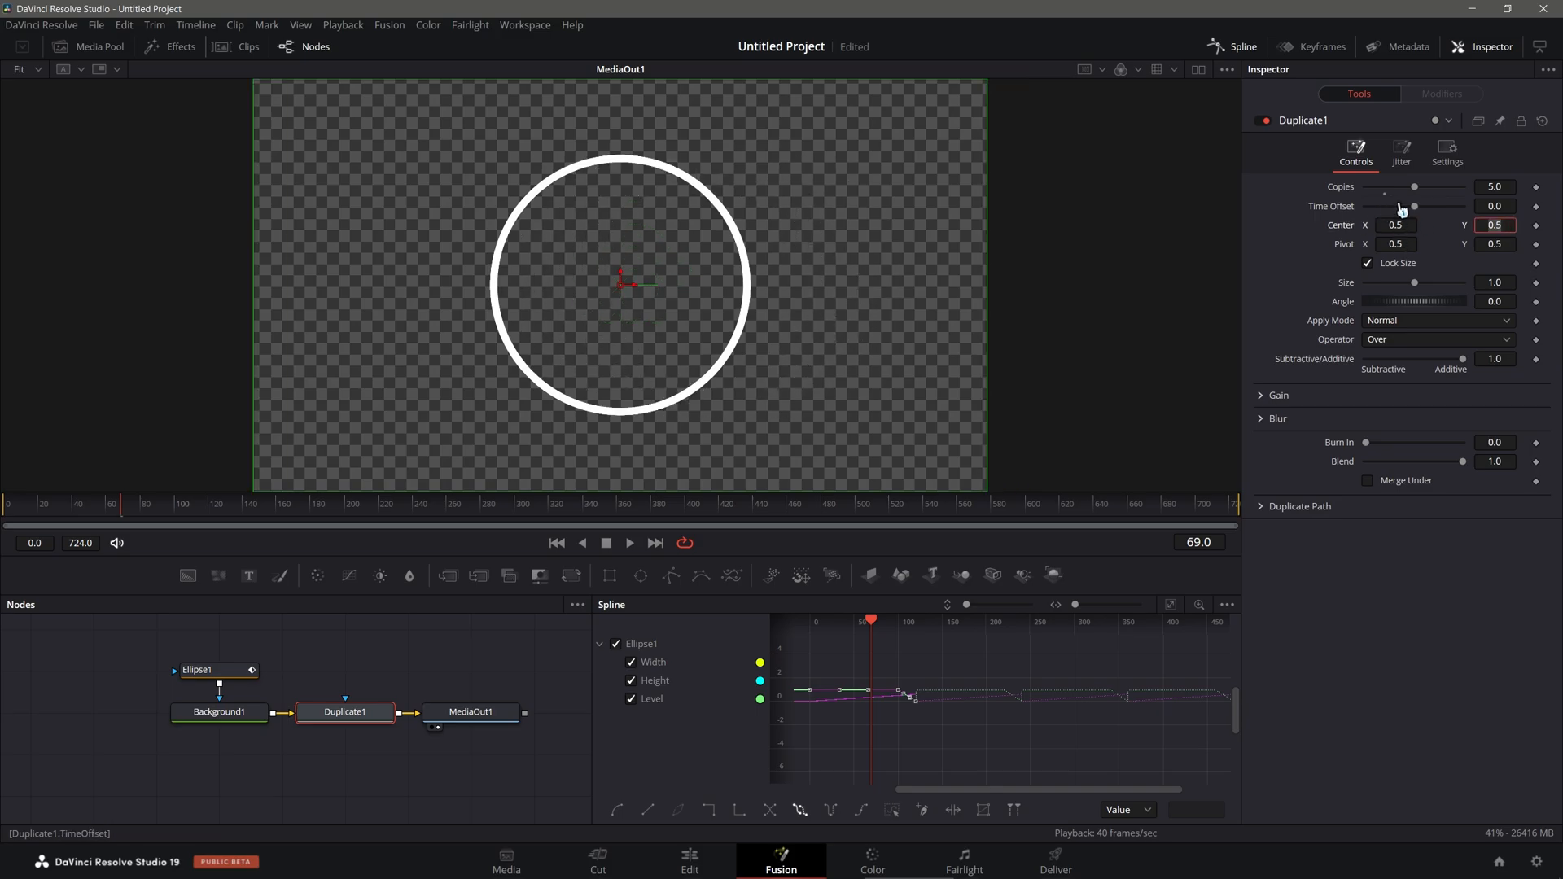
{"action": "mouse_move", "coordinate": [1474, 212]}
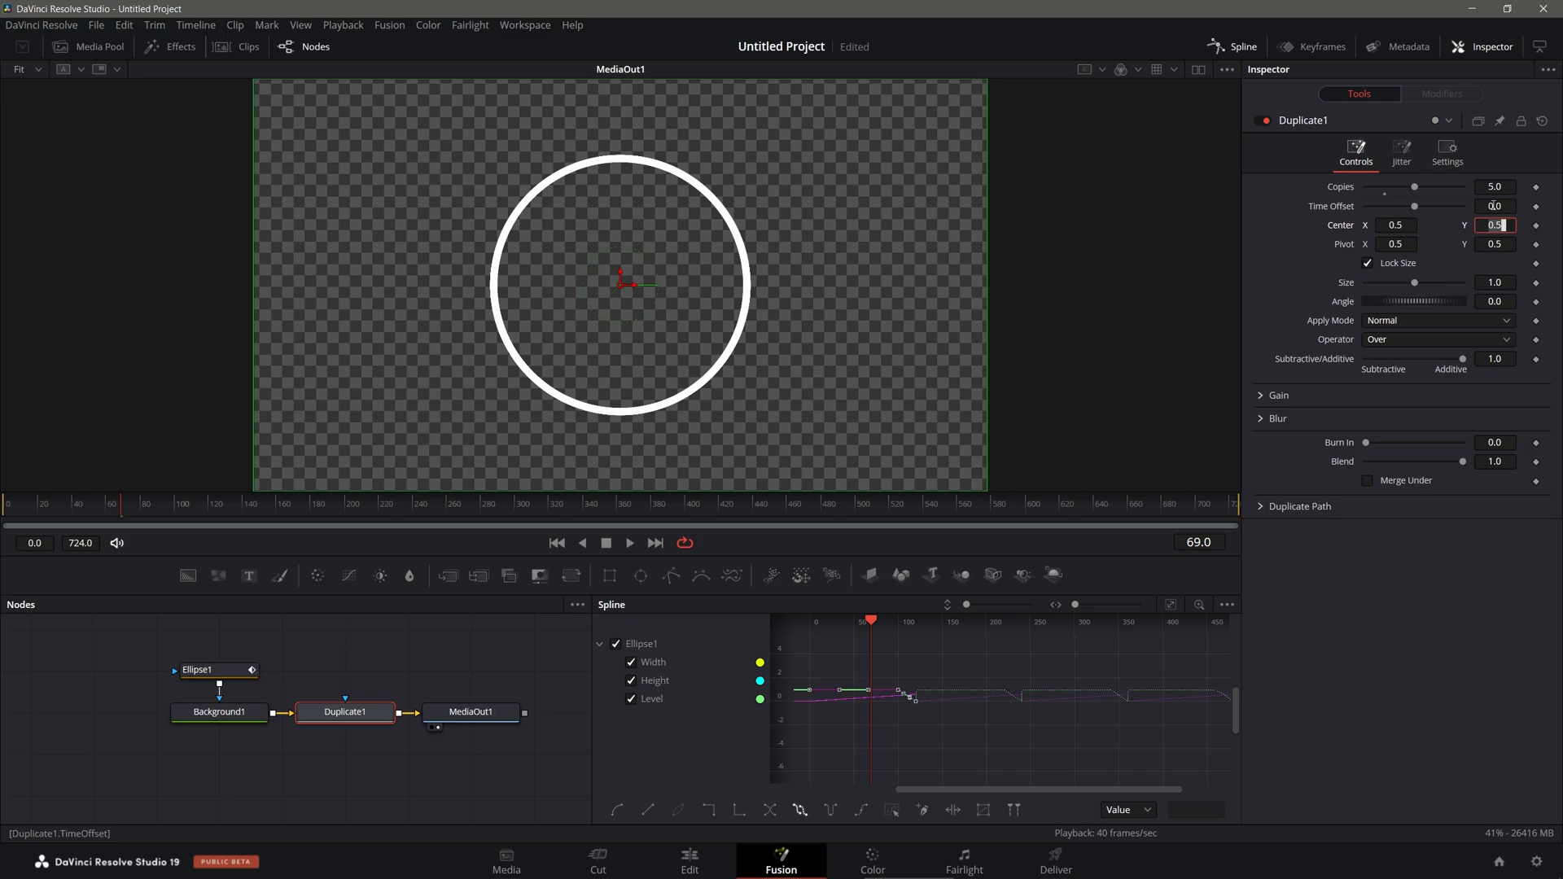
{"action": "mouse_move", "coordinate": [237, 496]}
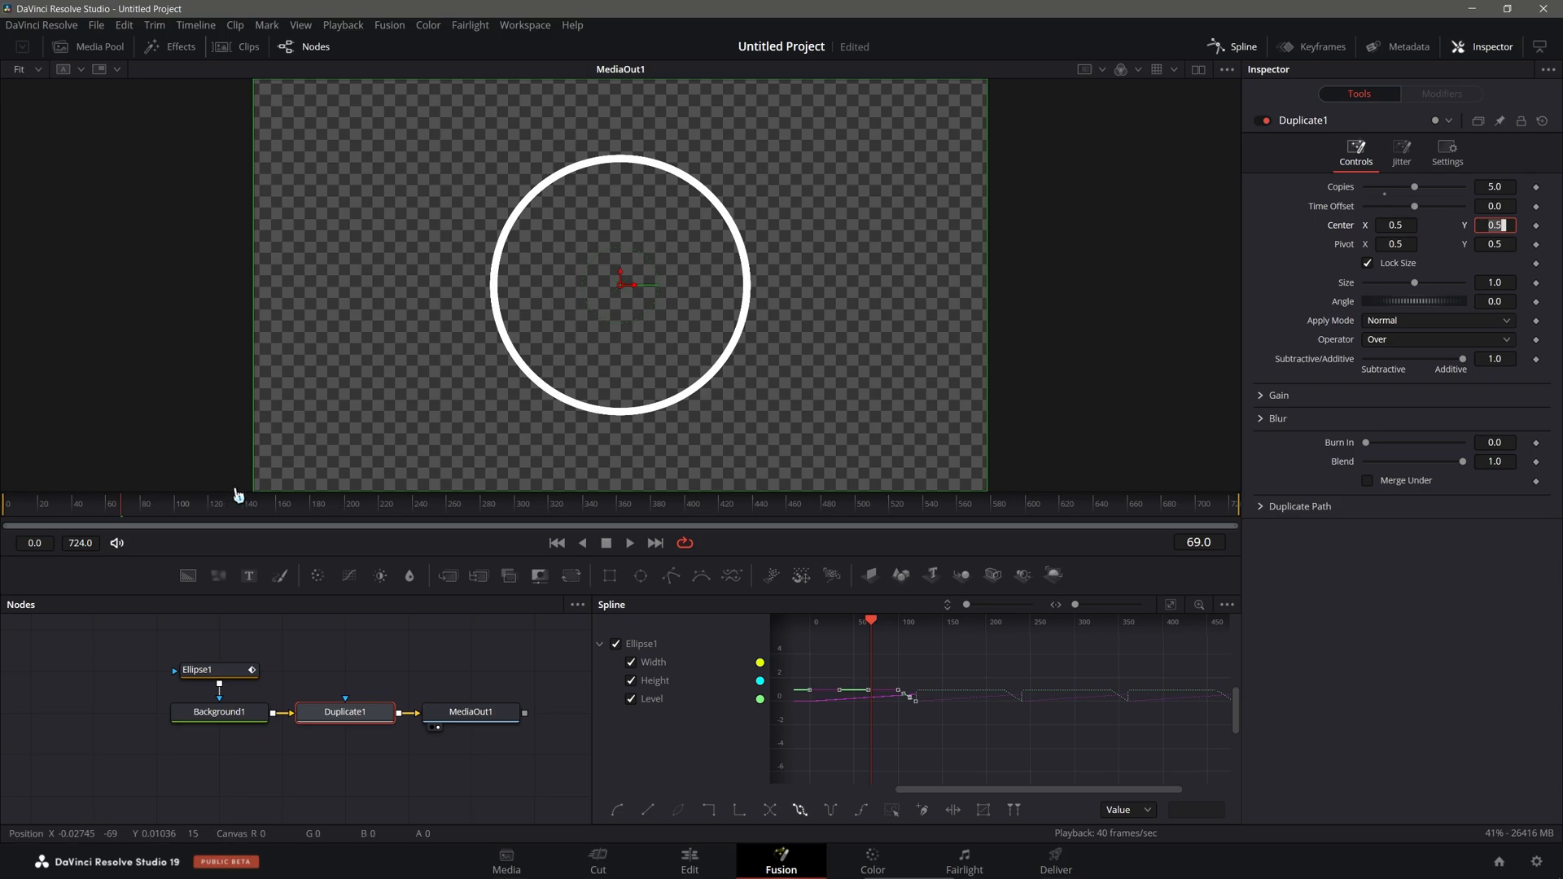
{"action": "mouse_move", "coordinate": [98, 511]}
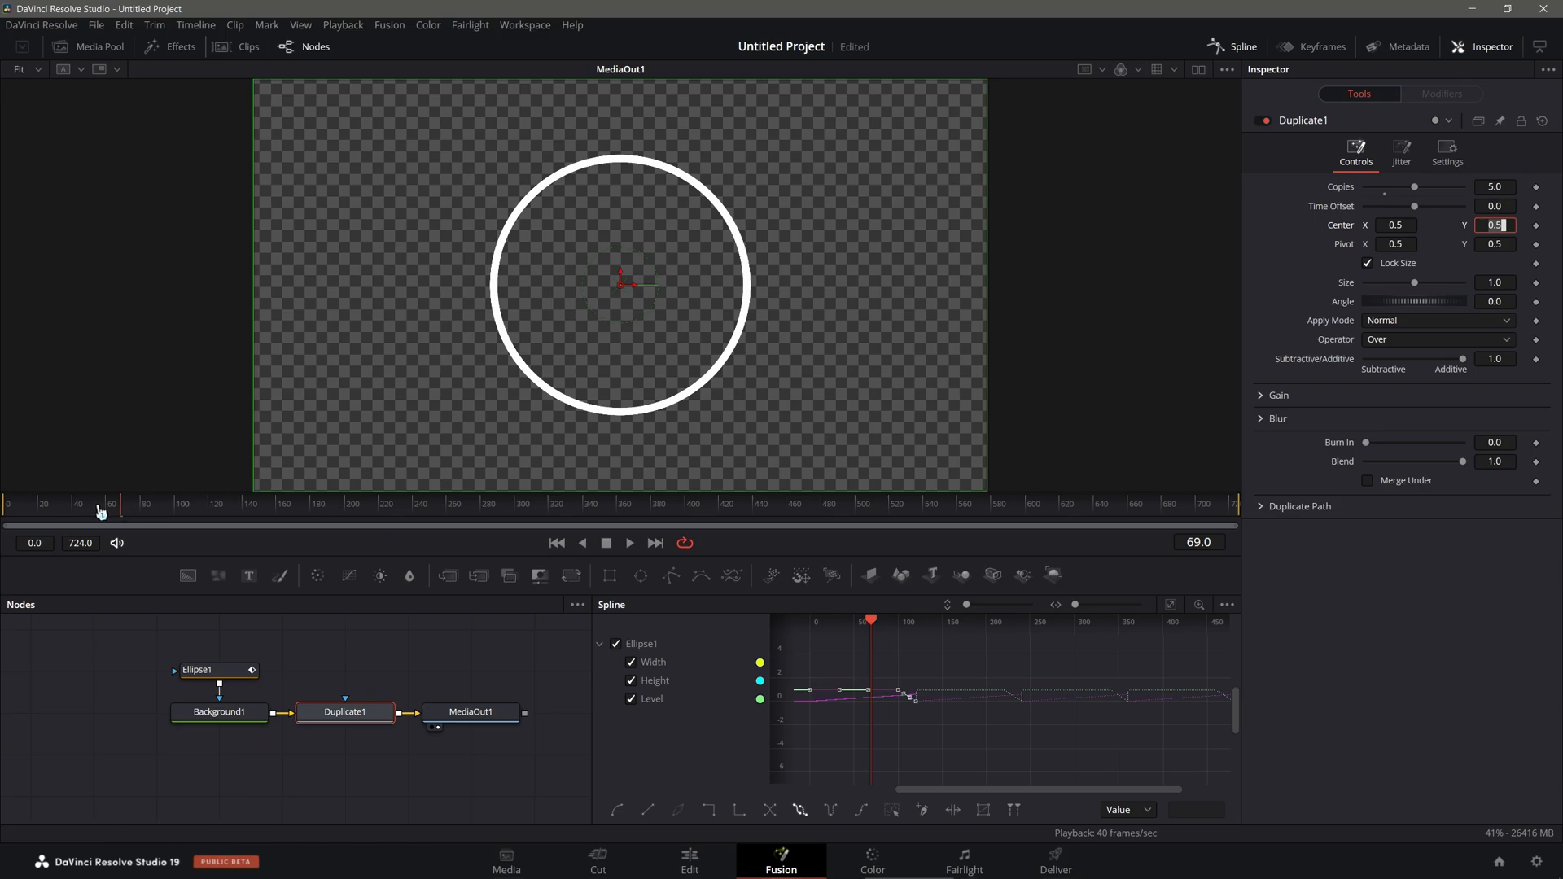
Step: Review Background1 and Ellipse1, then set Duplicate1 Time Offset to 10 and preview
{"action": "left_click", "coordinate": [218, 711]}
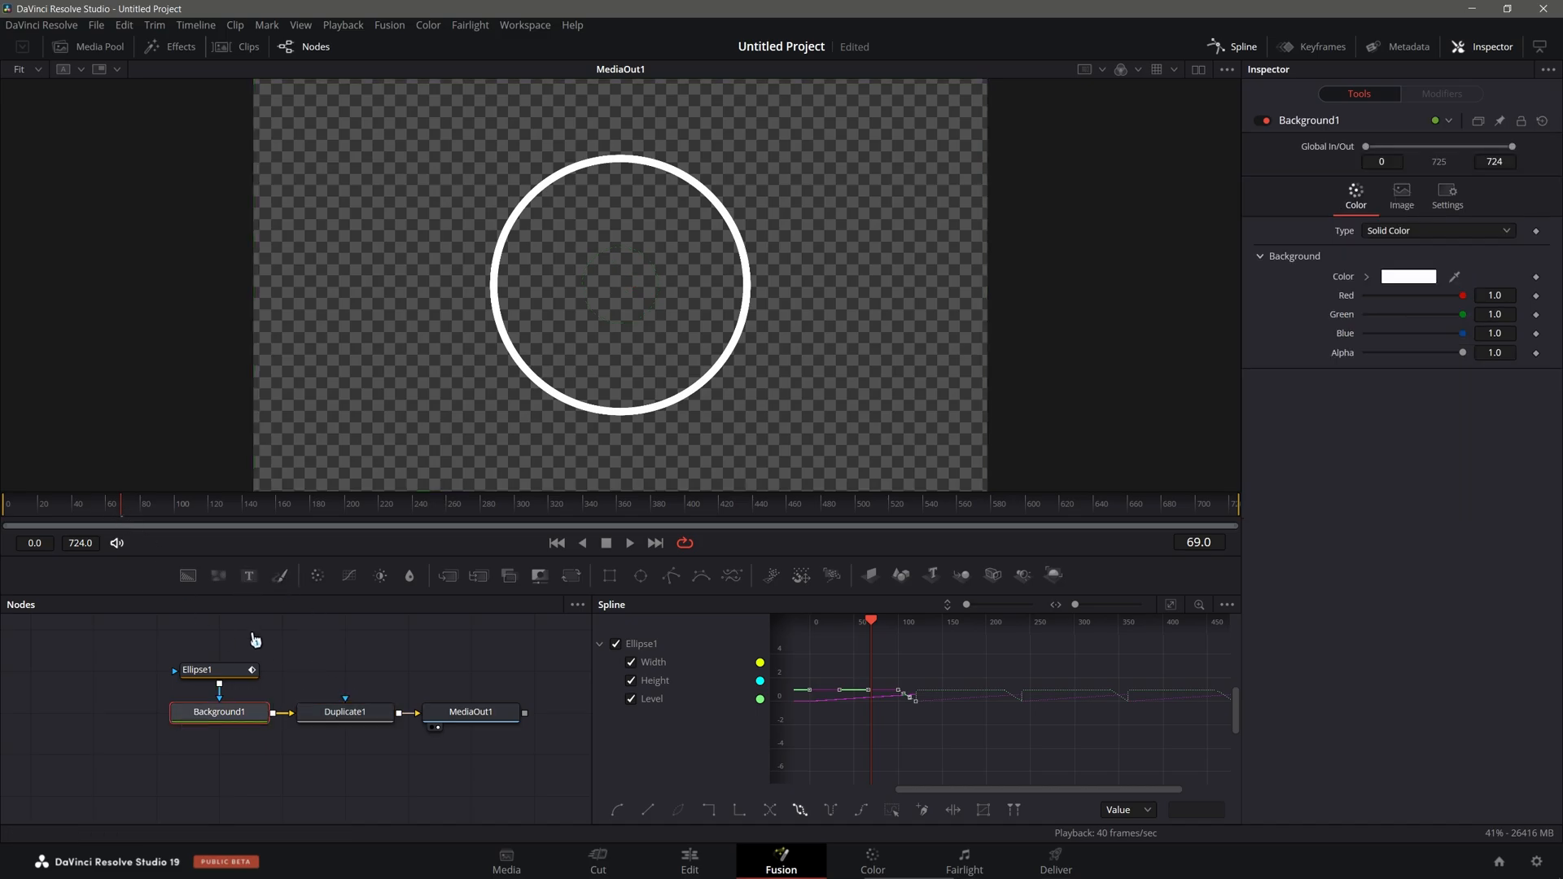
{"action": "left_click", "coordinate": [216, 669]}
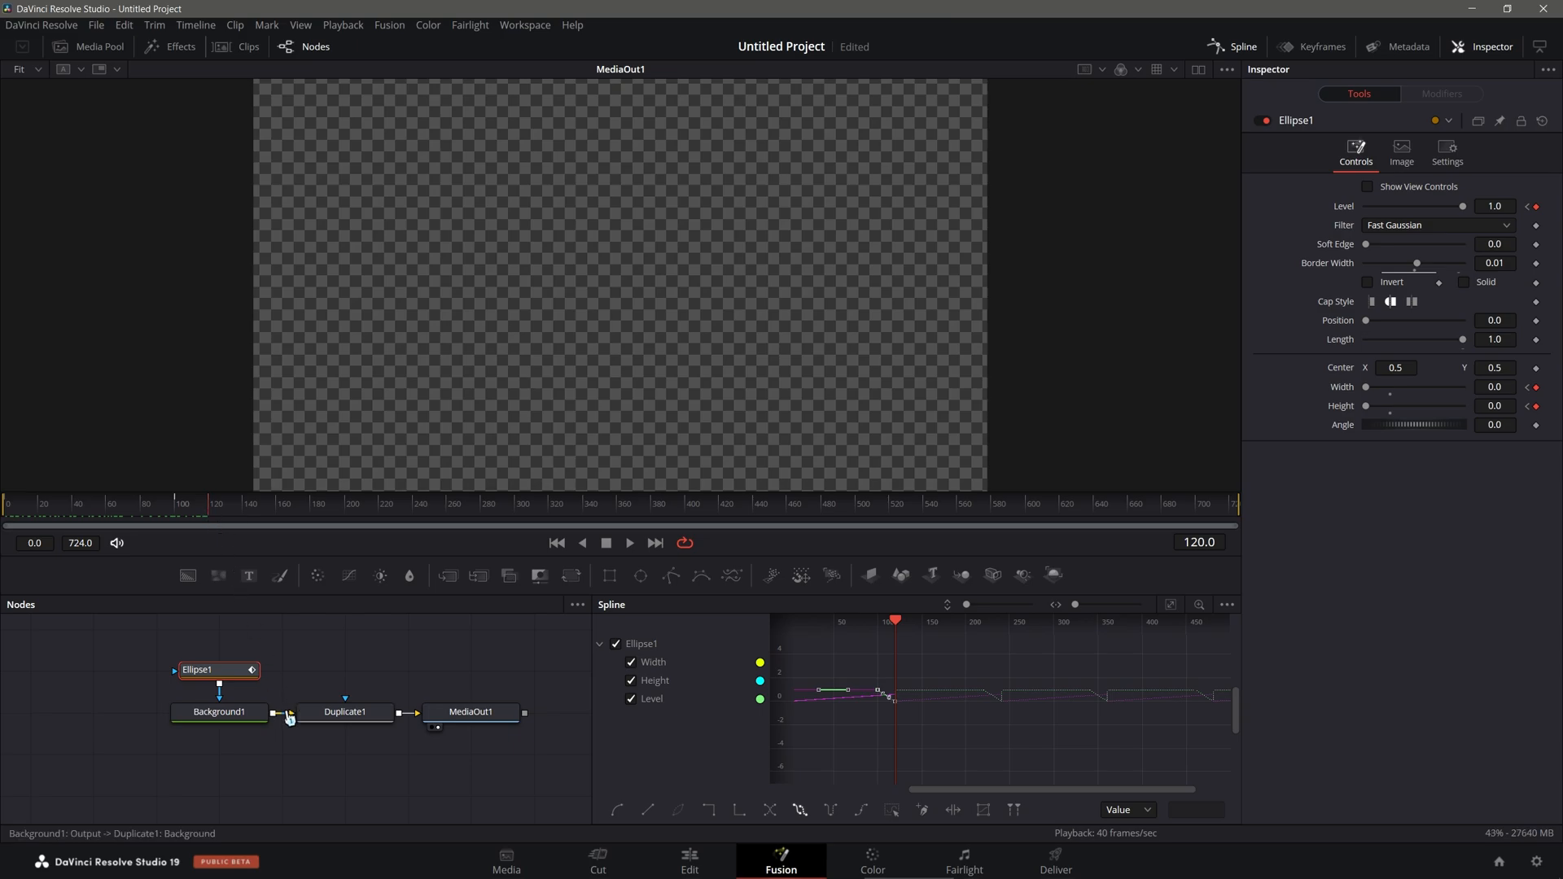
{"action": "left_click", "coordinate": [345, 712]}
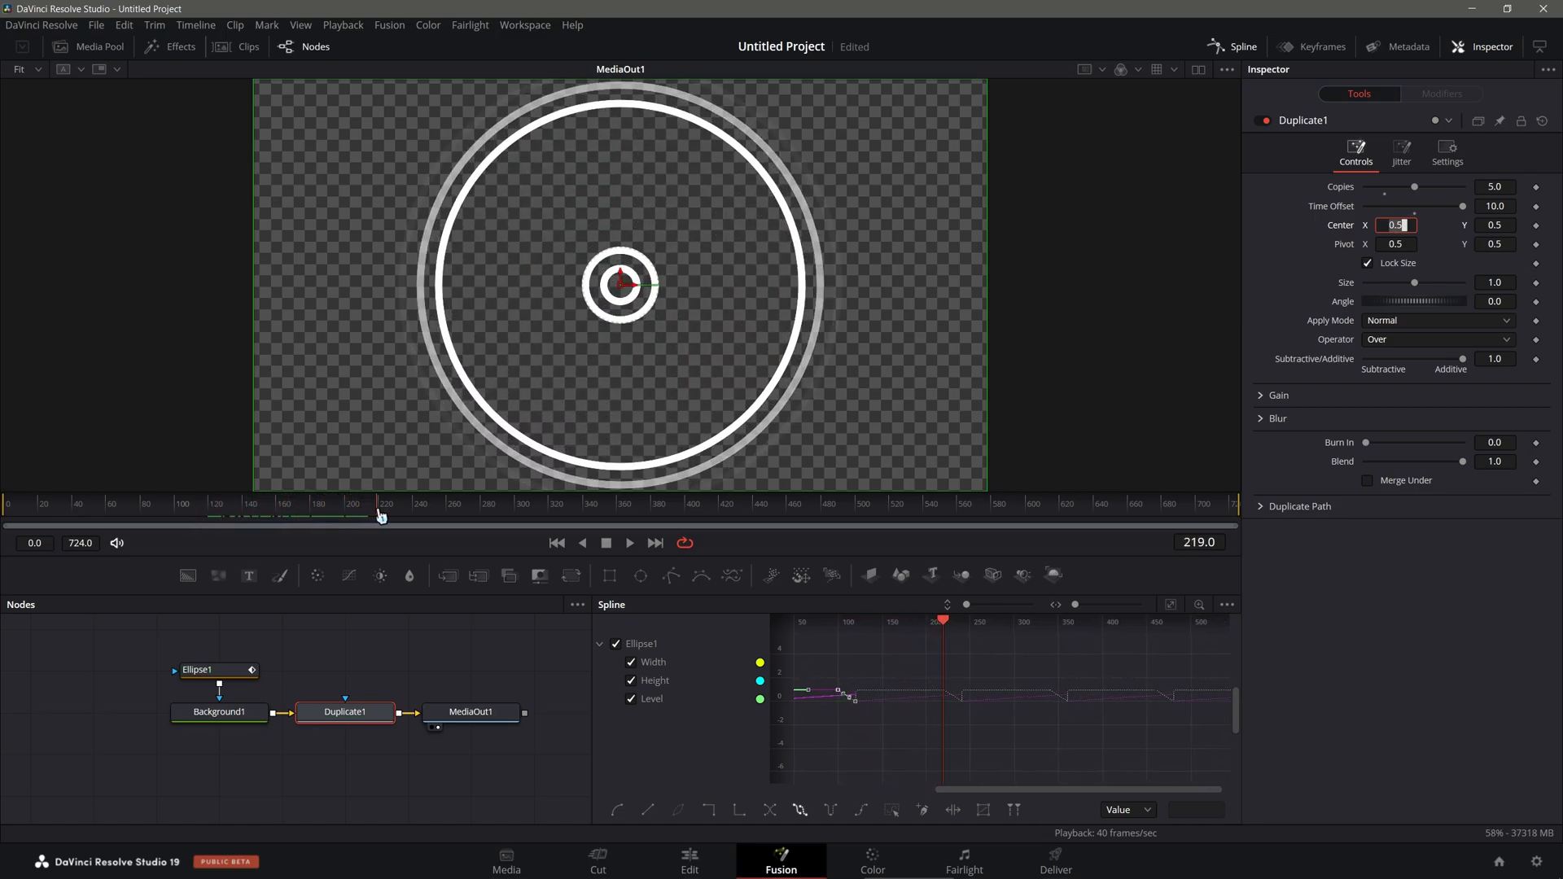
{"action": "left_click", "coordinate": [387, 516]}
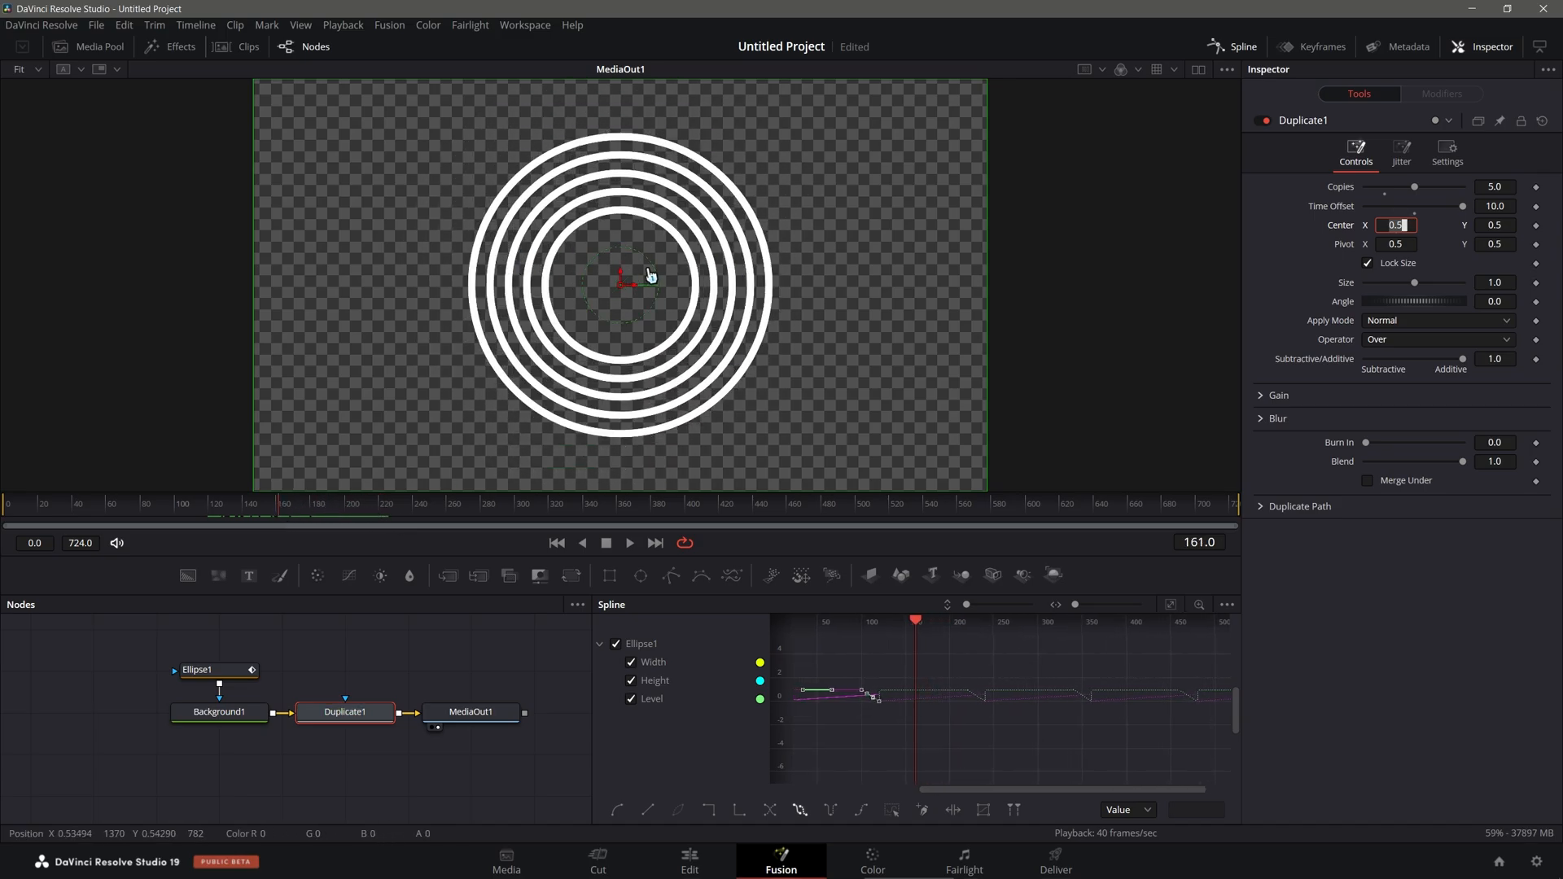
{"action": "mouse_move", "coordinate": [68, 493]}
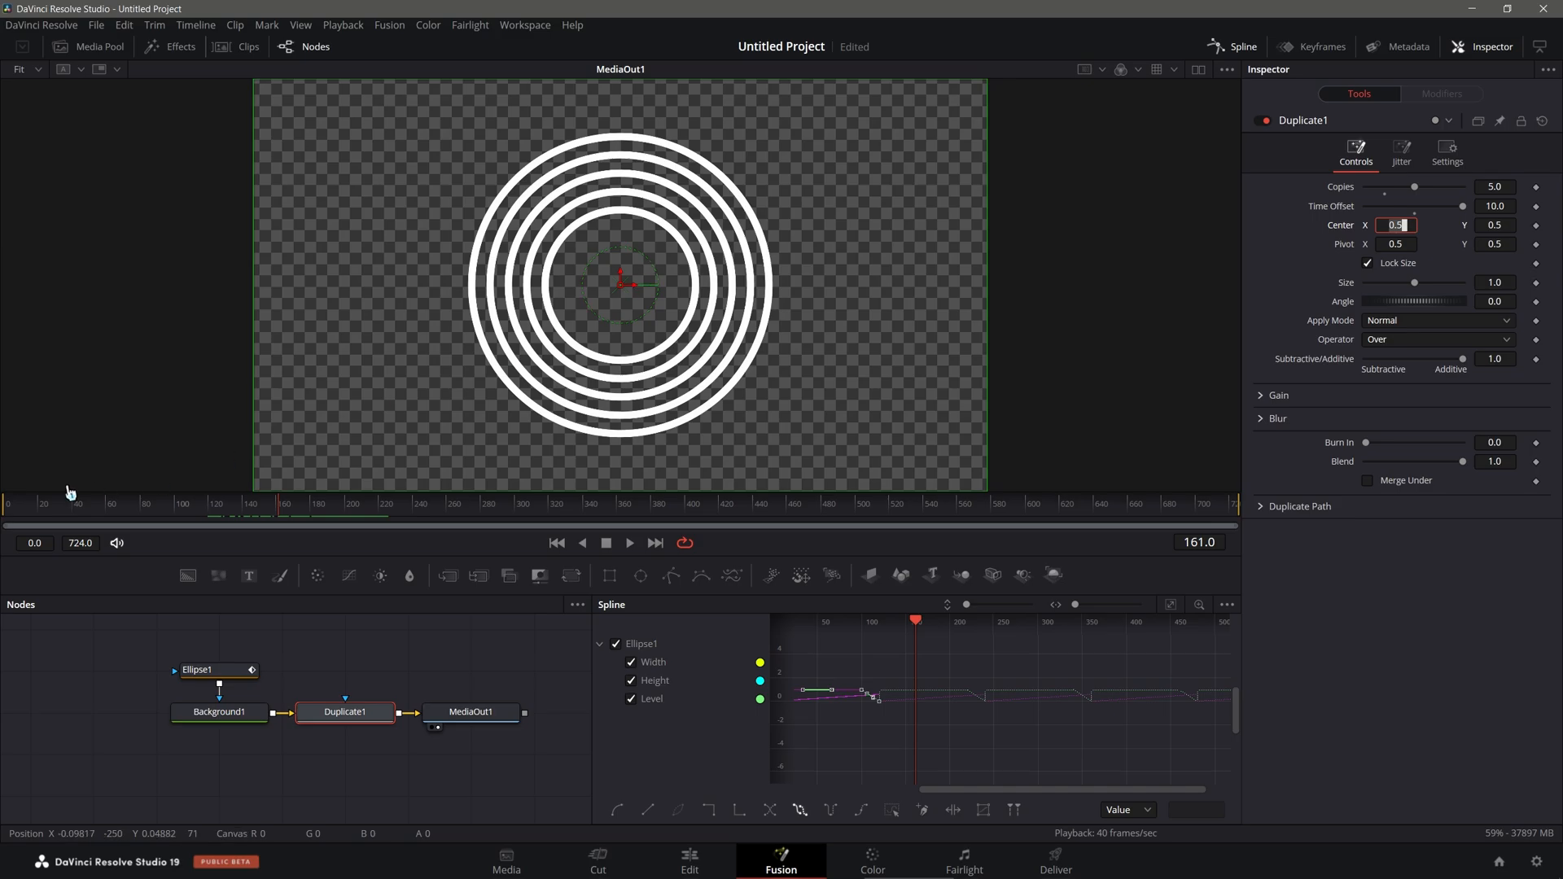
Step: Change Duplicate1 Time Offset to 24.0 and return the playhead to frame 0
{"action": "triple_click", "coordinate": [1396, 224]}
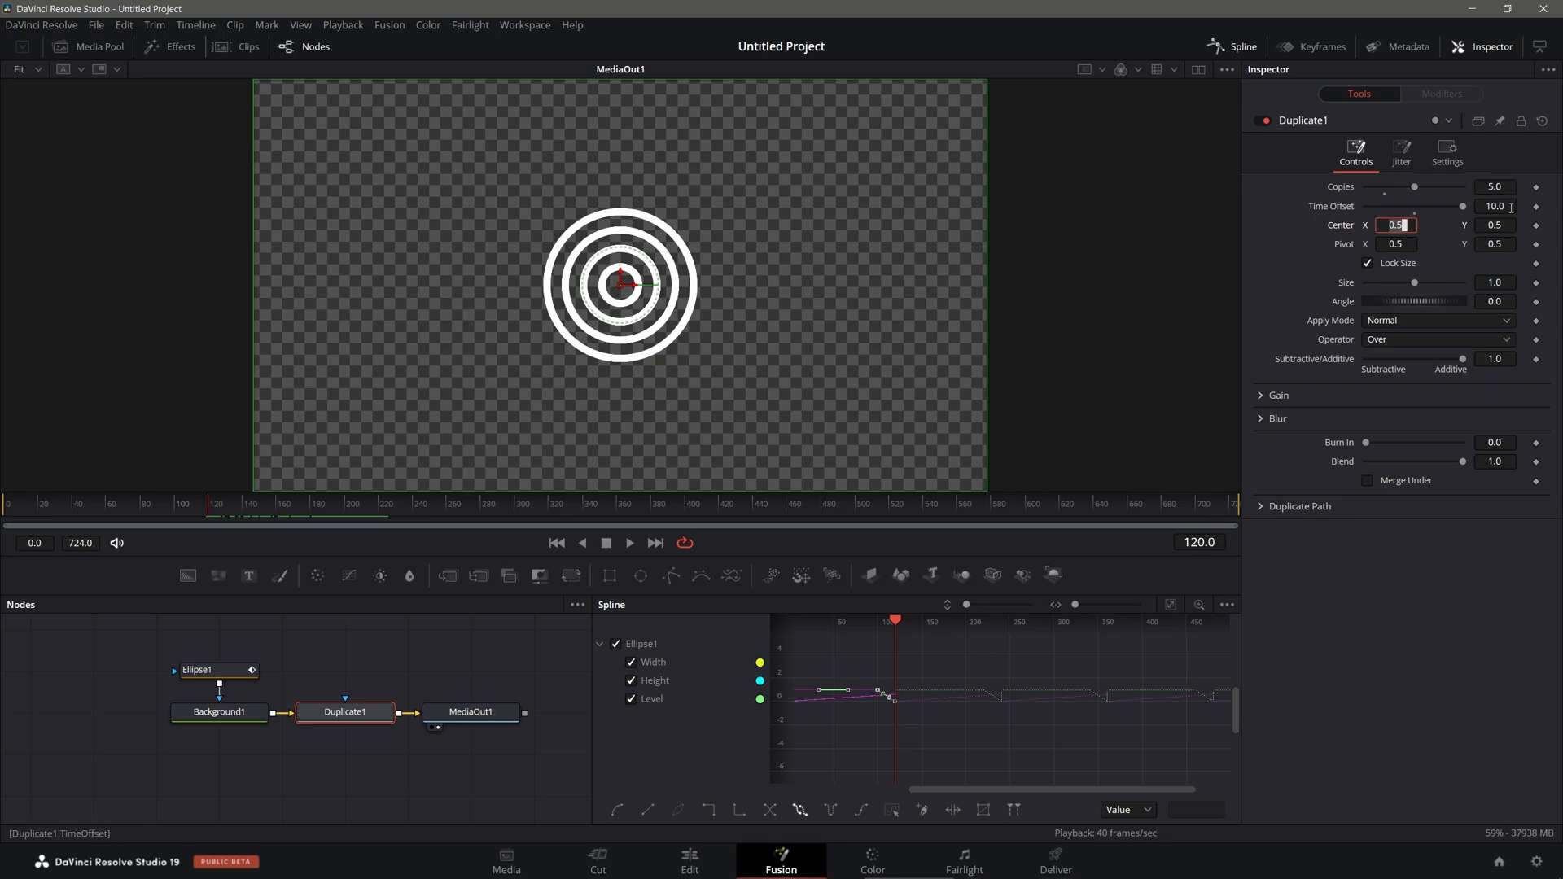
{"action": "left_click", "coordinate": [1495, 205]}
{"action": "type", "text": "24"}
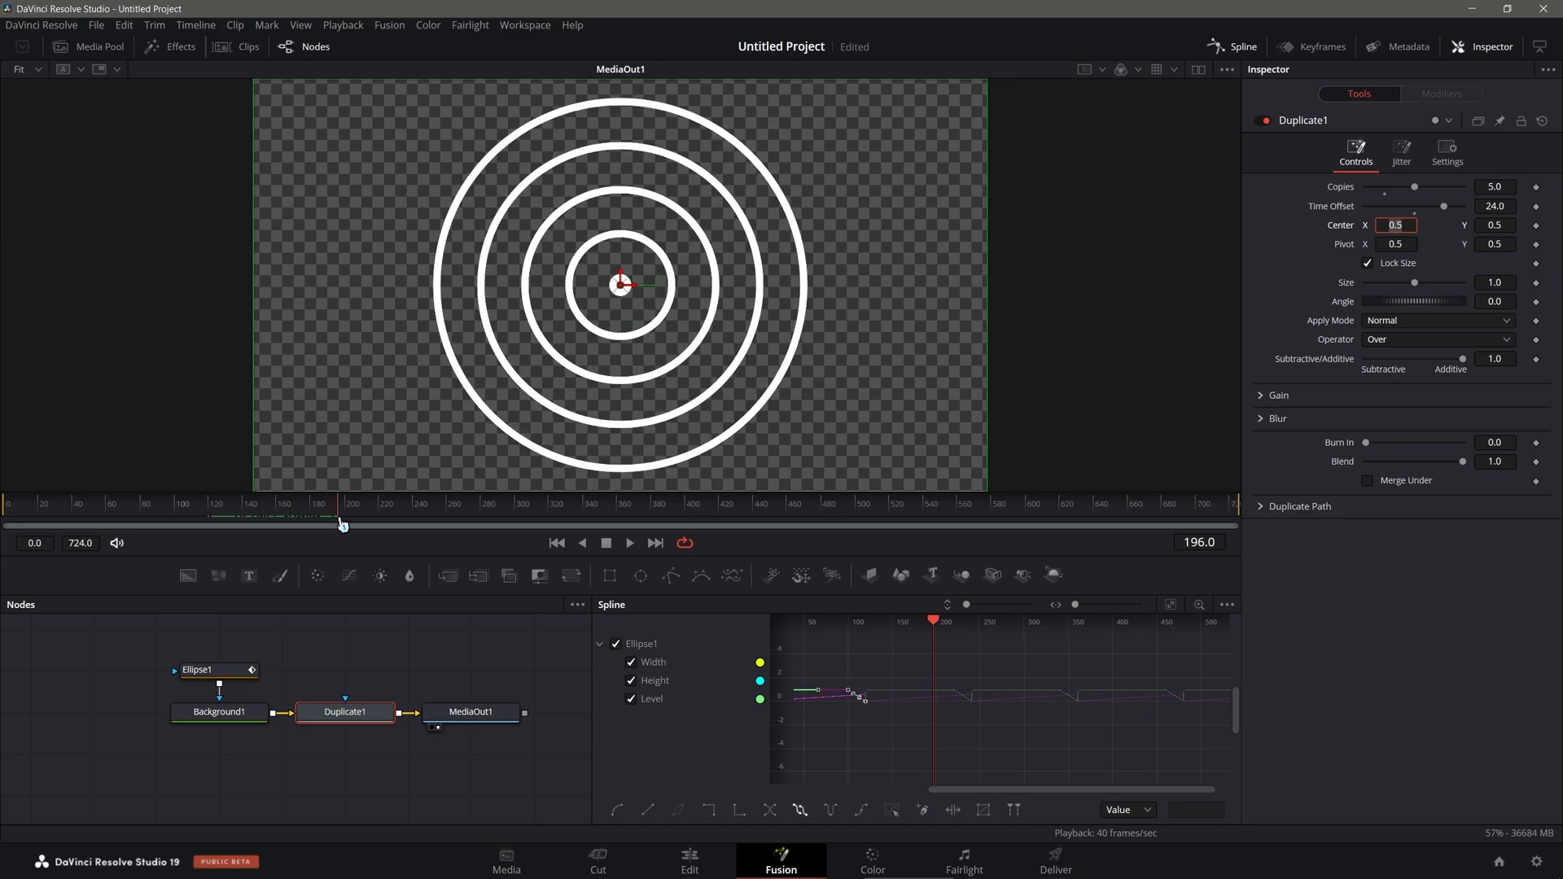
{"action": "left_click", "coordinate": [556, 542]}
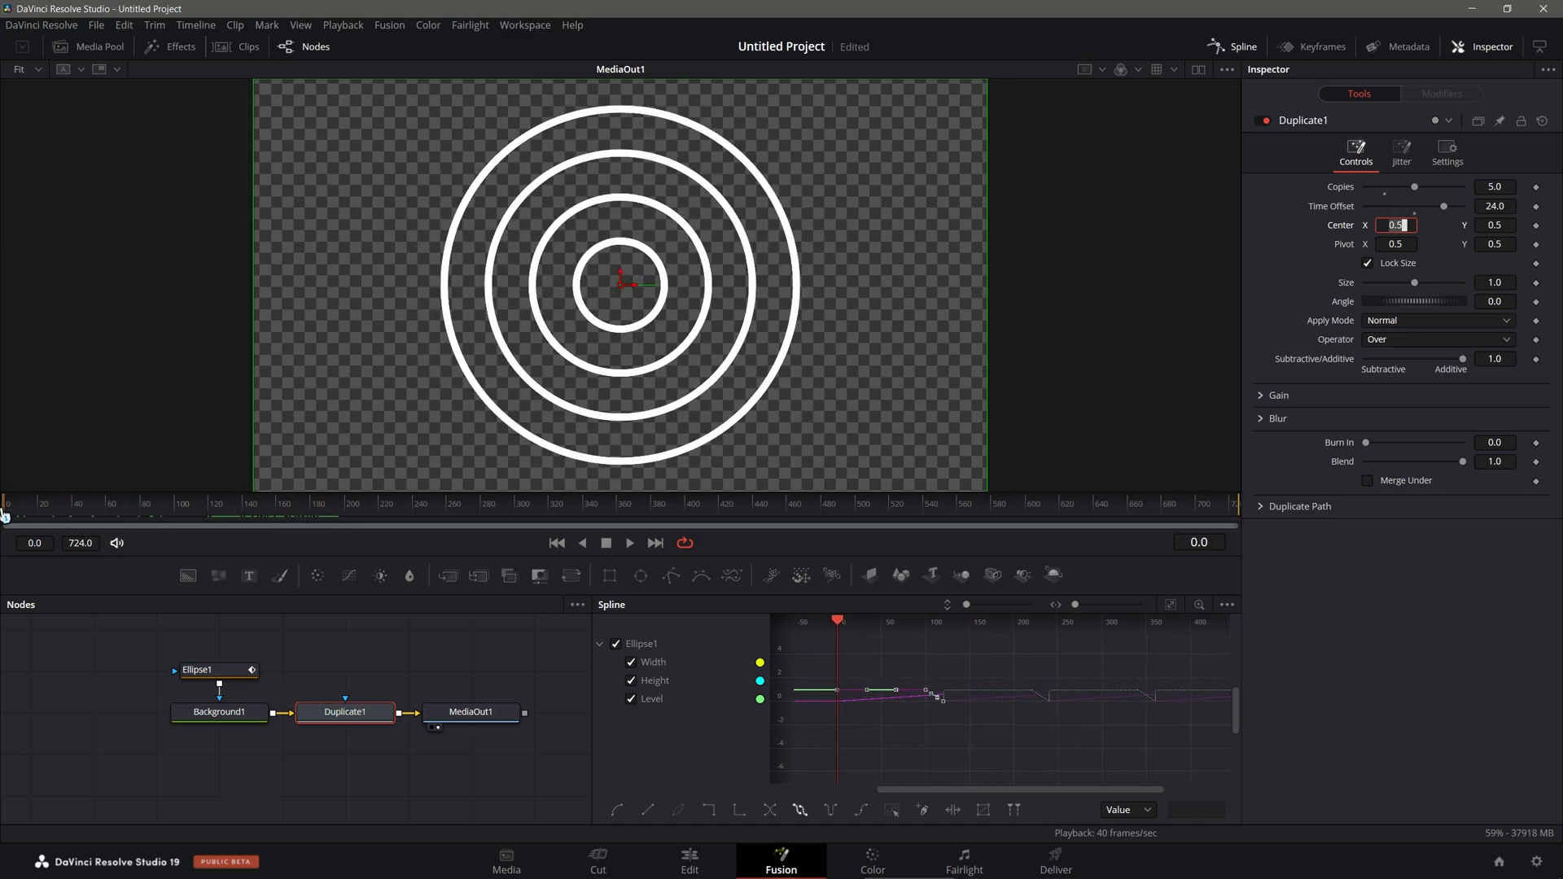
{"action": "mouse_move", "coordinate": [506, 403]}
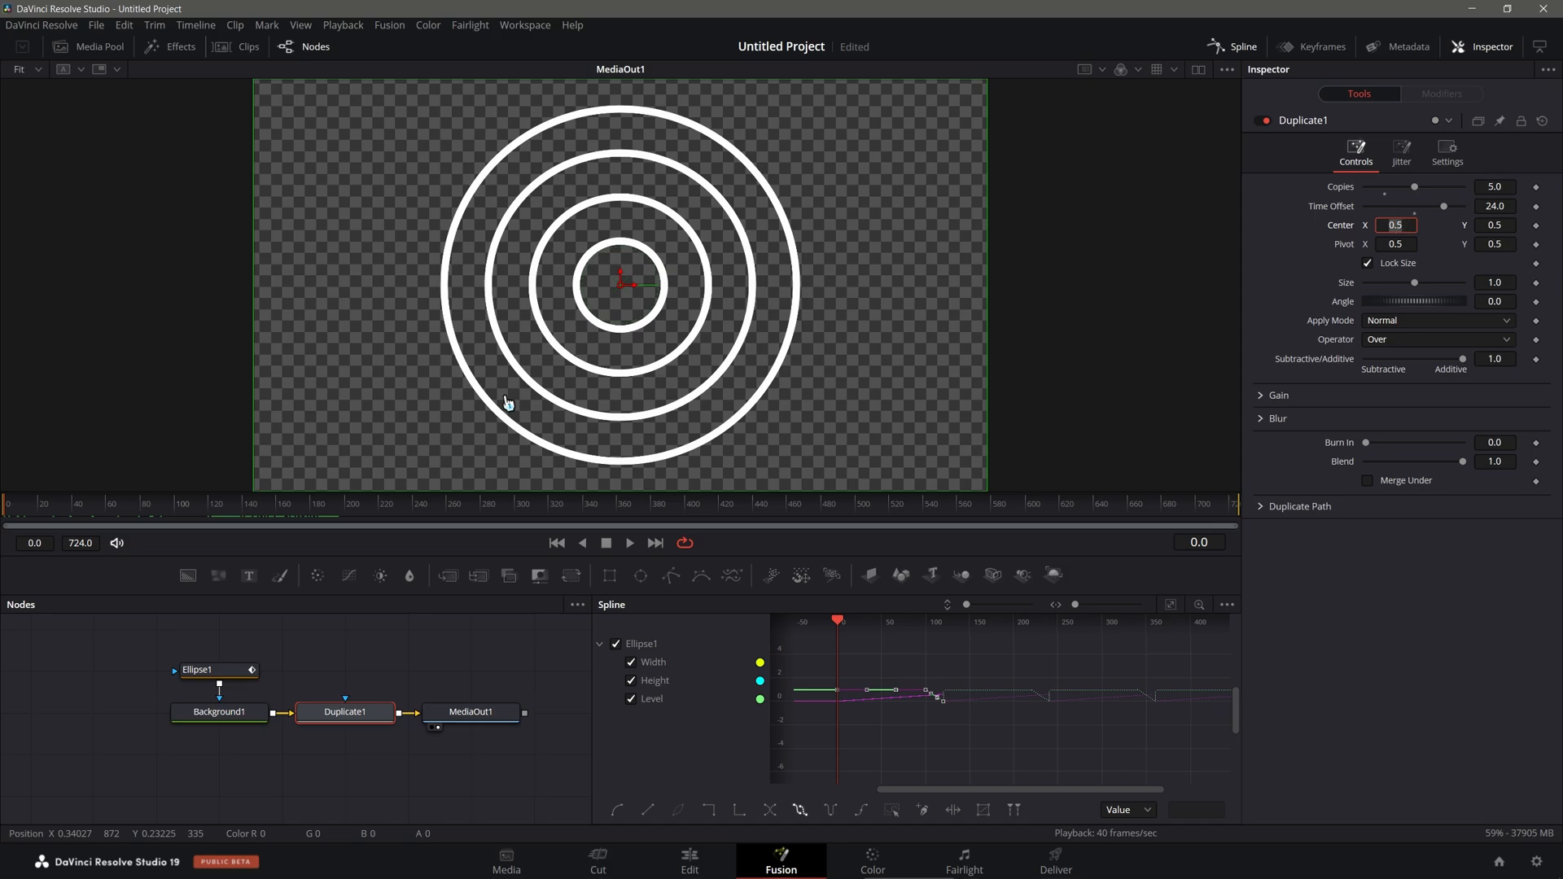
{"action": "left_click", "coordinate": [1395, 225]}
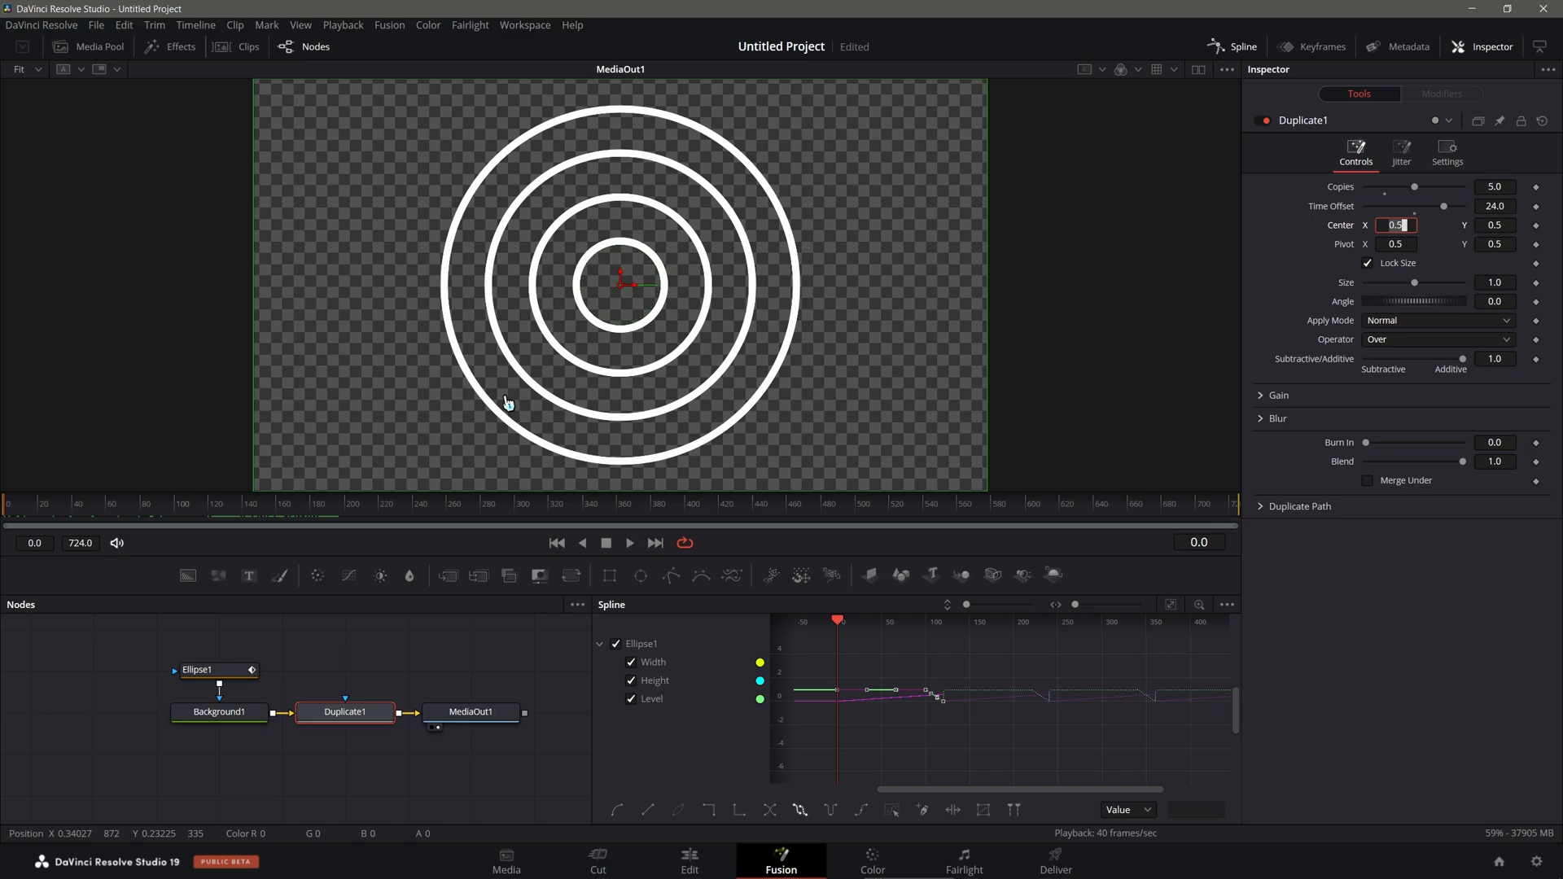
{"action": "mouse_move", "coordinate": [369, 396]}
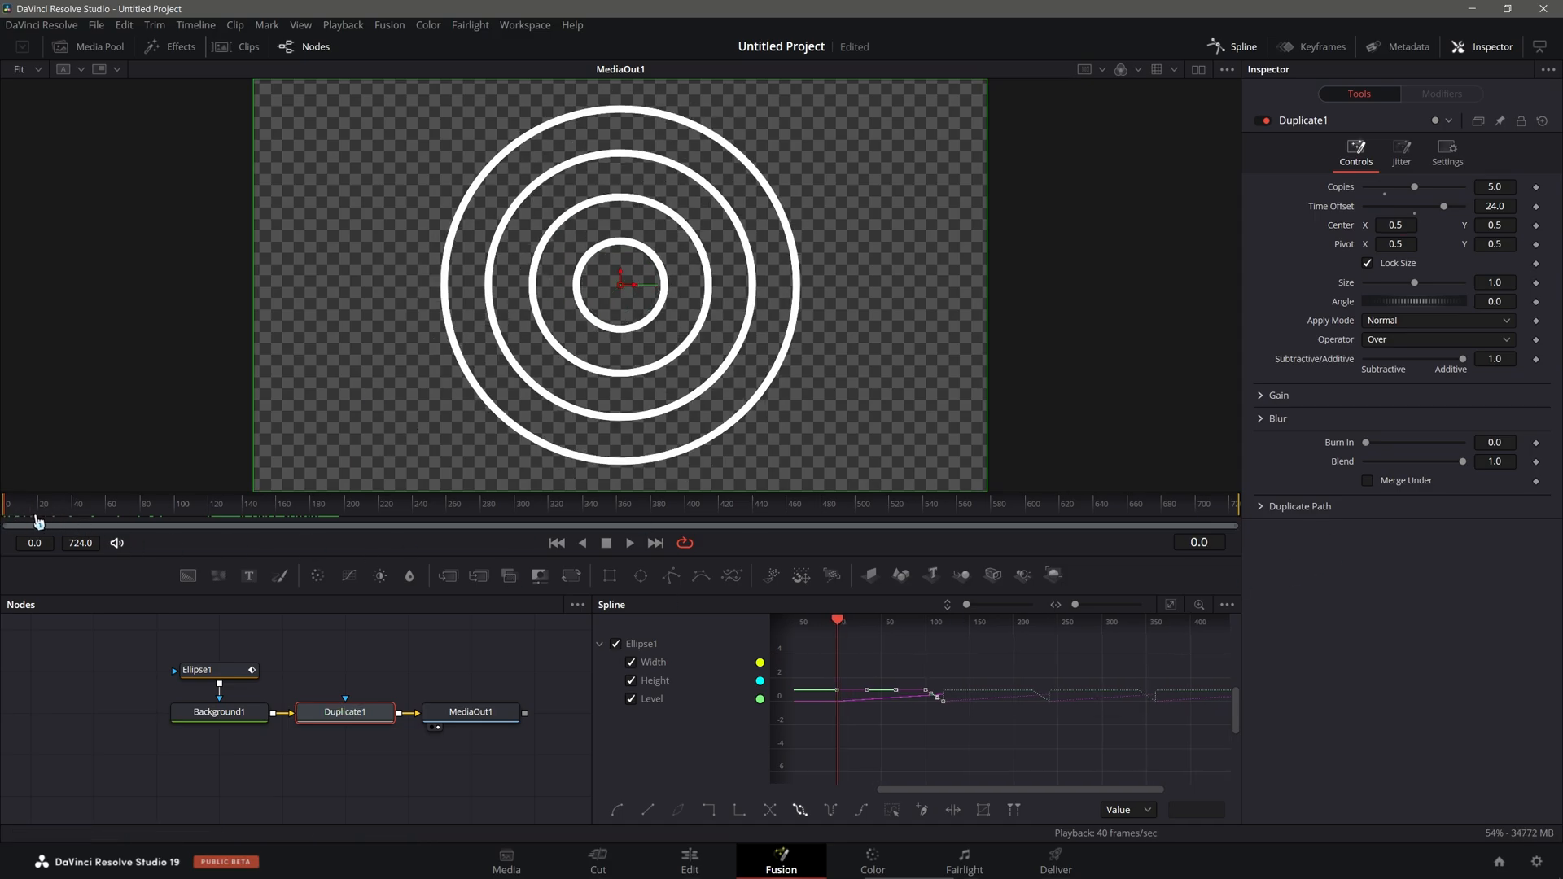
Step: Set Time Offset to -24.0, select MediaOut1, and scrub to preview the outward ripple
{"action": "left_click", "coordinate": [12, 516]}
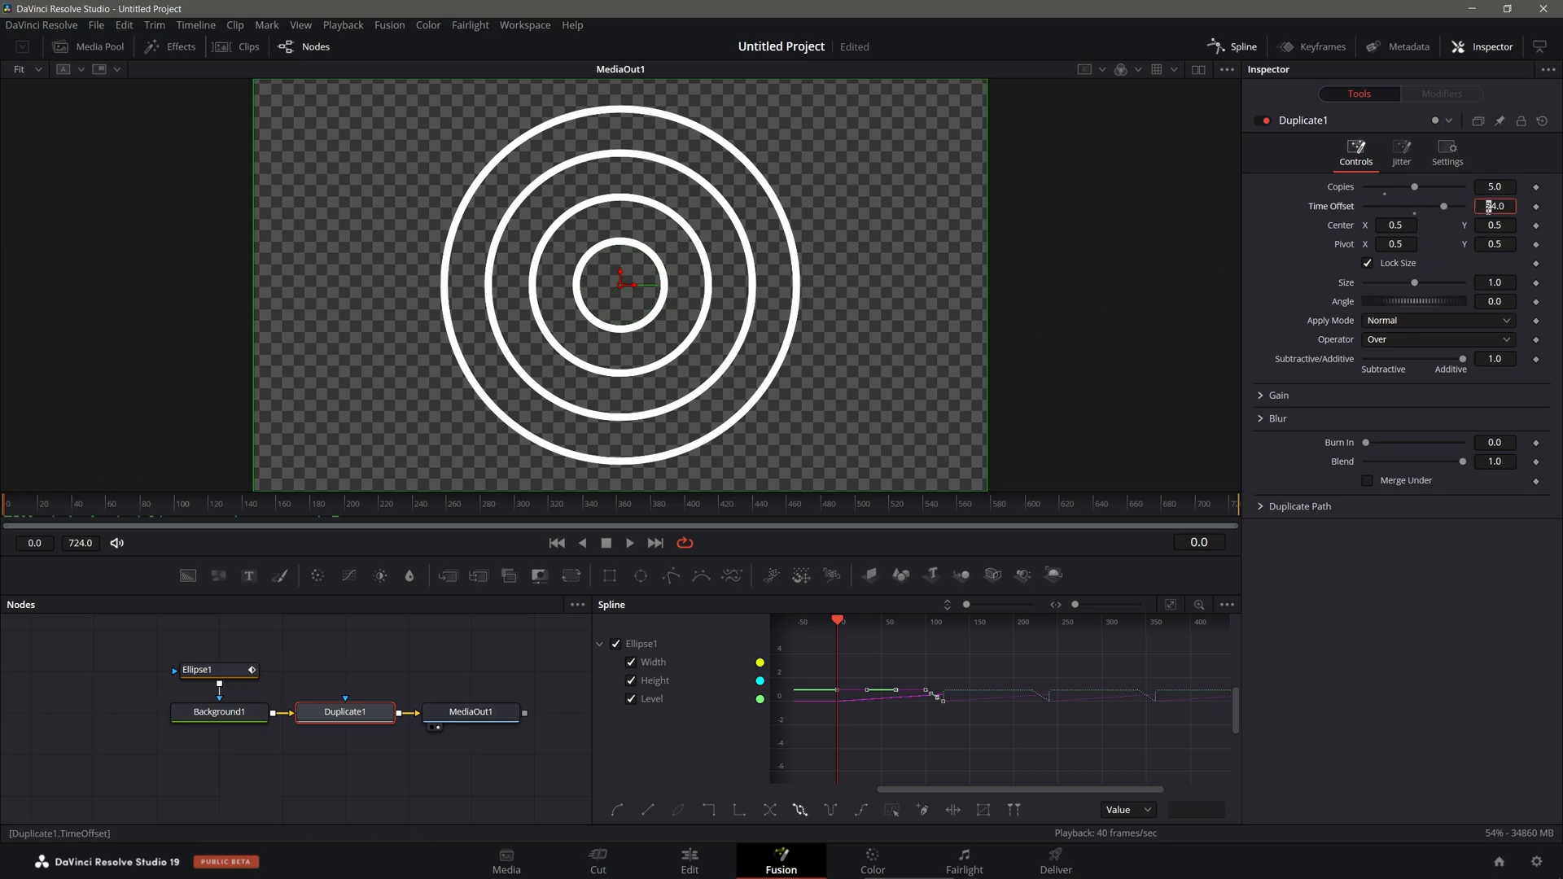
{"action": "type", "text": "-24.0"}
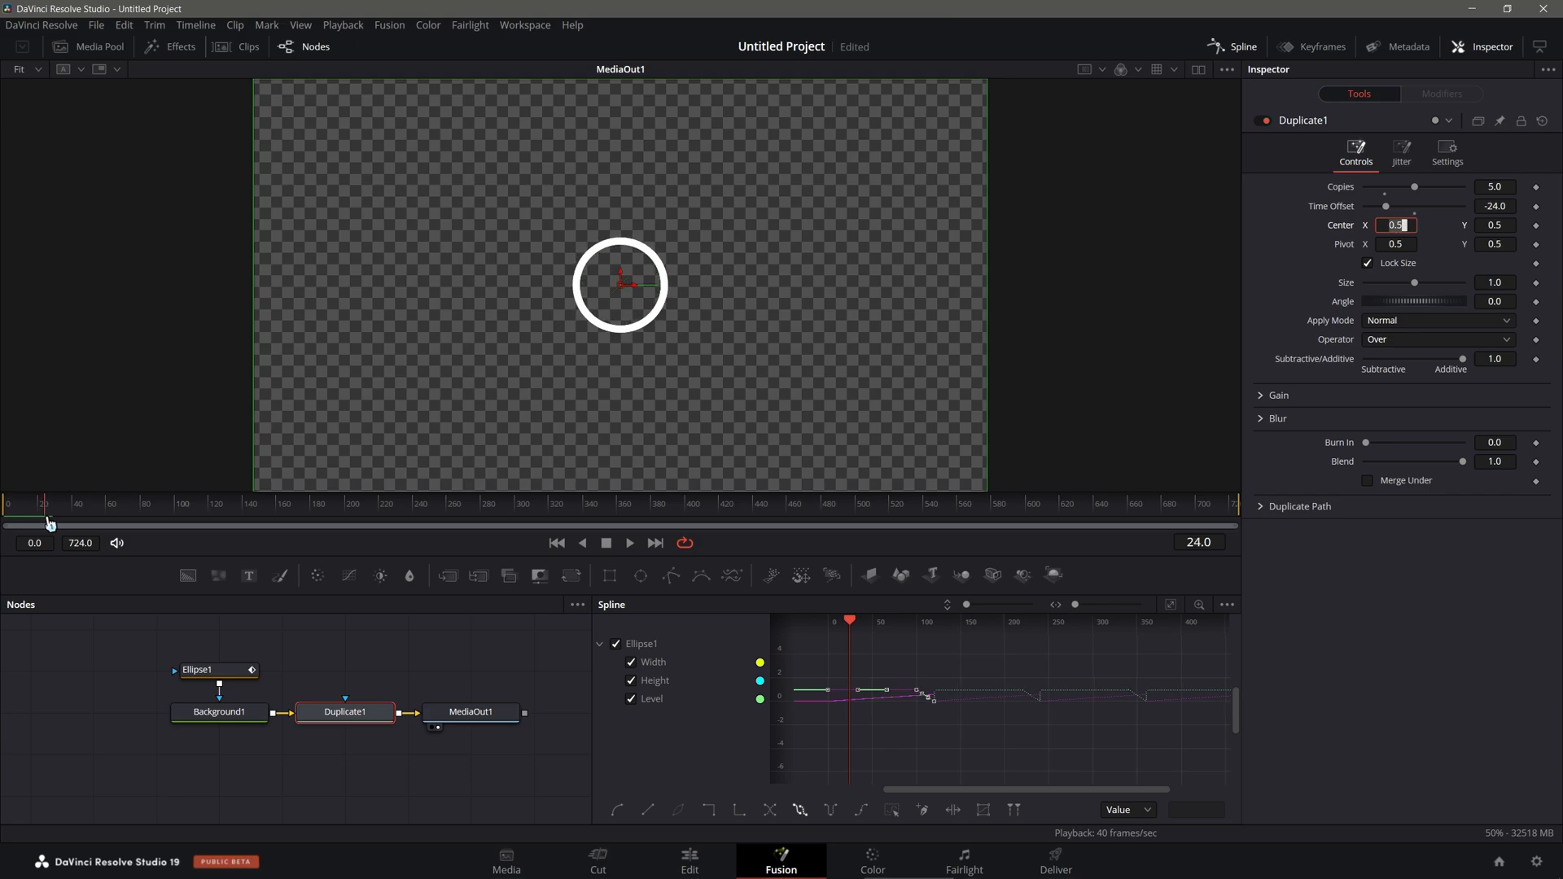
{"action": "mouse_move", "coordinate": [1025, 578]}
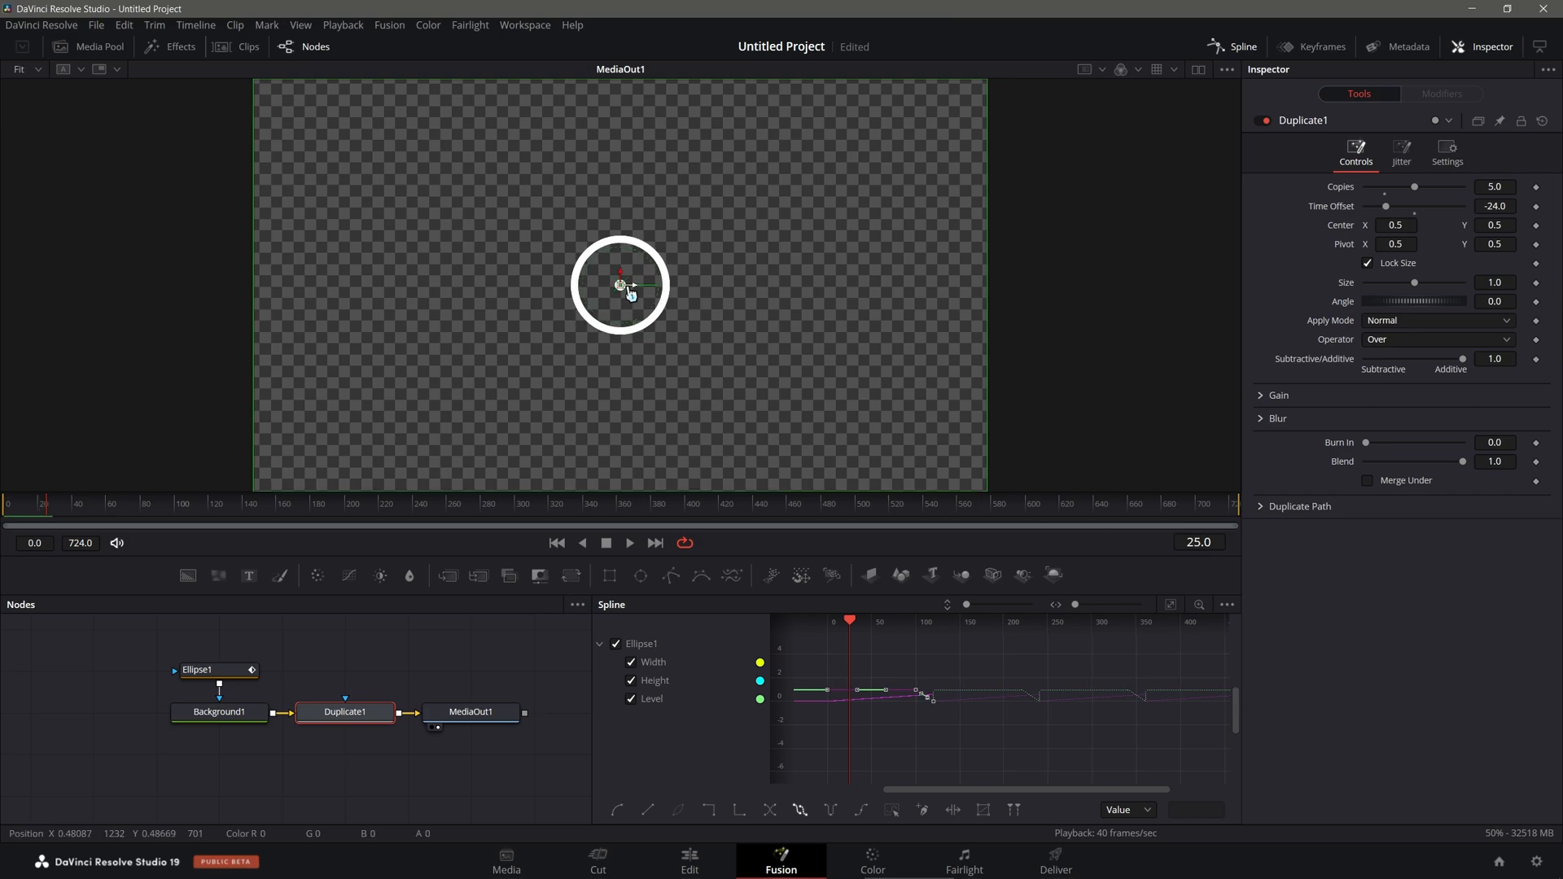
{"action": "left_click", "coordinate": [470, 711]}
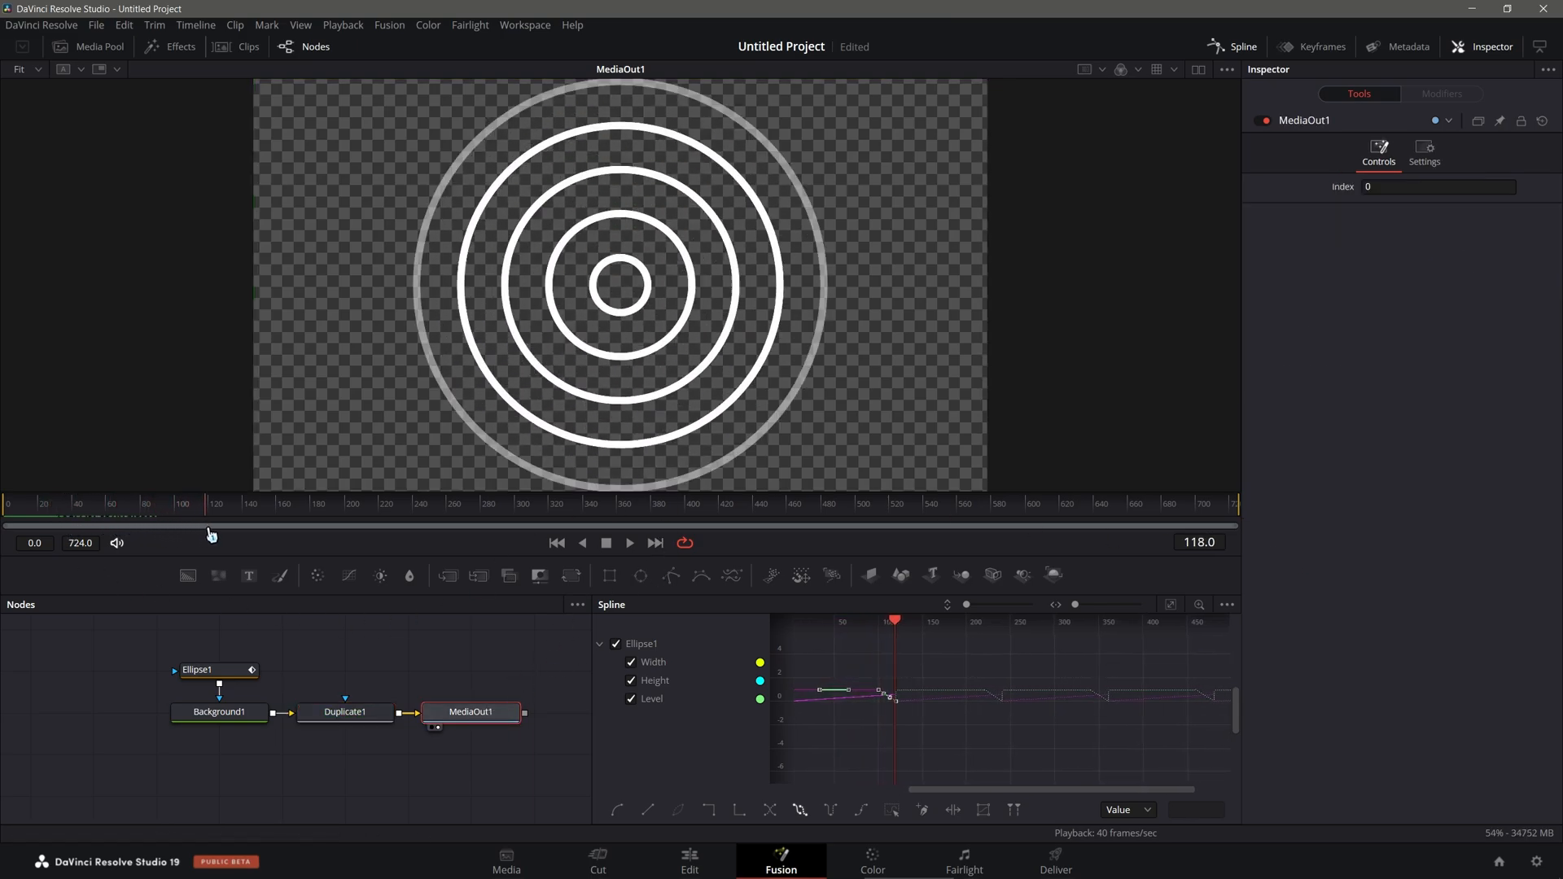
{"action": "left_click", "coordinate": [777, 523]}
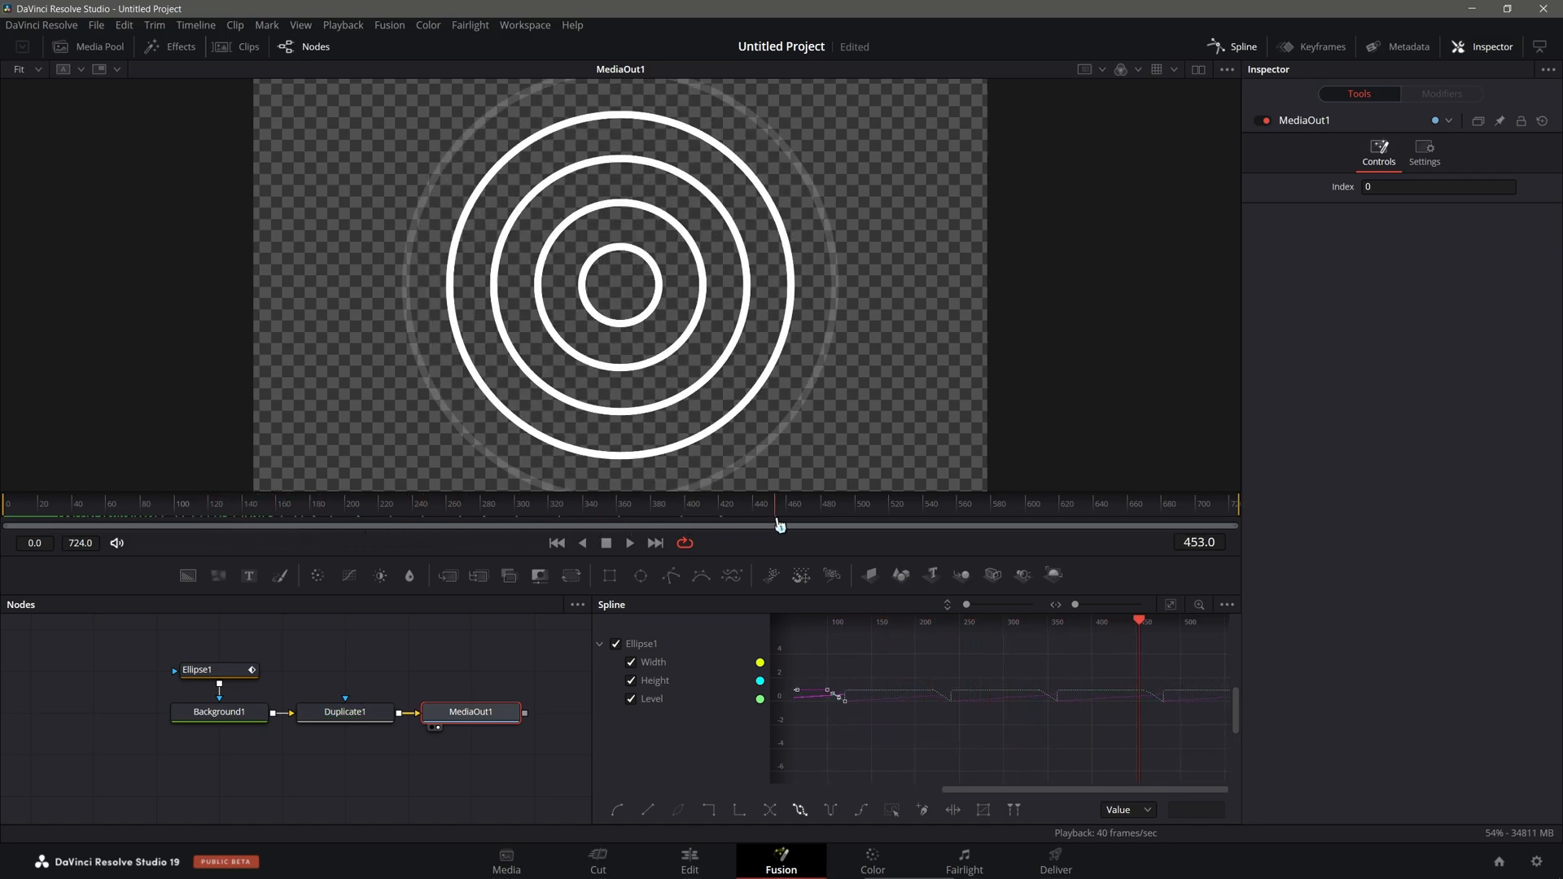
{"action": "left_click", "coordinate": [280, 517]}
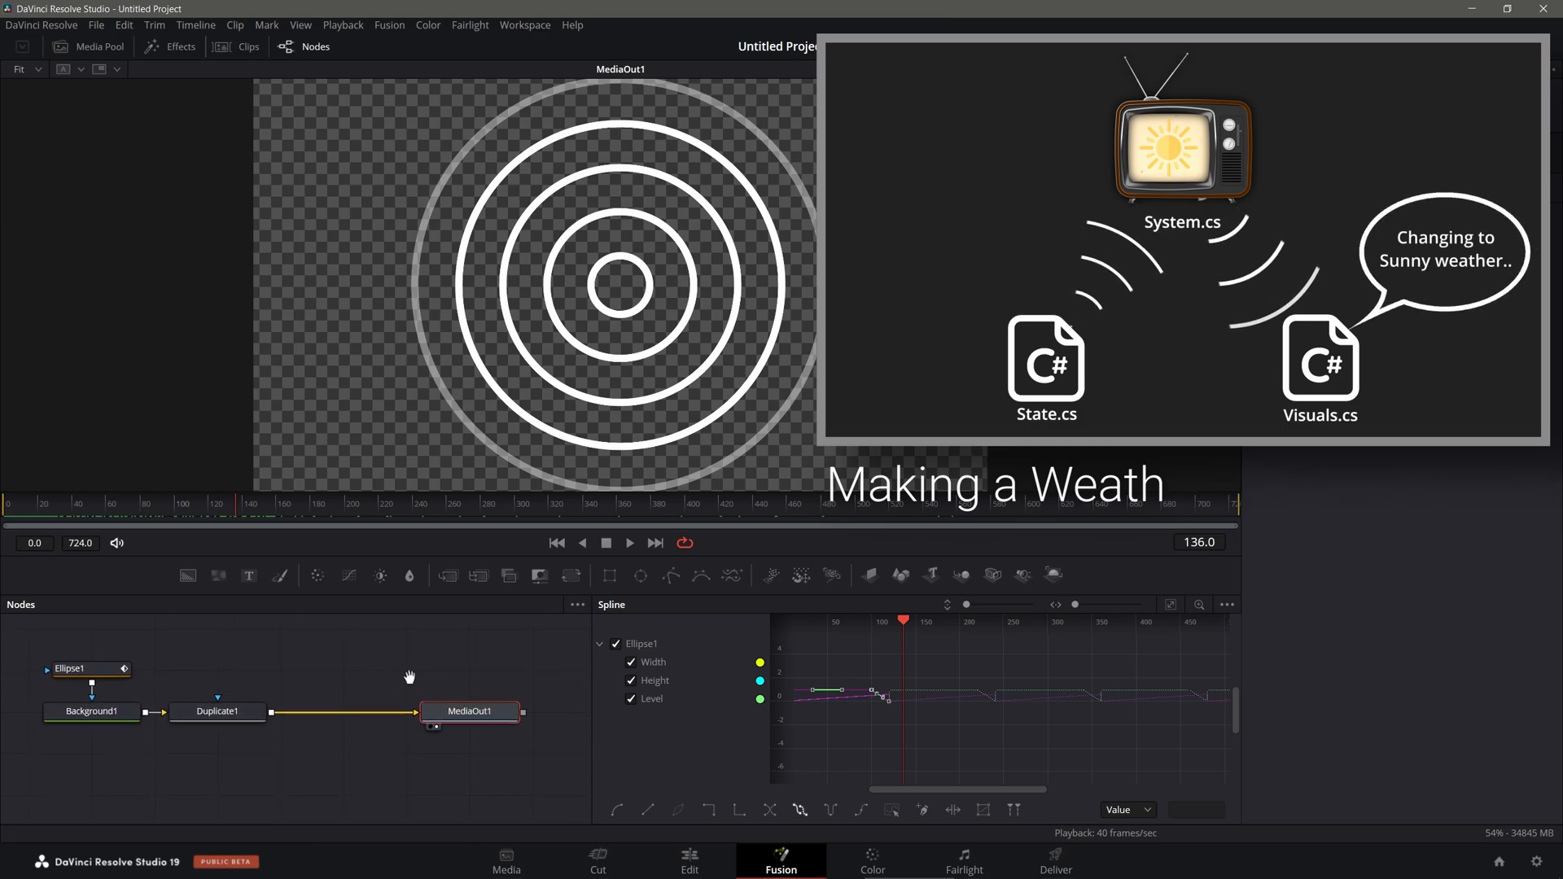
Step: Draw a triangular Polygon mask over the rings, keeping only the top arcs
{"action": "left_click", "coordinate": [469, 710]}
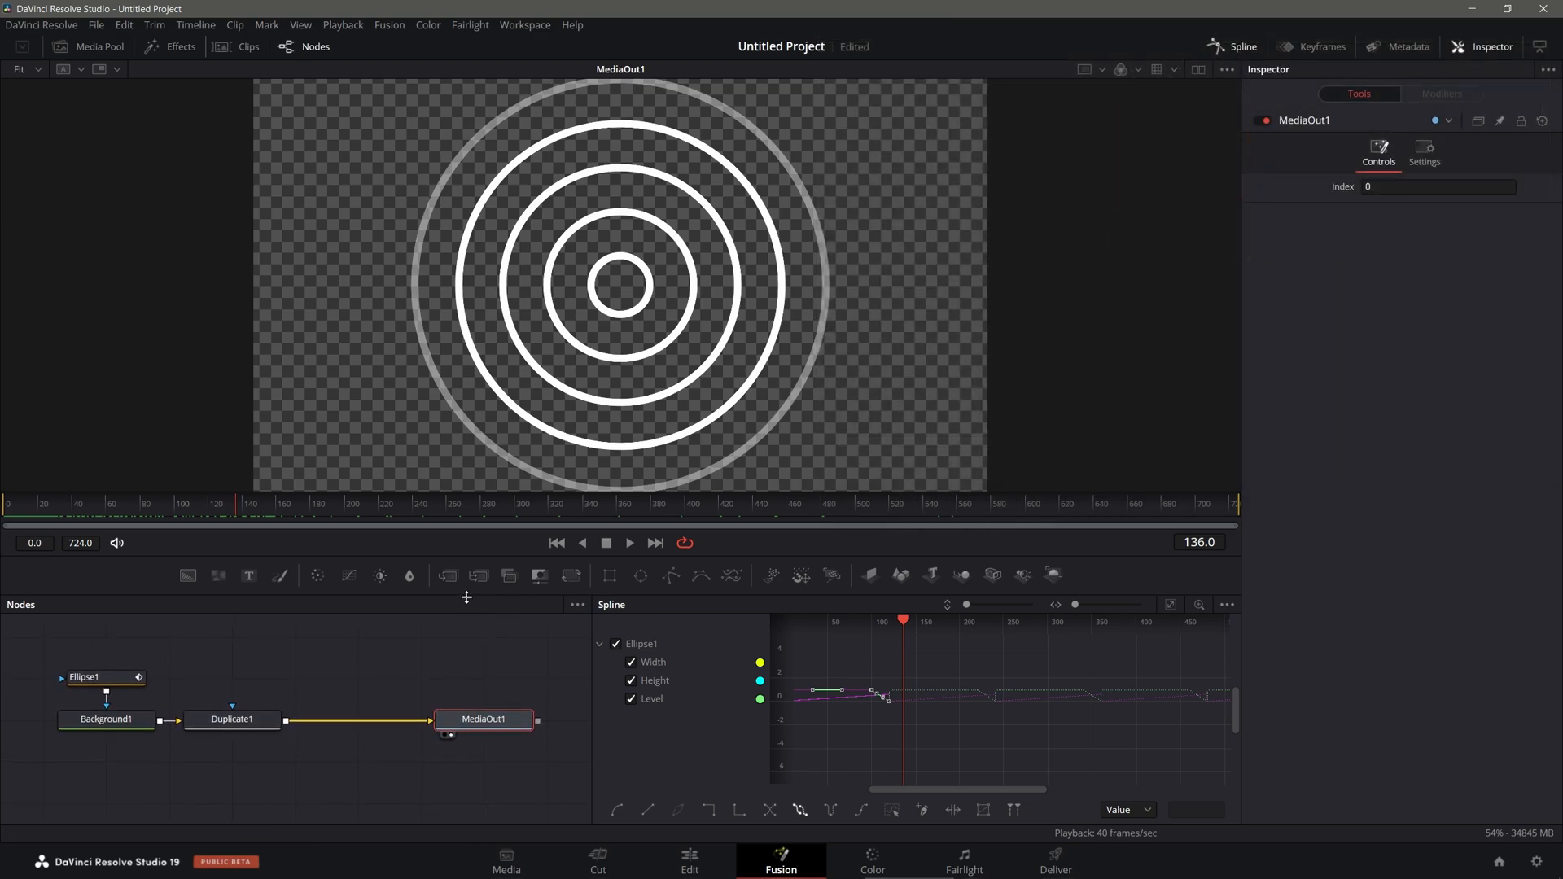
{"action": "mouse_move", "coordinate": [447, 576]}
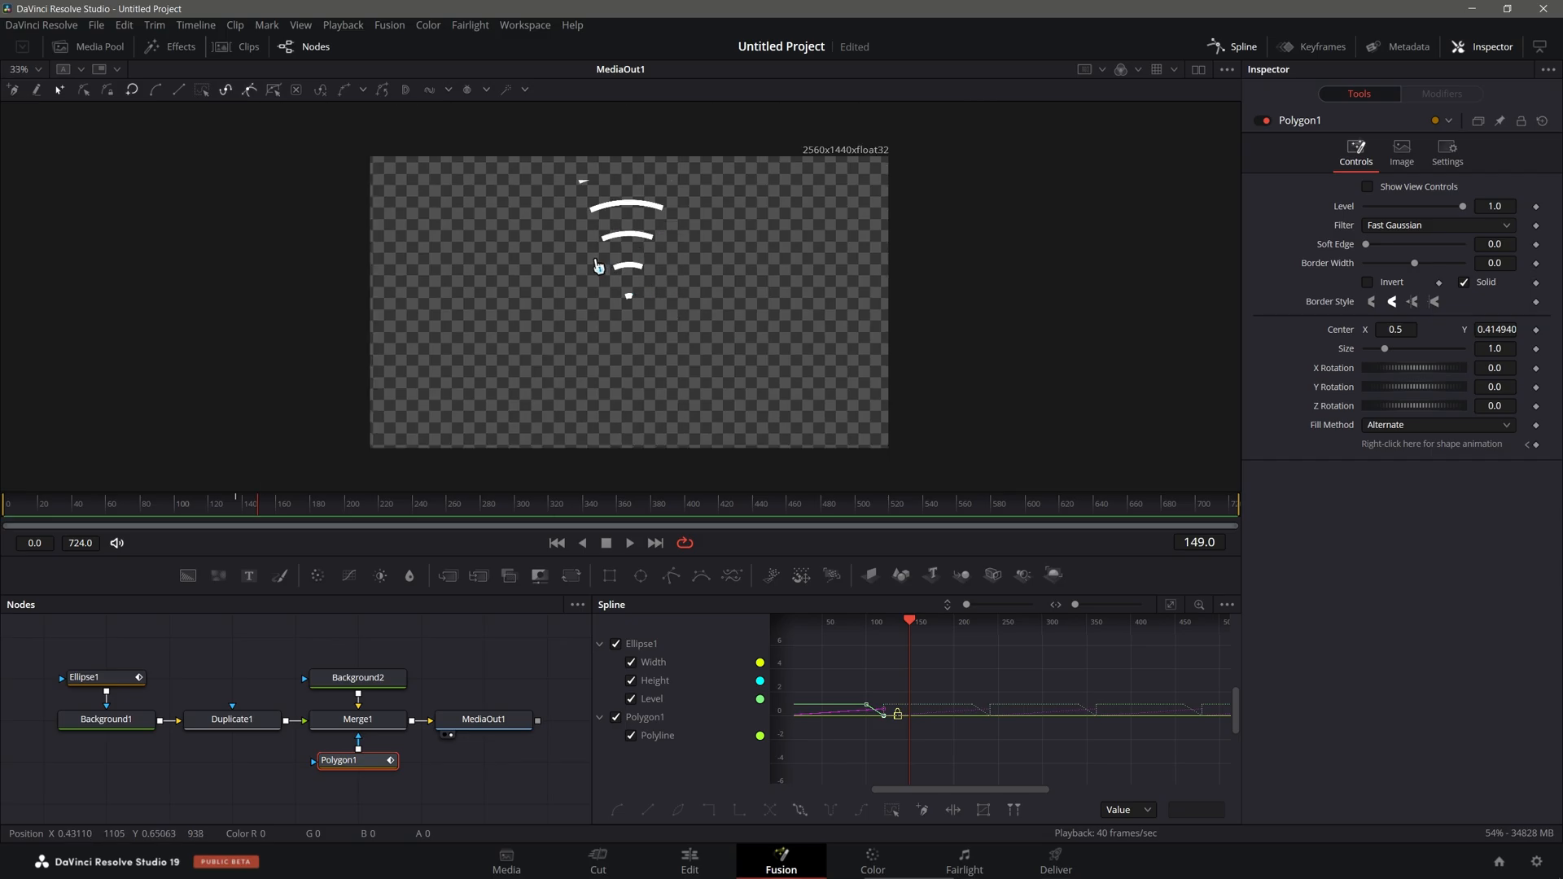
{"action": "mouse_move", "coordinate": [382, 469]}
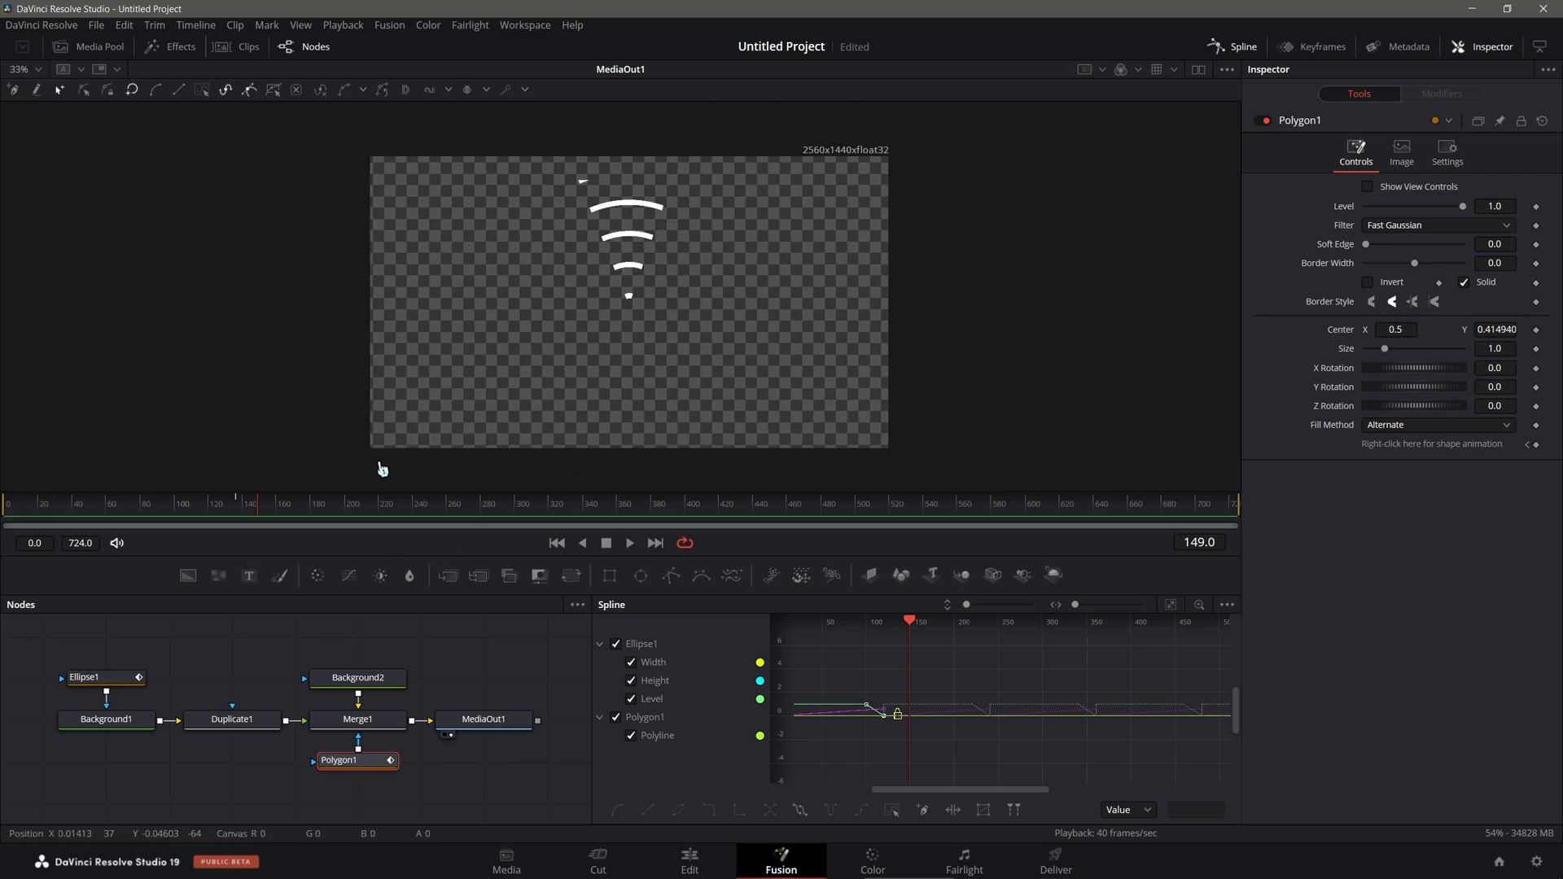
Step: Enable Show View Controls for Polygon1 and select the polygon's bottom point
{"action": "left_click", "coordinate": [239, 512]}
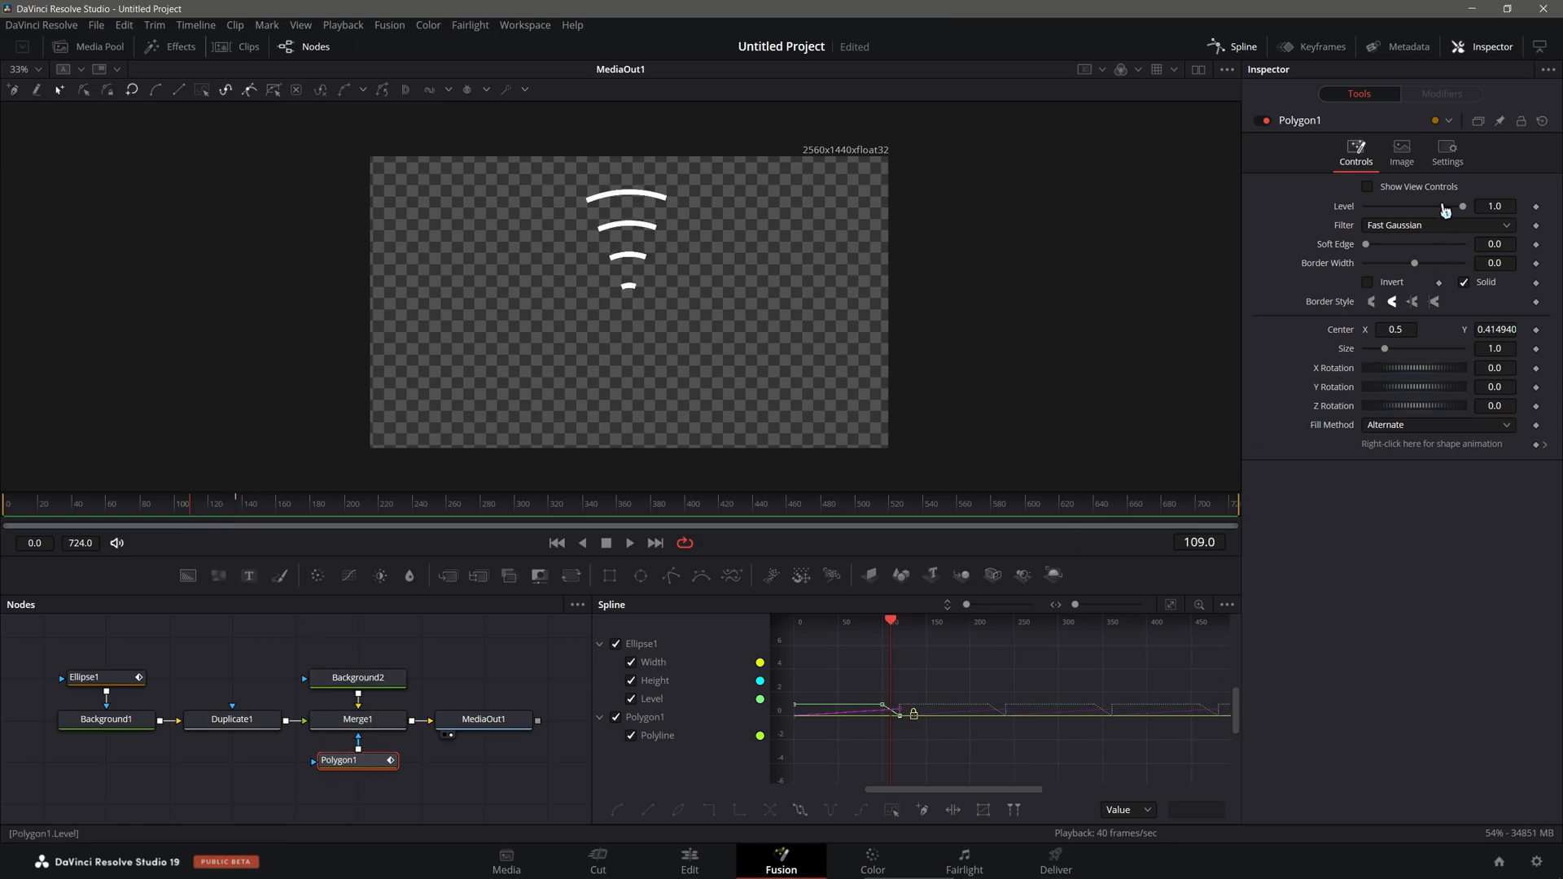
{"action": "left_click", "coordinate": [1369, 186]}
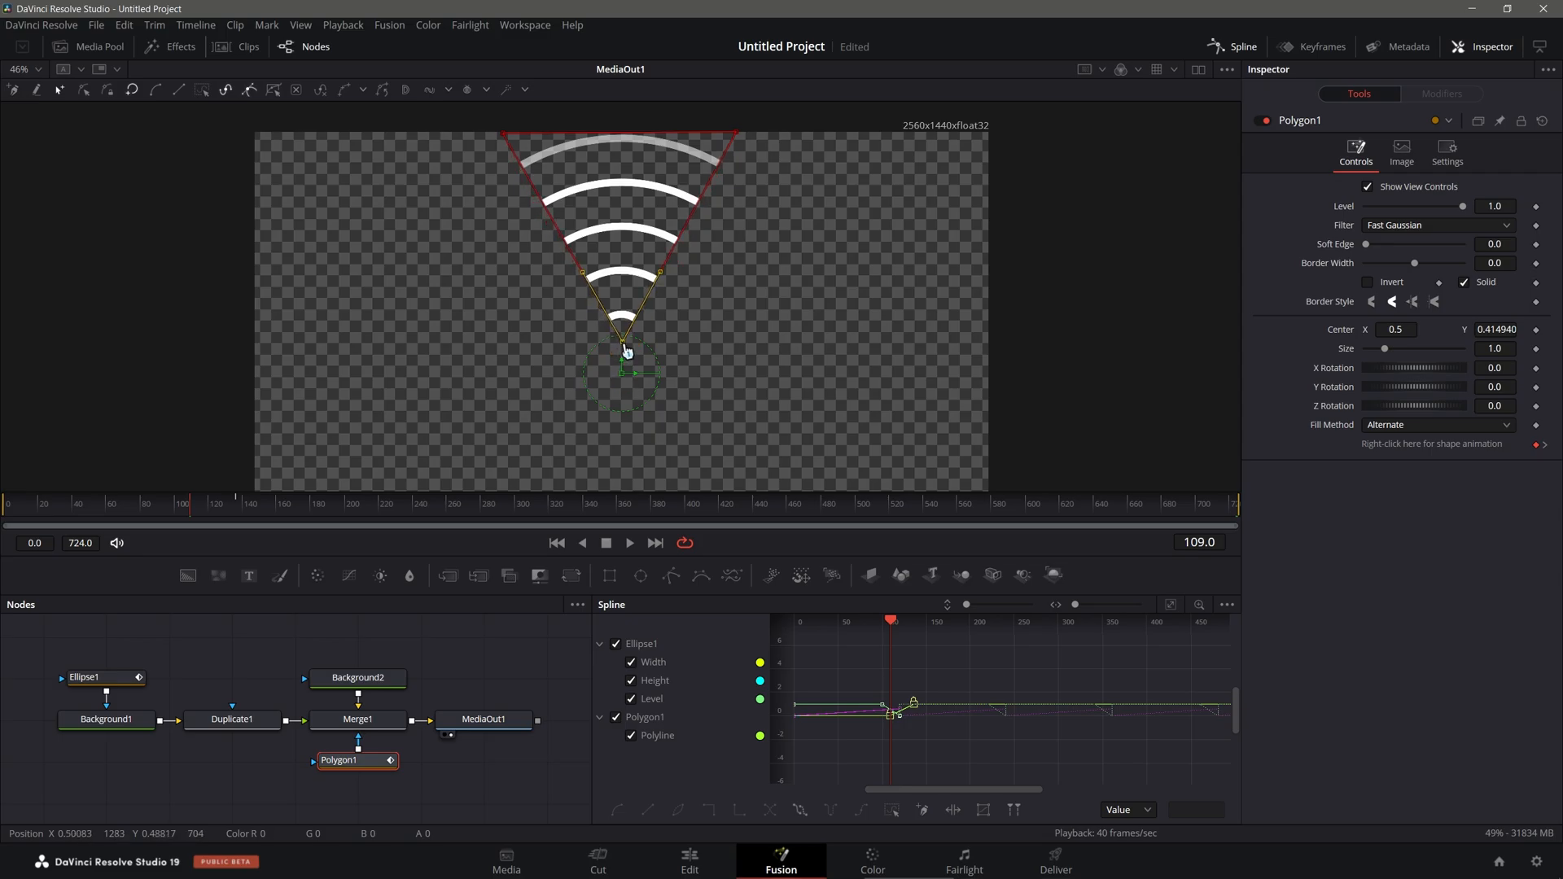
{"action": "left_click", "coordinate": [689, 859]}
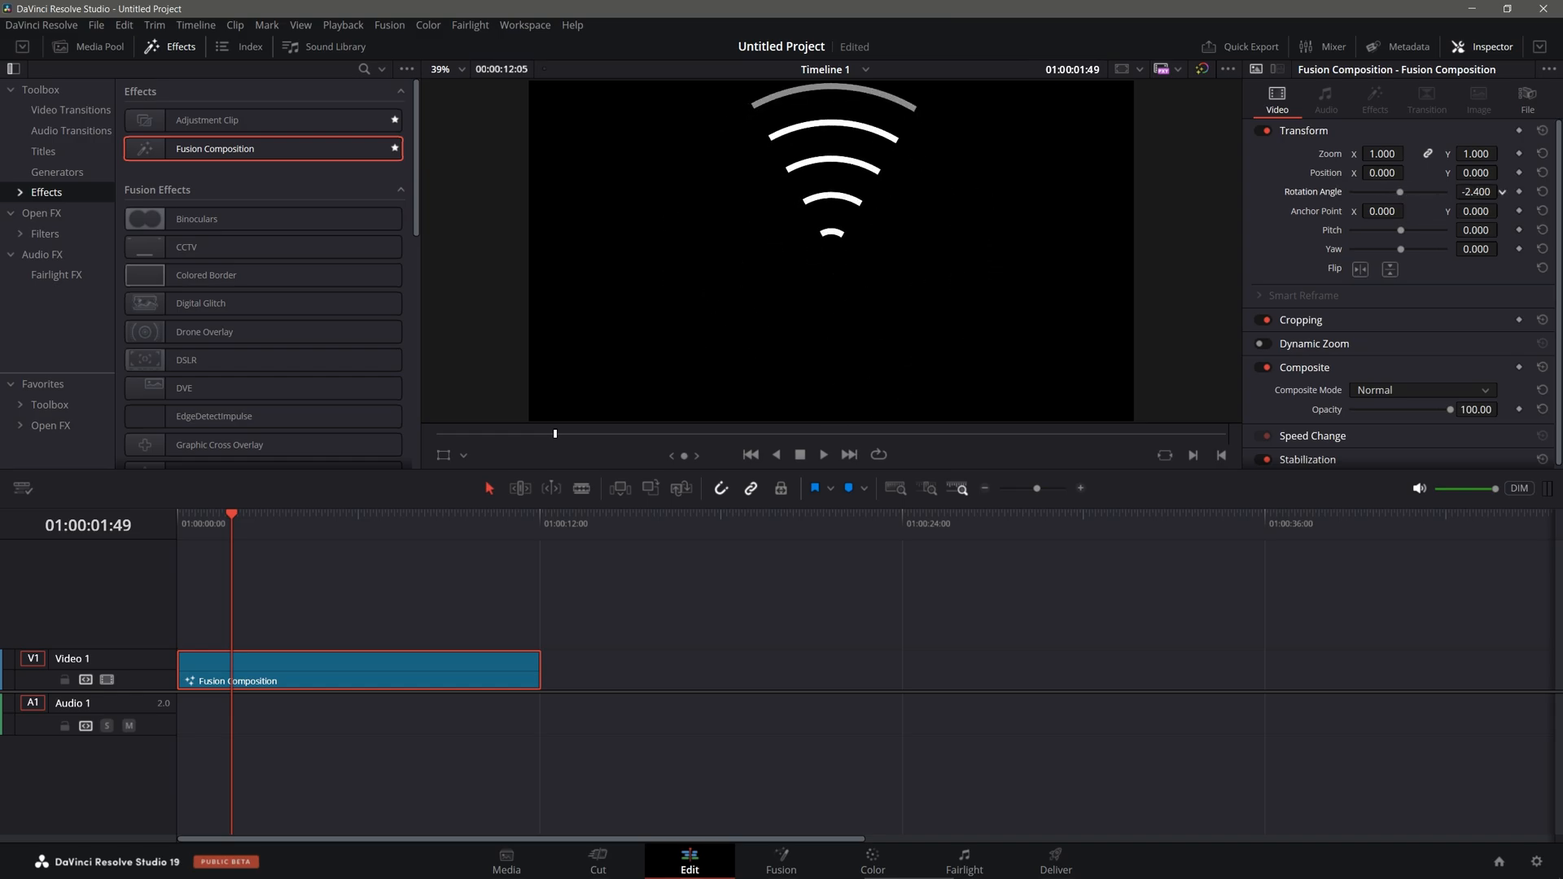
{"action": "mouse_move", "coordinate": [657, 635]}
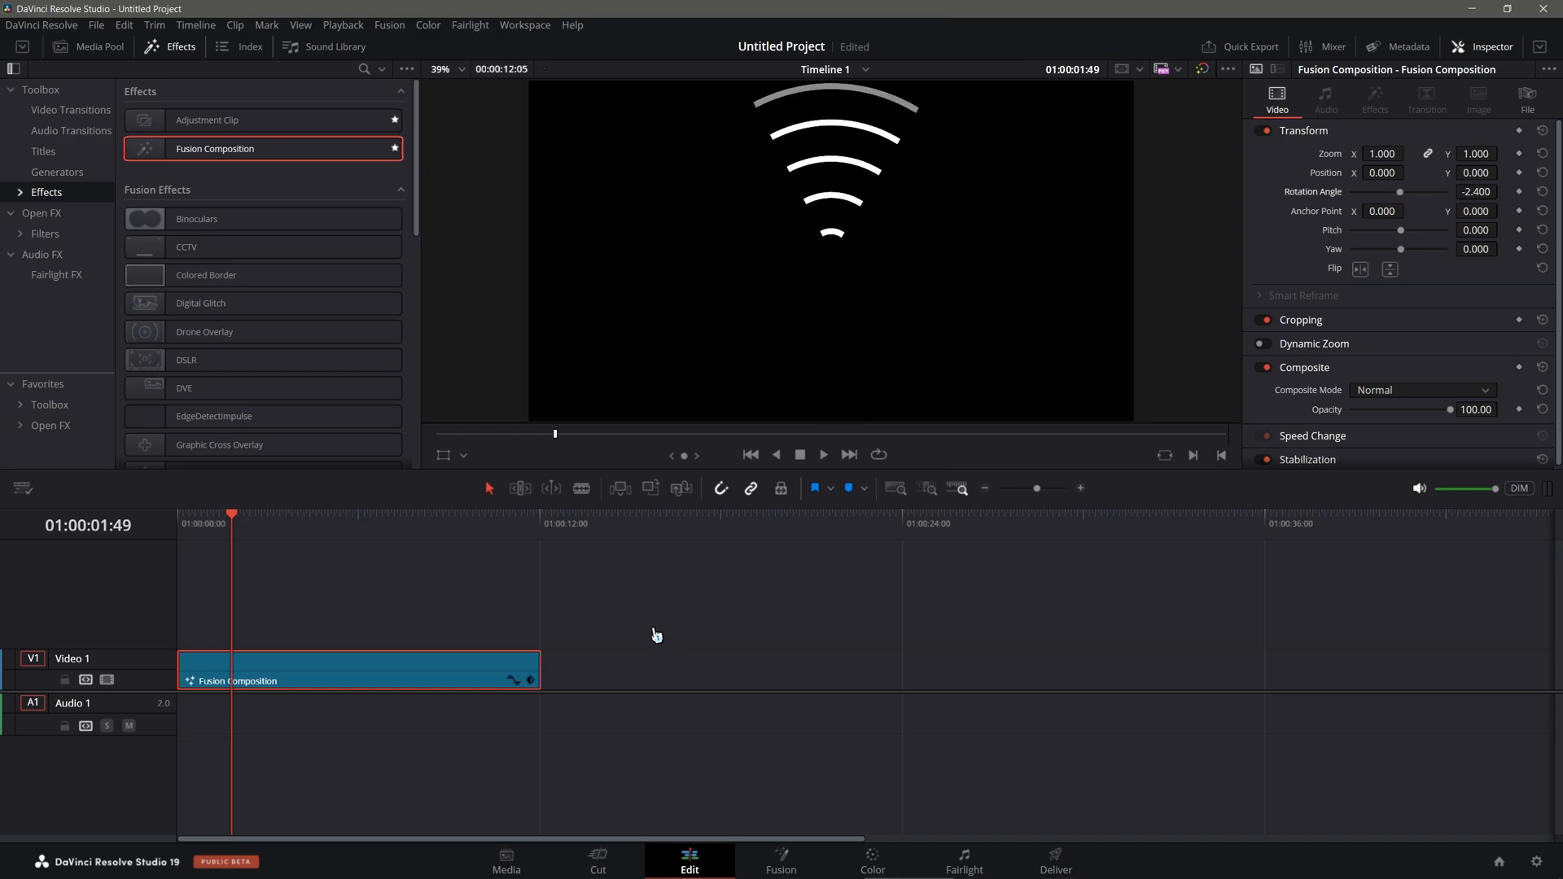
{"action": "mouse_move", "coordinate": [618, 633]}
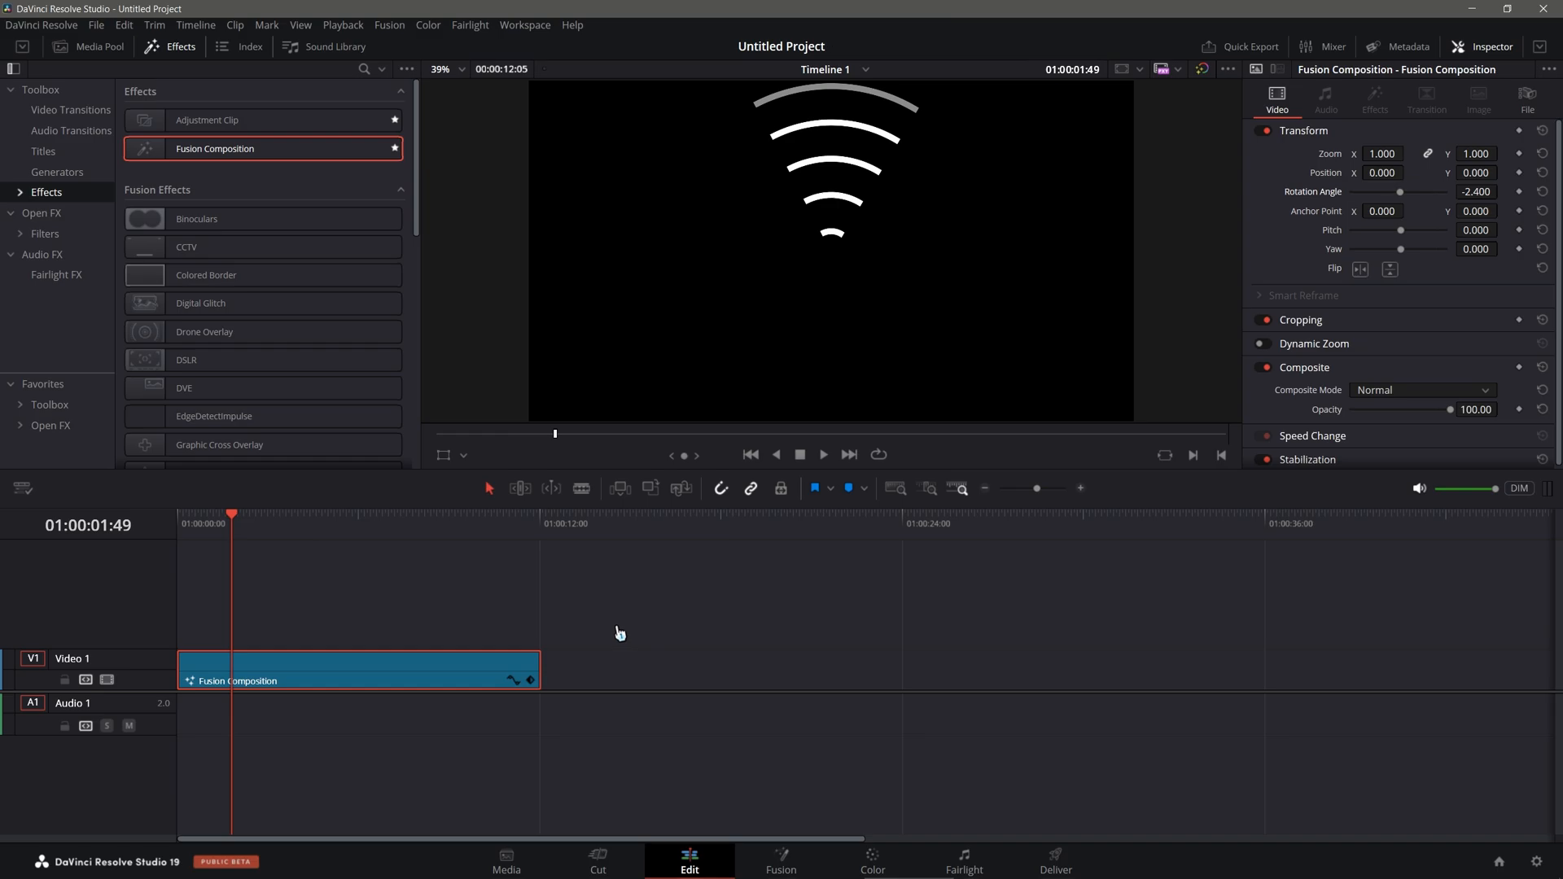